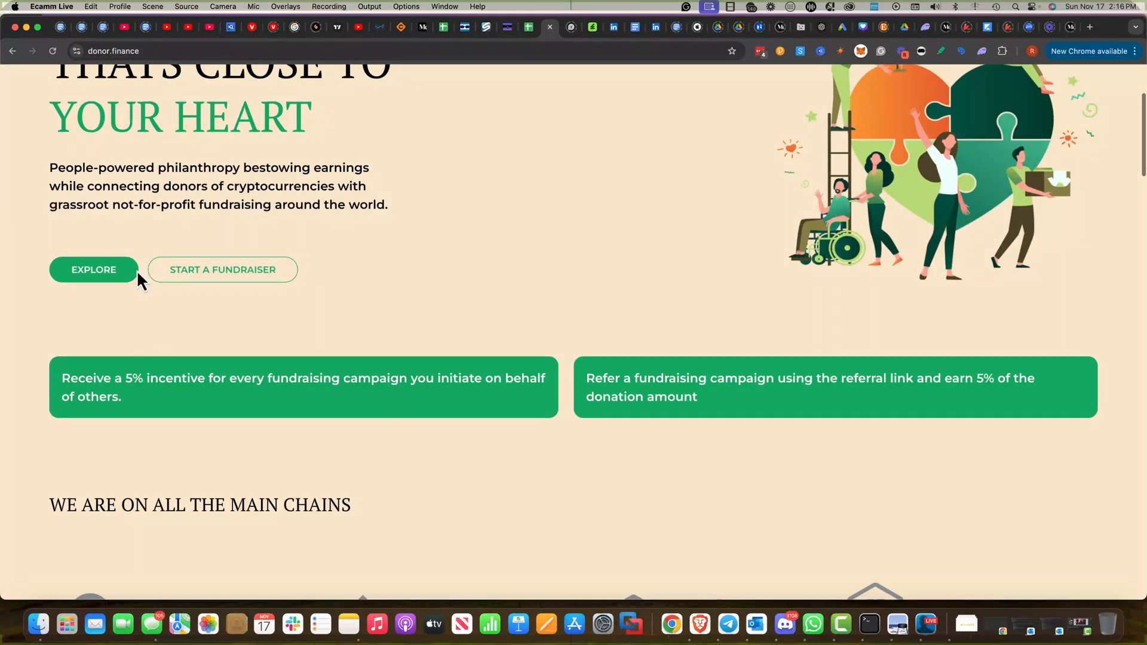
Explore donor.finance campaigns and open the fundraiser to feed Cindy in the Dominican Republic.
left_click(94, 269)
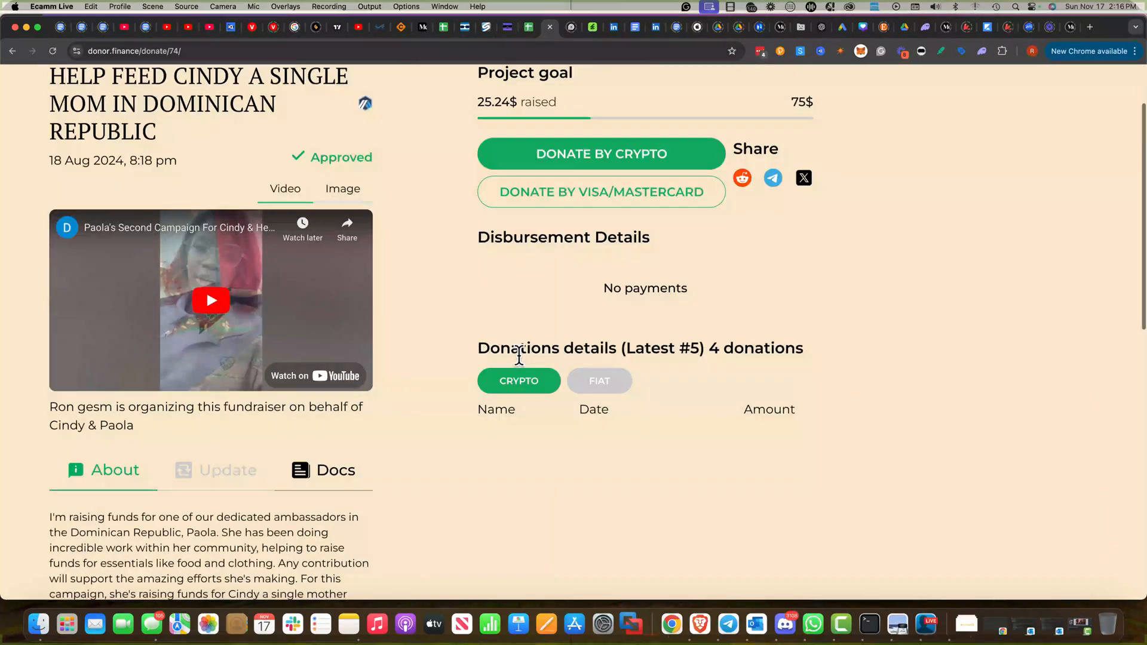
left_click(599, 380)
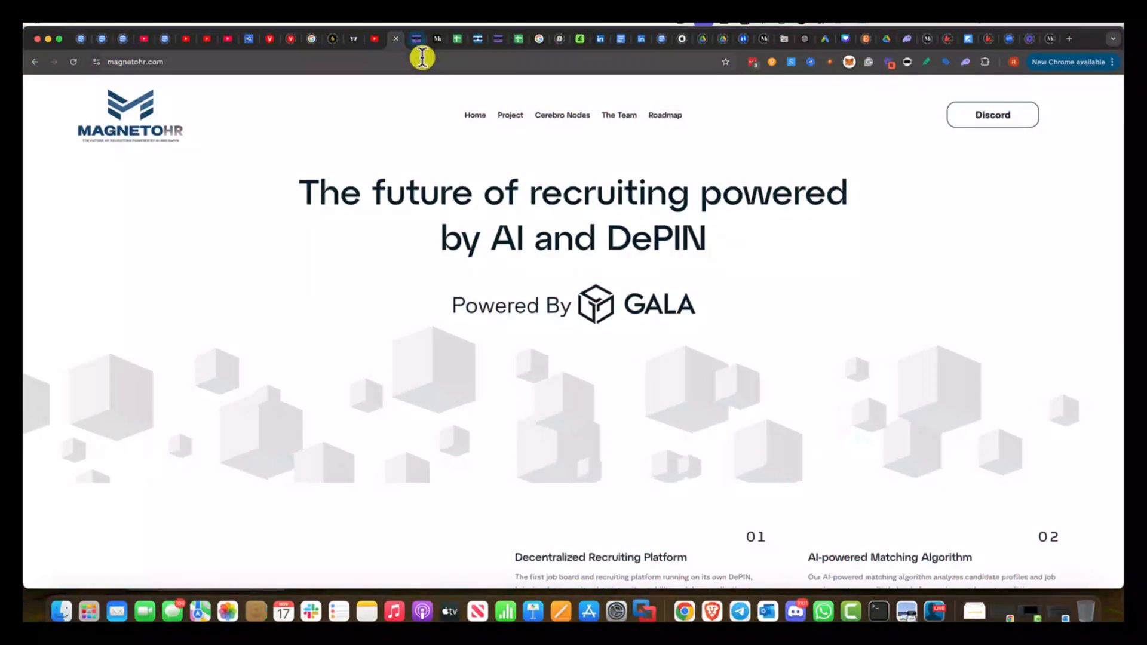
Show RackNerd's Black Friday KVM VPS plan cards including the 4GB plan at $38.88/year.
left_click(396, 38)
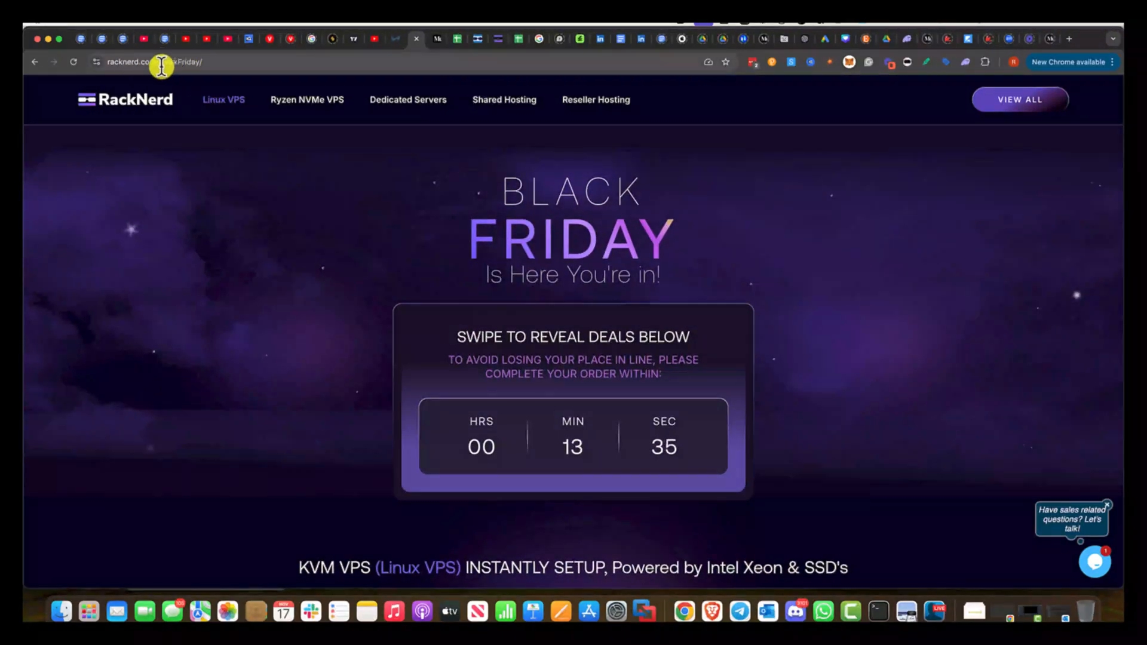
mouse_move(406, 174)
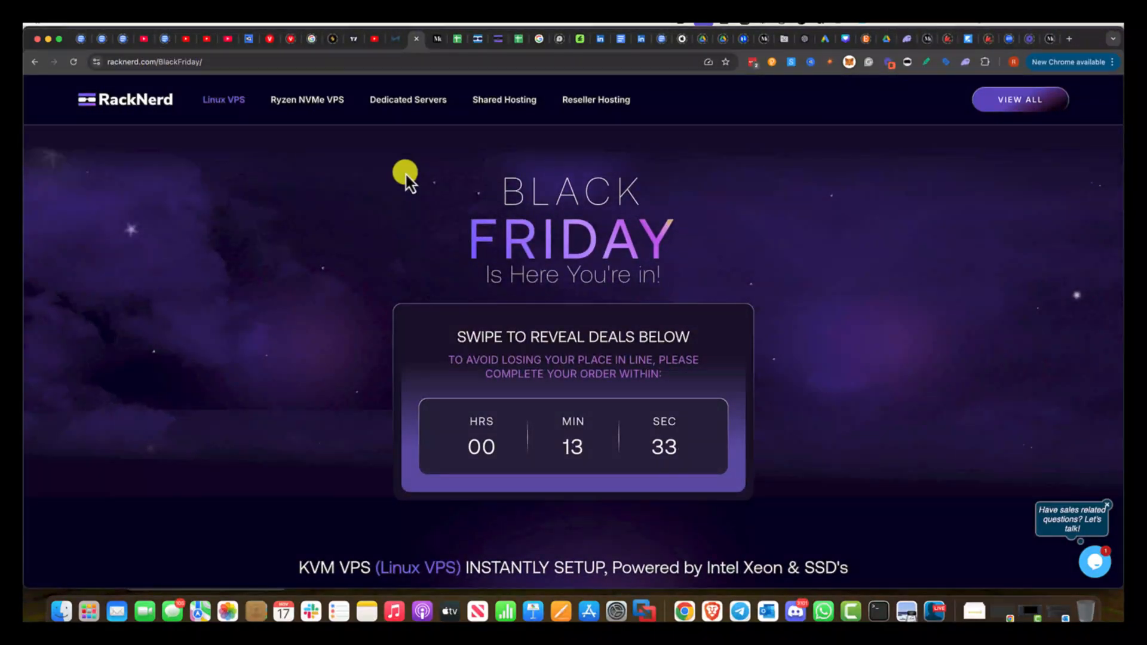
mouse_move(550, 392)
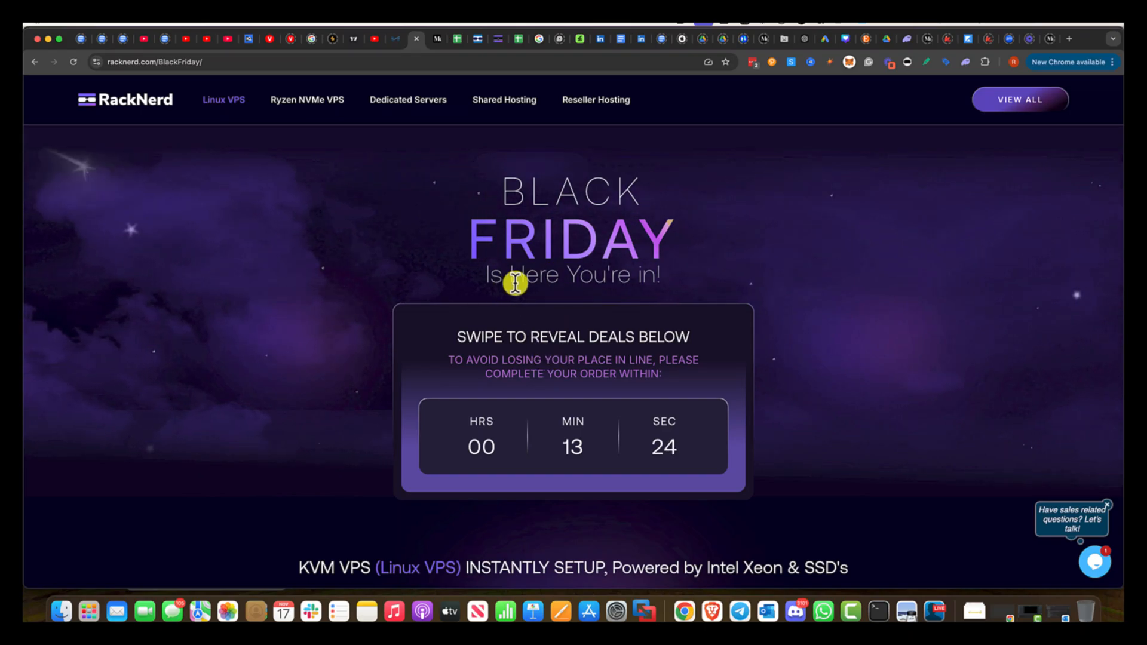
mouse_move(512, 249)
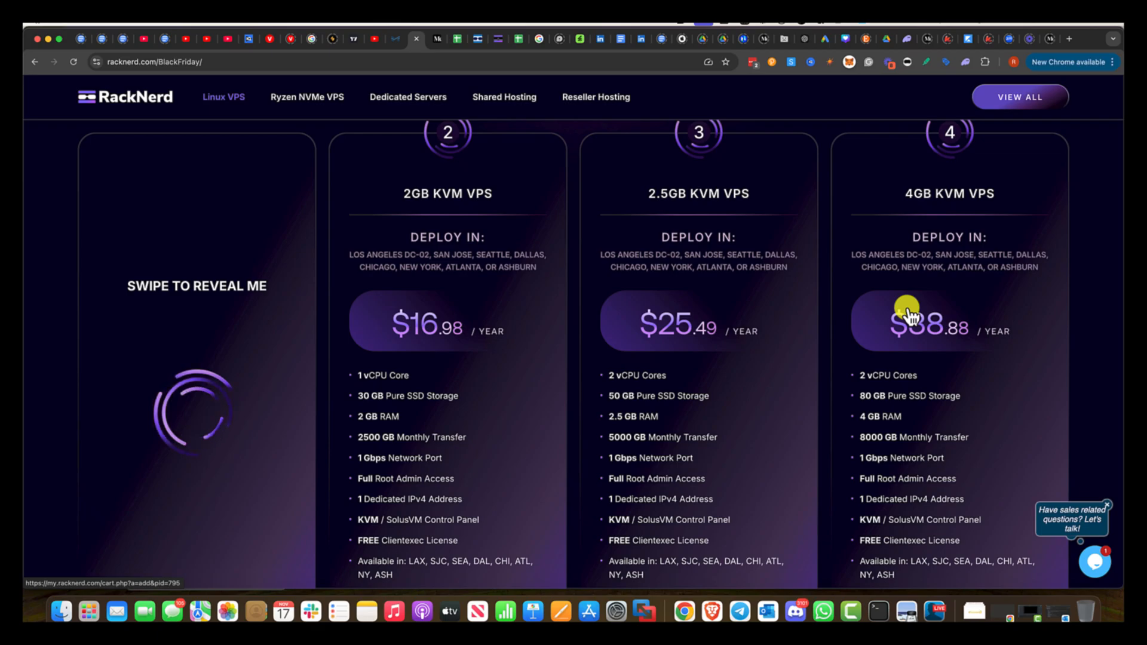
scroll("down", 3)
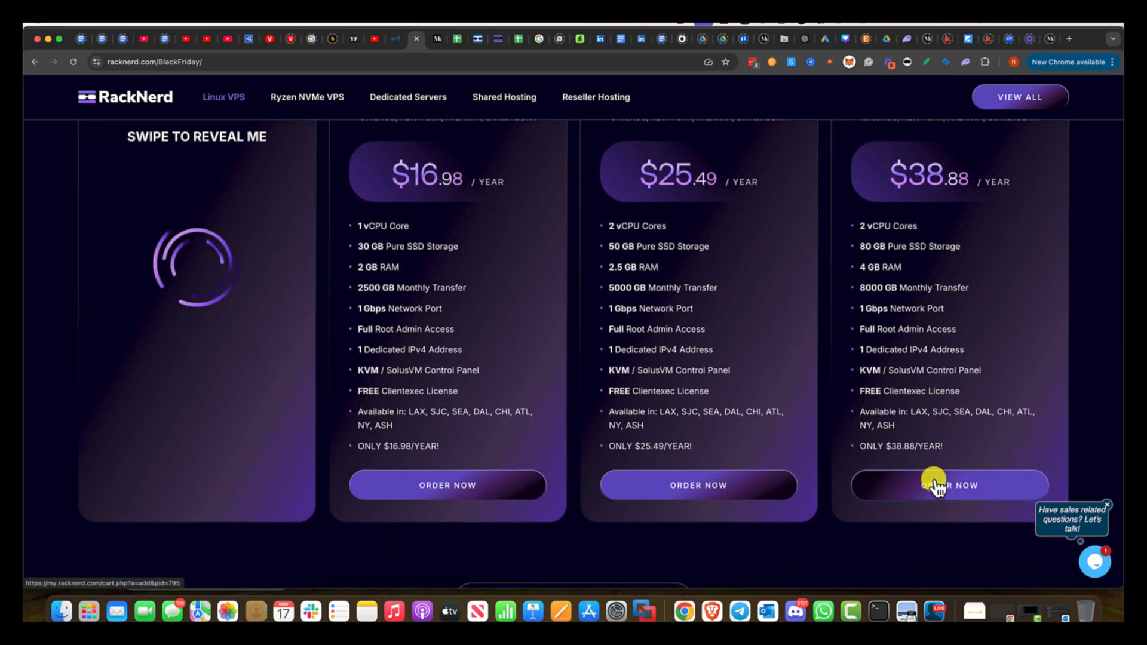
Order the 4GB KVM VPS with Ubuntu 22.04 64 Bit and continue to the order review.
left_click(949, 486)
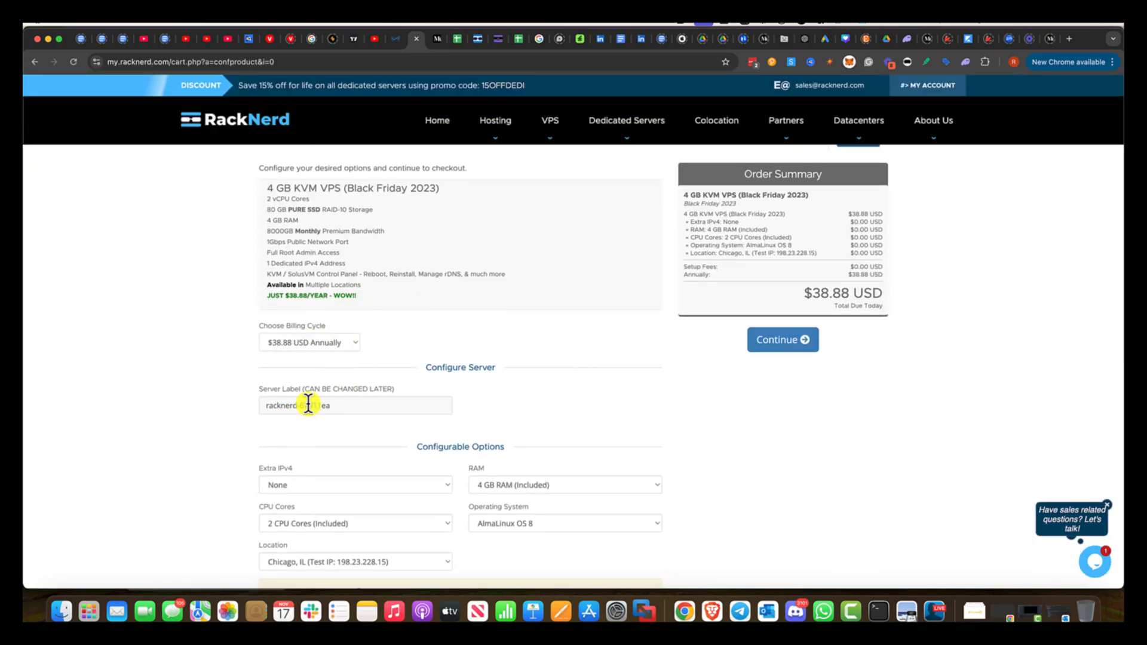
scroll("down", 3)
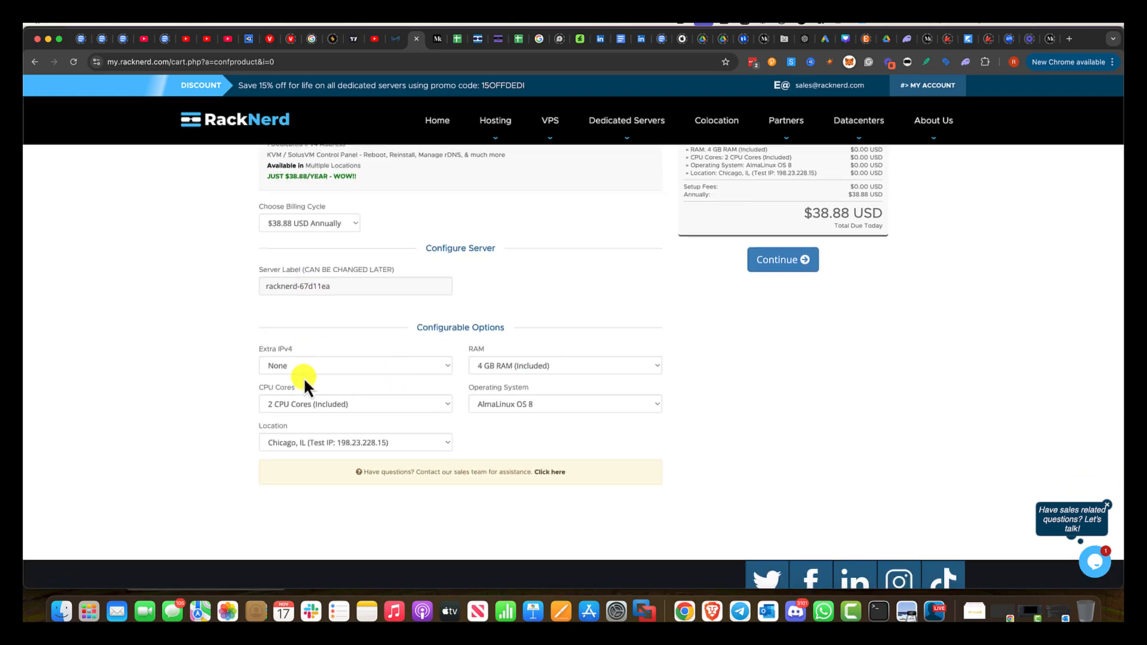
mouse_move(321, 430)
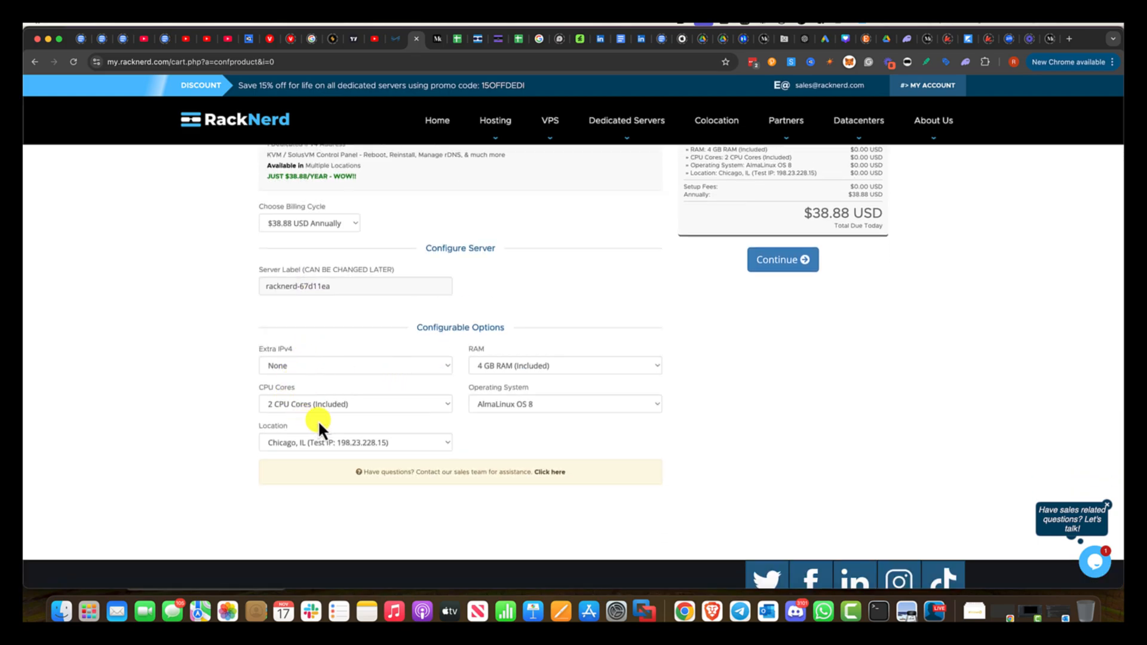
mouse_move(521, 375)
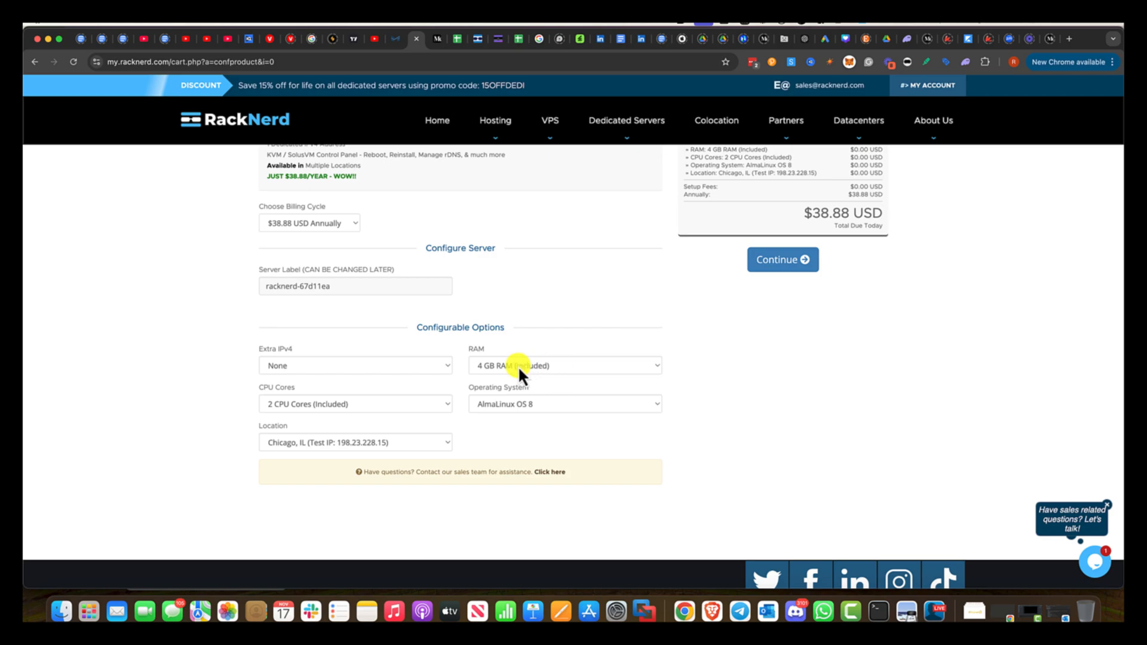
left_click(564, 403)
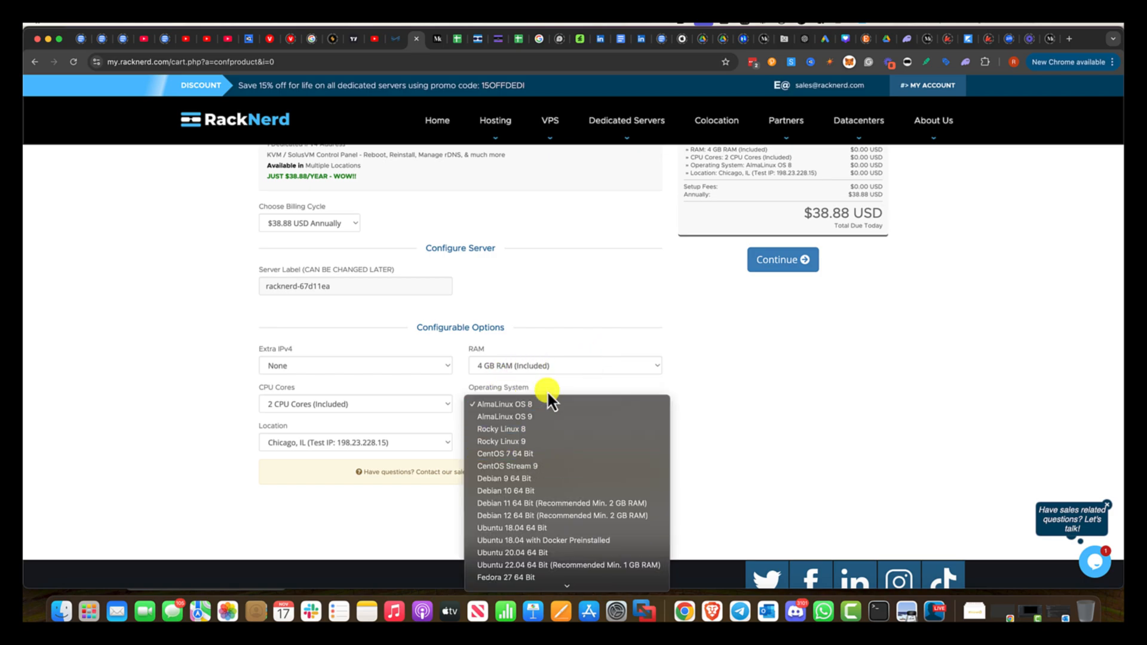
mouse_move(563, 422)
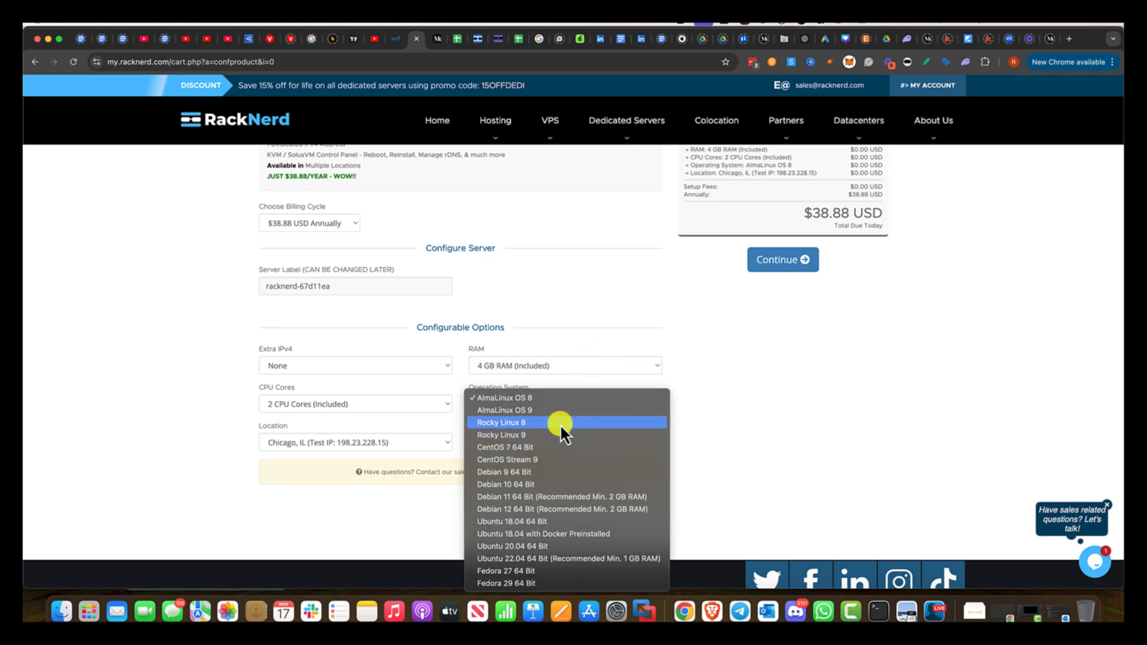
mouse_move(563, 435)
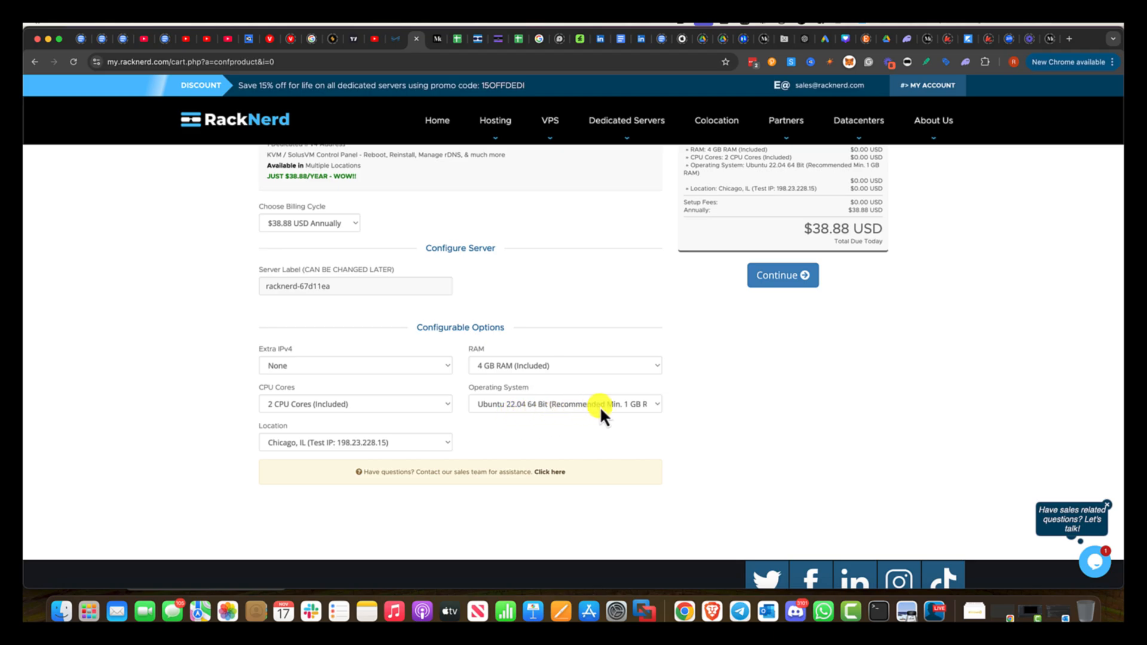
left_click(781, 275)
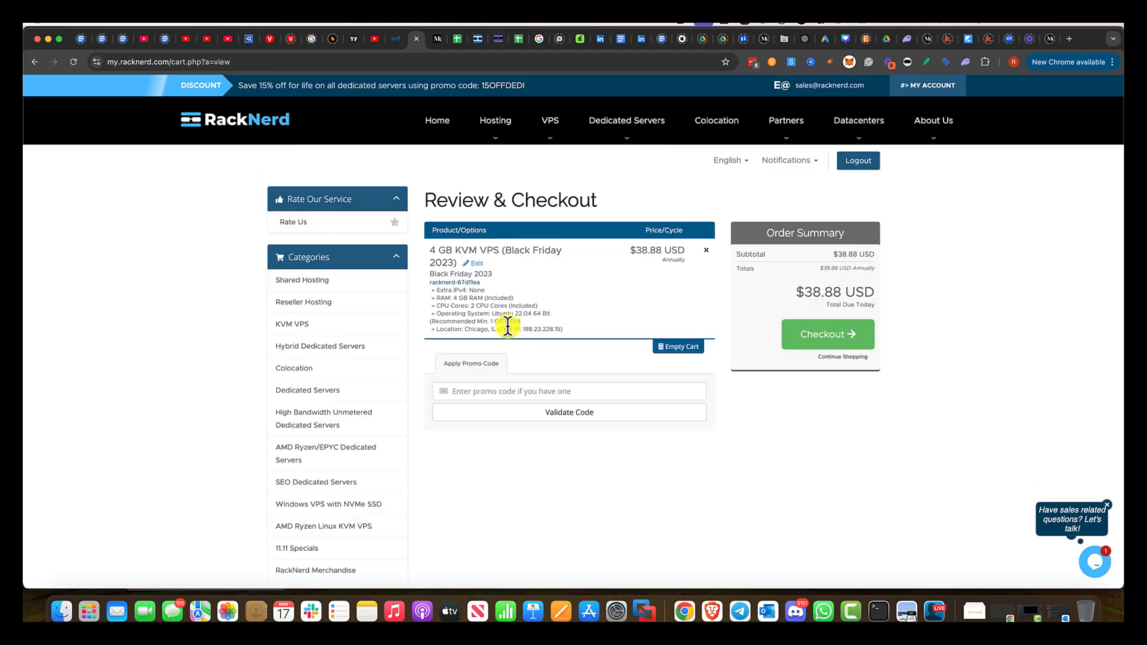
mouse_move(707, 378)
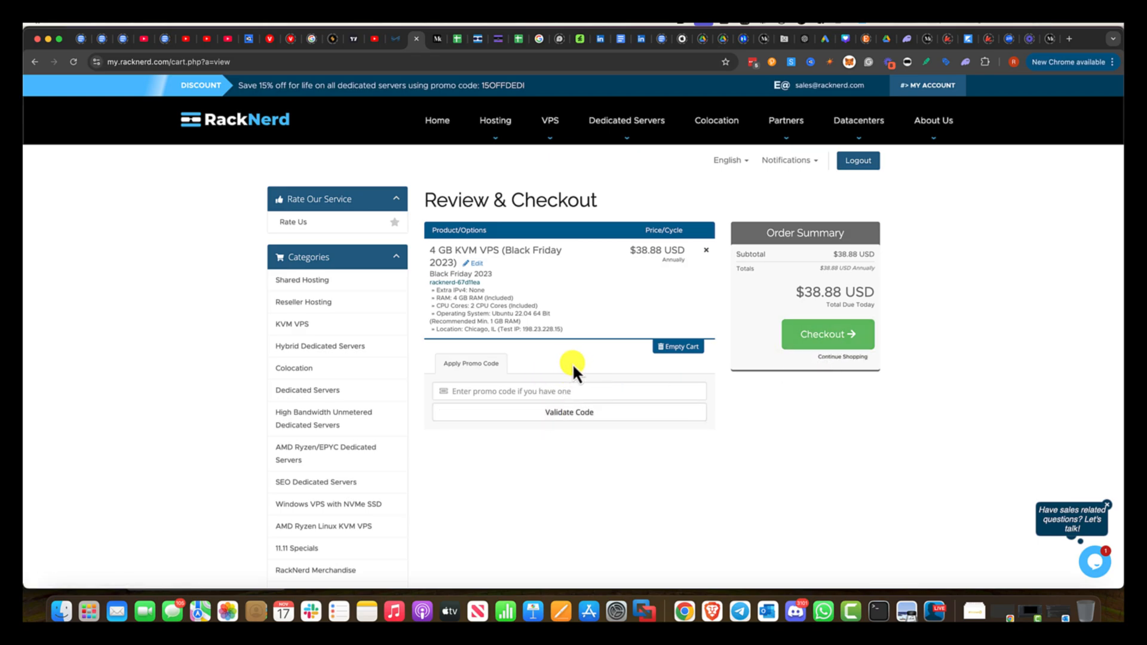
mouse_move(583, 369)
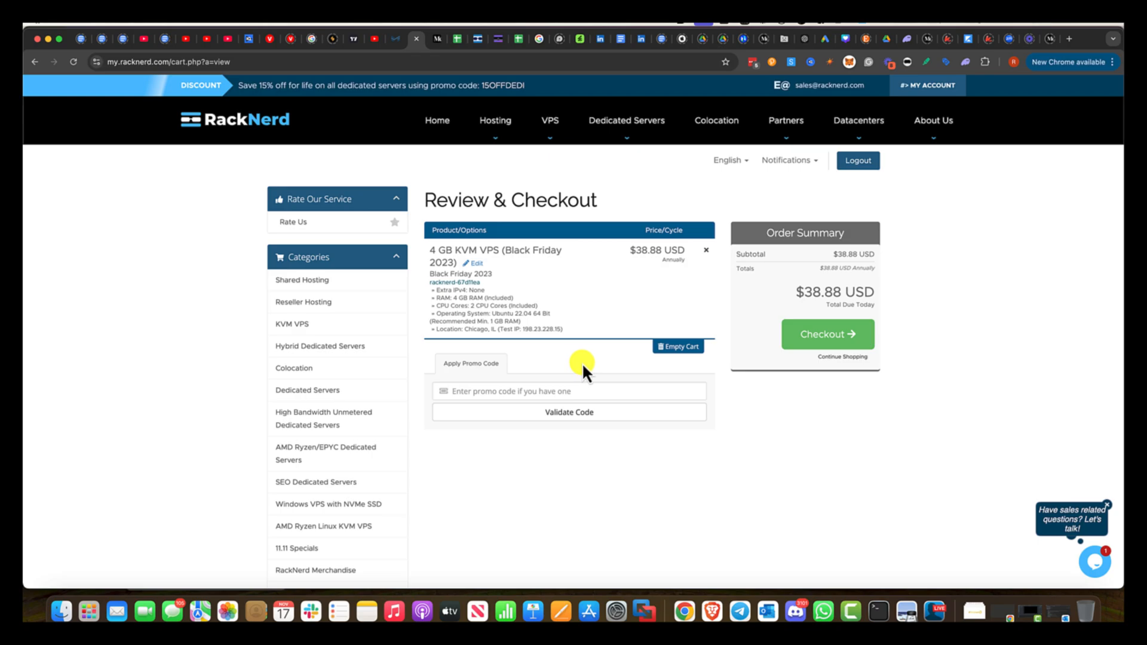
mouse_move(533, 226)
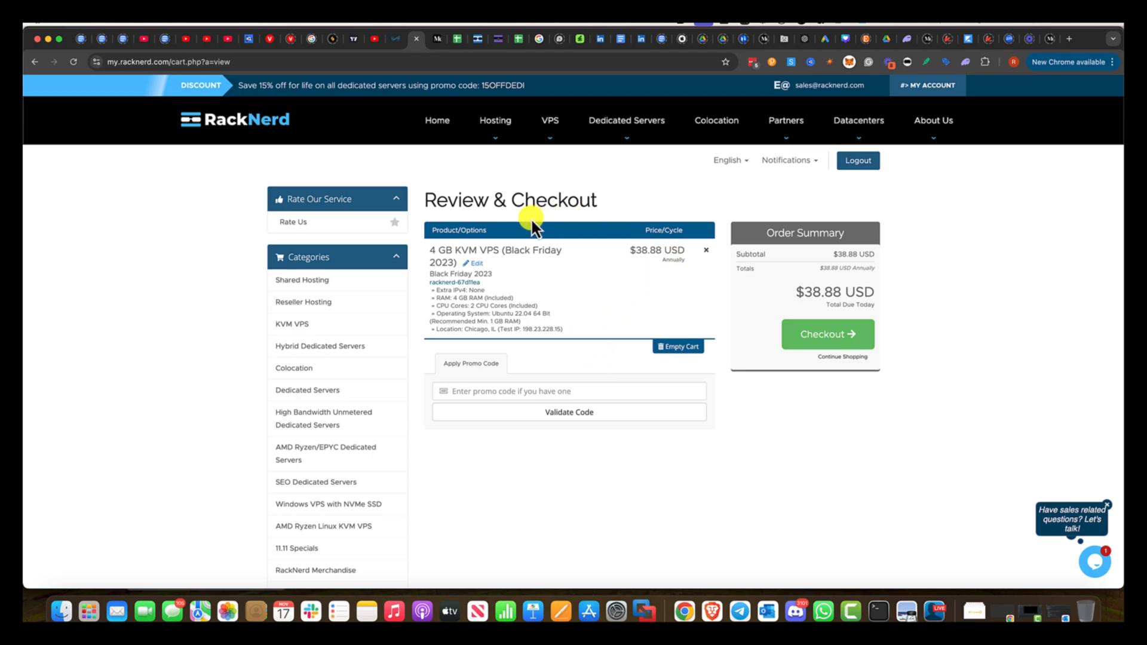
mouse_move(697, 280)
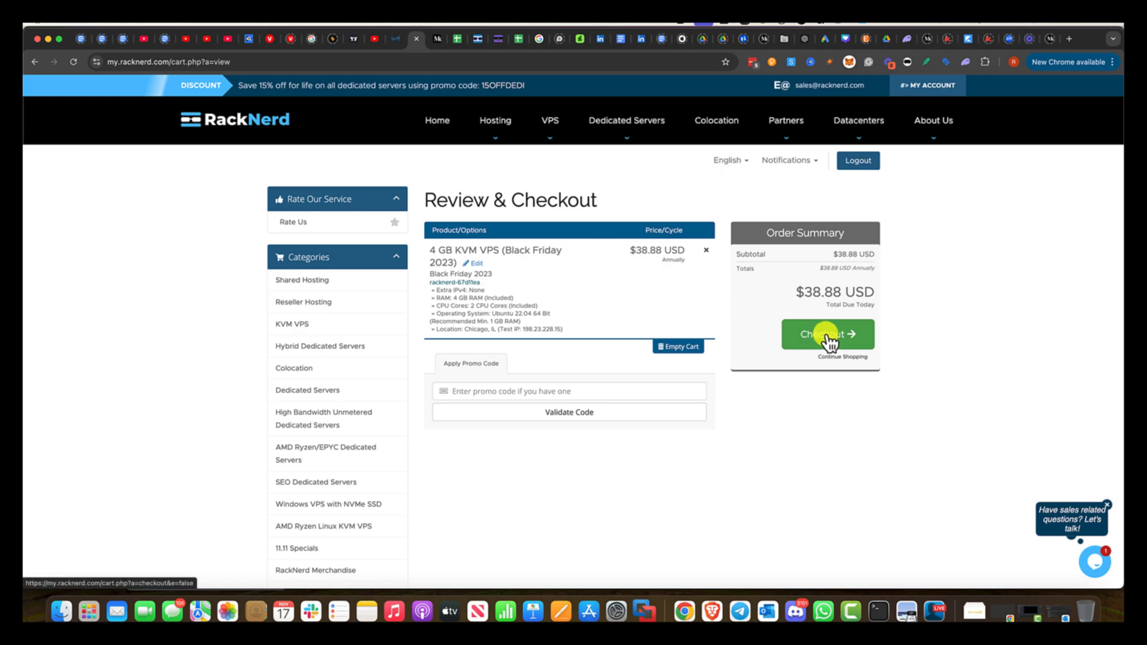
Check out with BTC/USDT payment, accept the Terms and complete the $38.88 order.
left_click(828, 335)
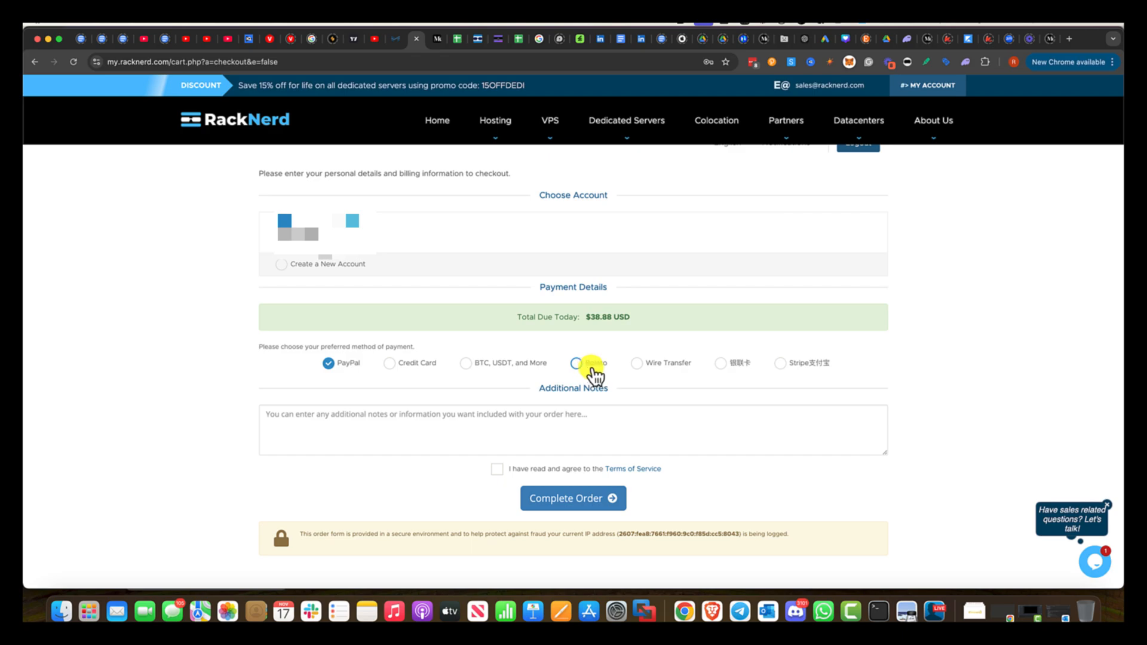
mouse_move(710, 369)
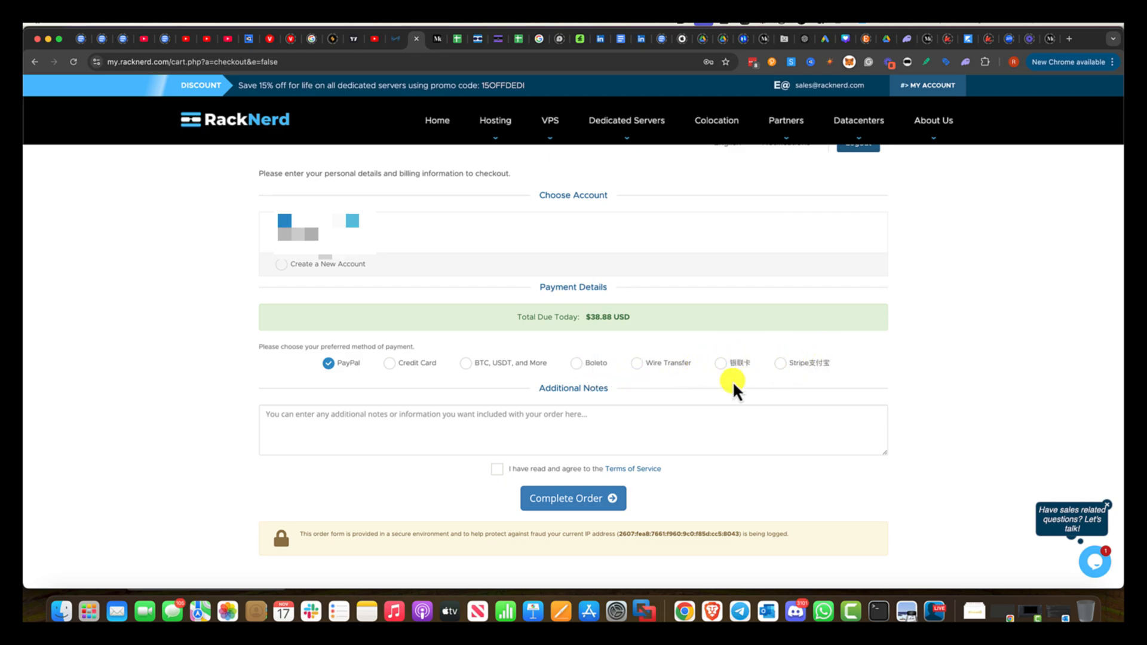
mouse_move(520, 362)
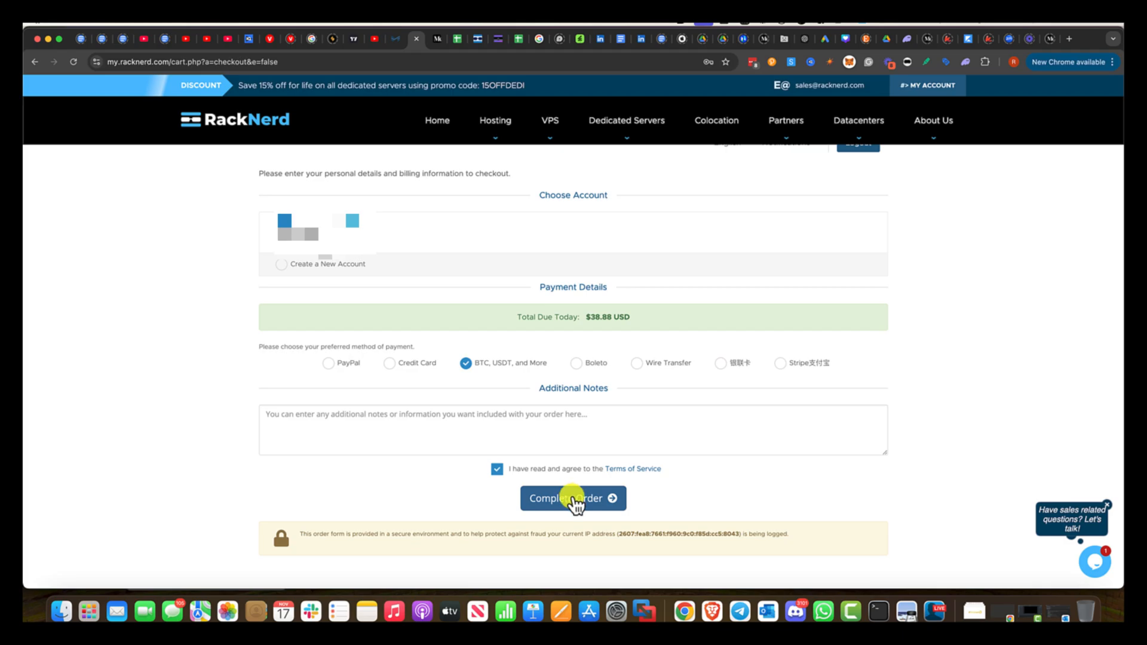
left_click(573, 499)
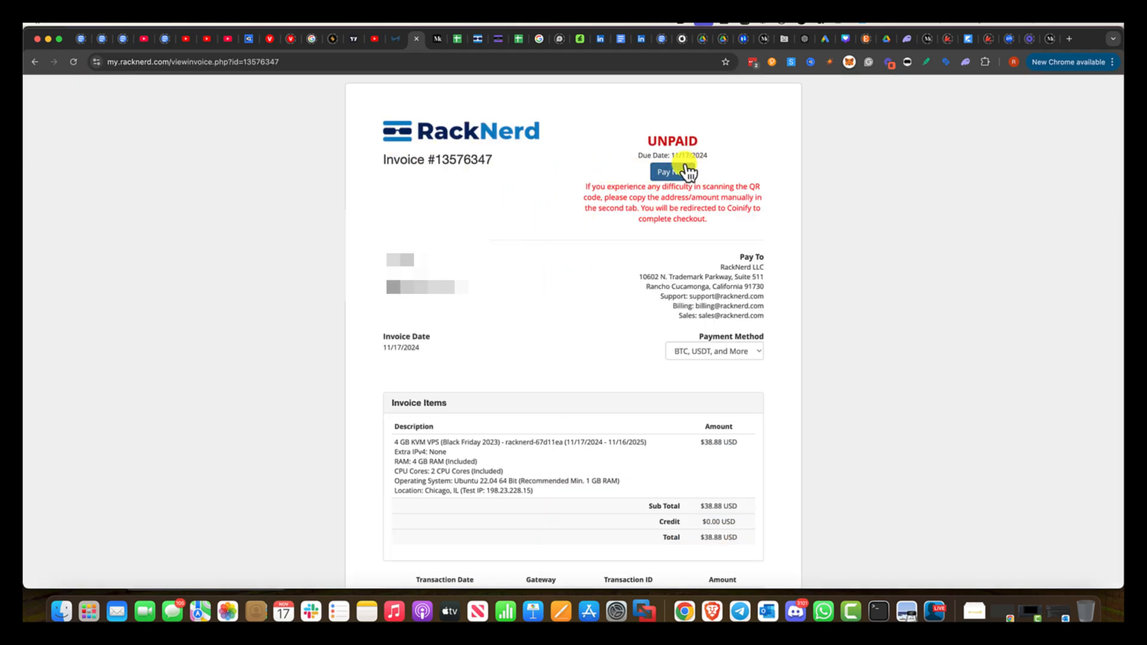
mouse_move(459, 483)
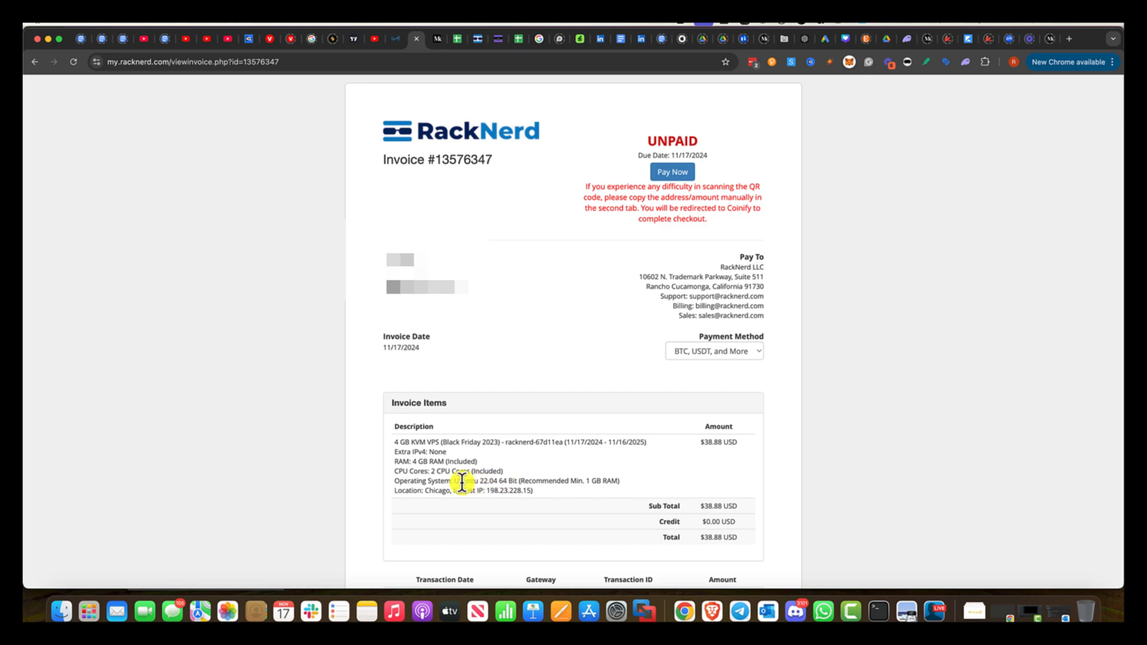
left_click_drag(455, 480, 567, 480)
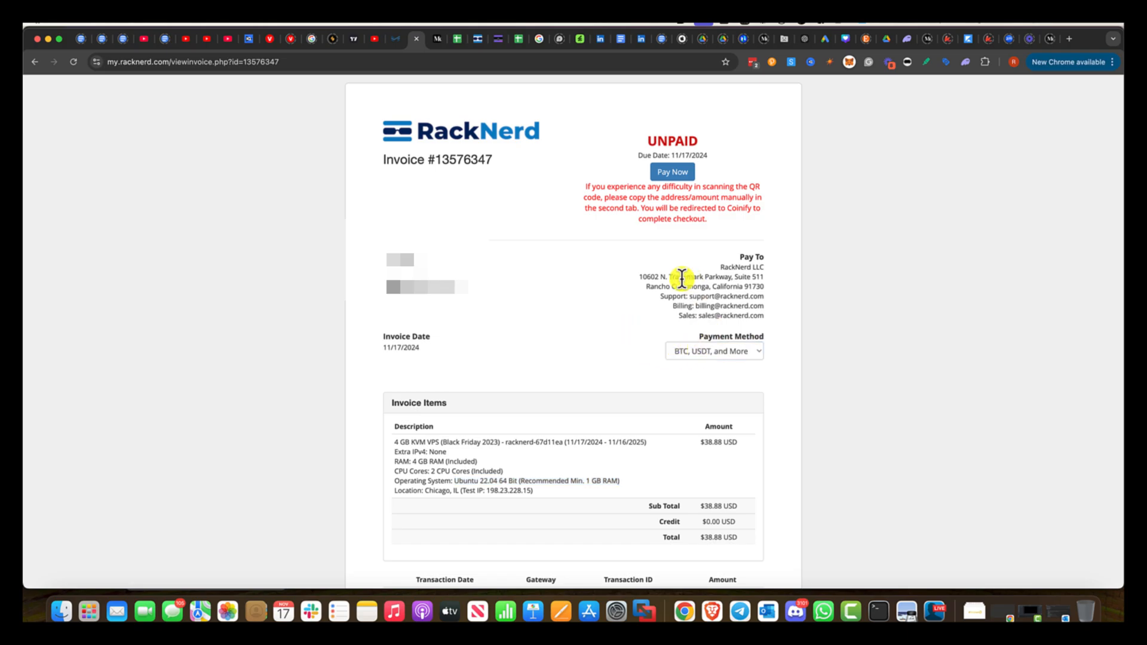
Start paying the invoice via Coinify and go to the mobile wallet's Swap section.
left_click(670, 171)
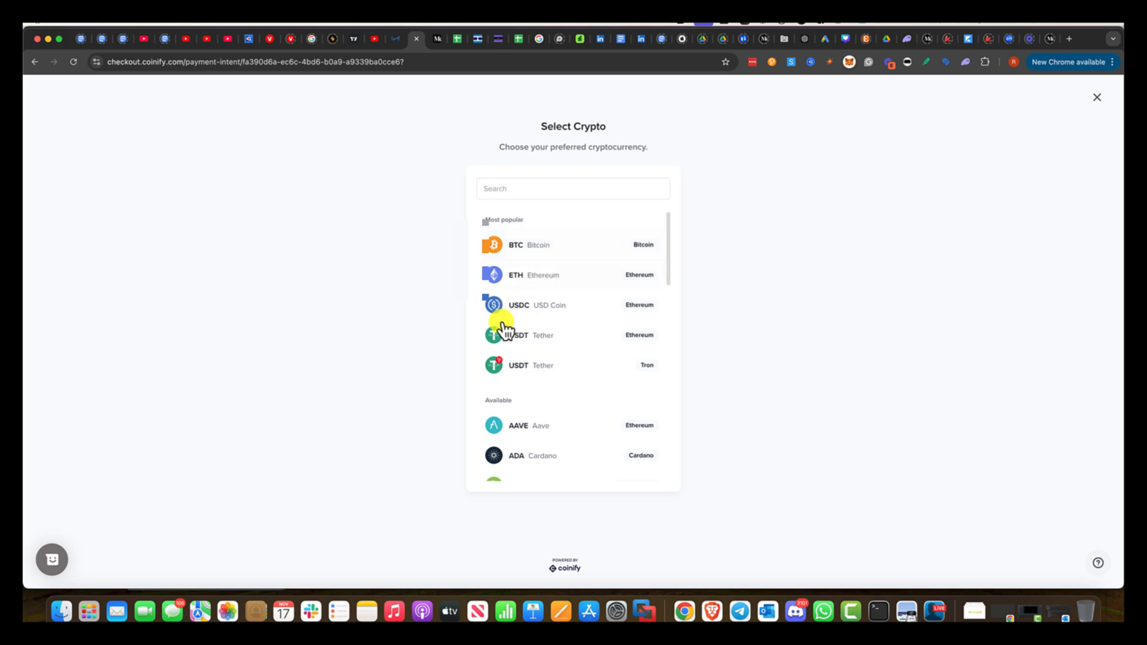
mouse_move(635, 353)
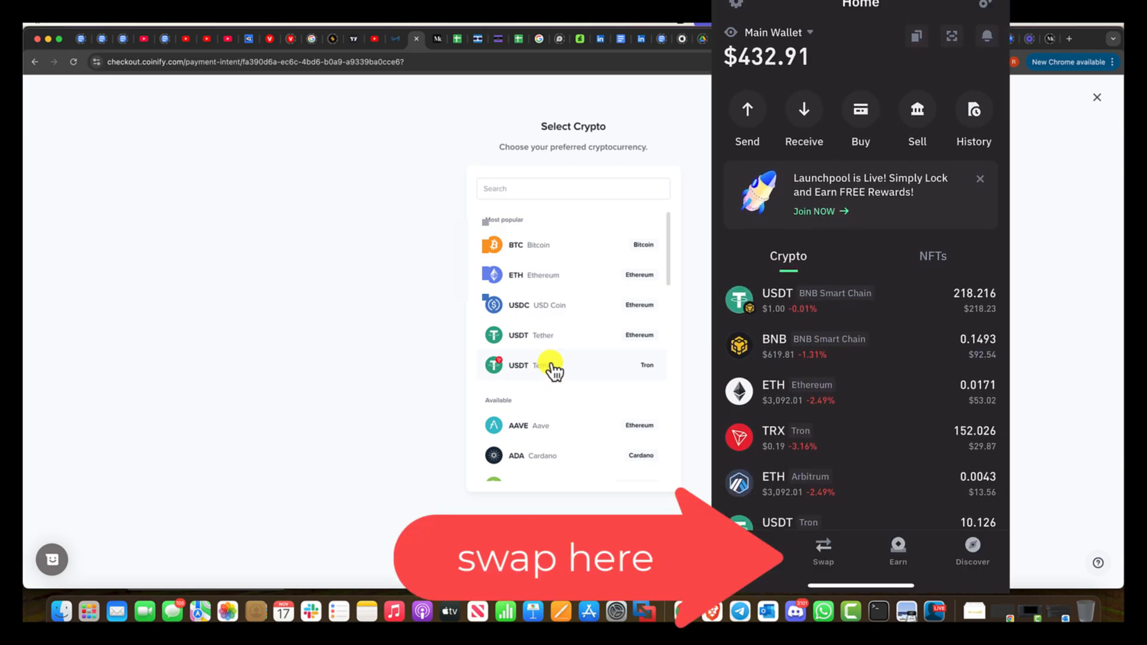
left_click(823, 553)
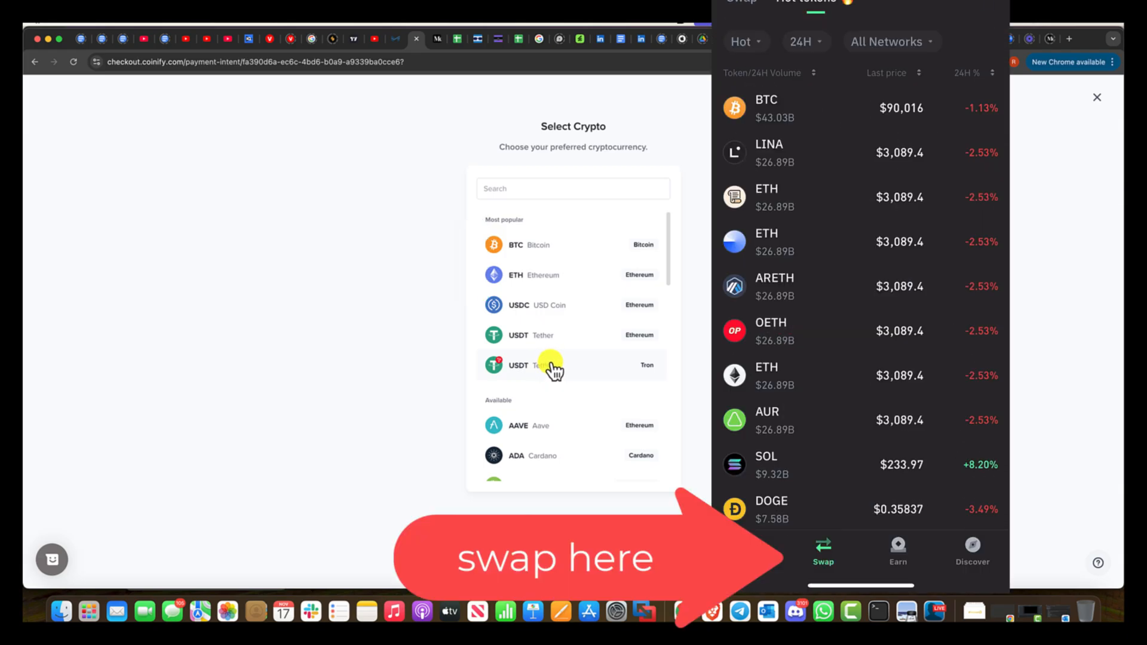
scroll("down", 3)
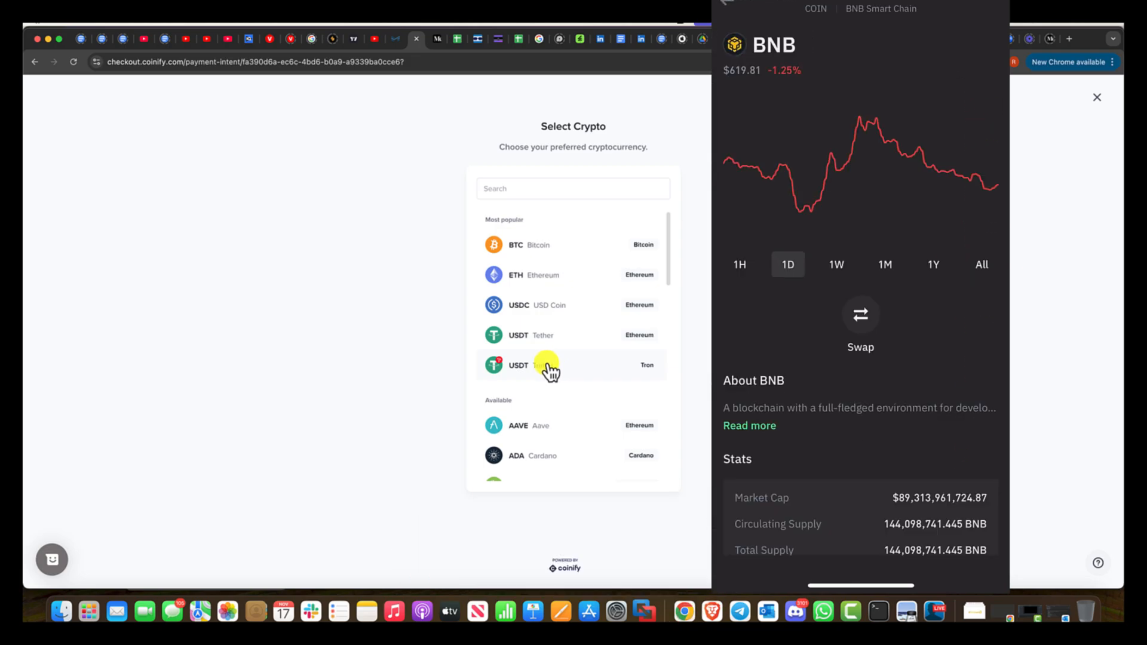
Swap BNB to USDT on Tron in the wallet and continue to the 39.89 USDTTRC20 payment request.
left_click(861, 320)
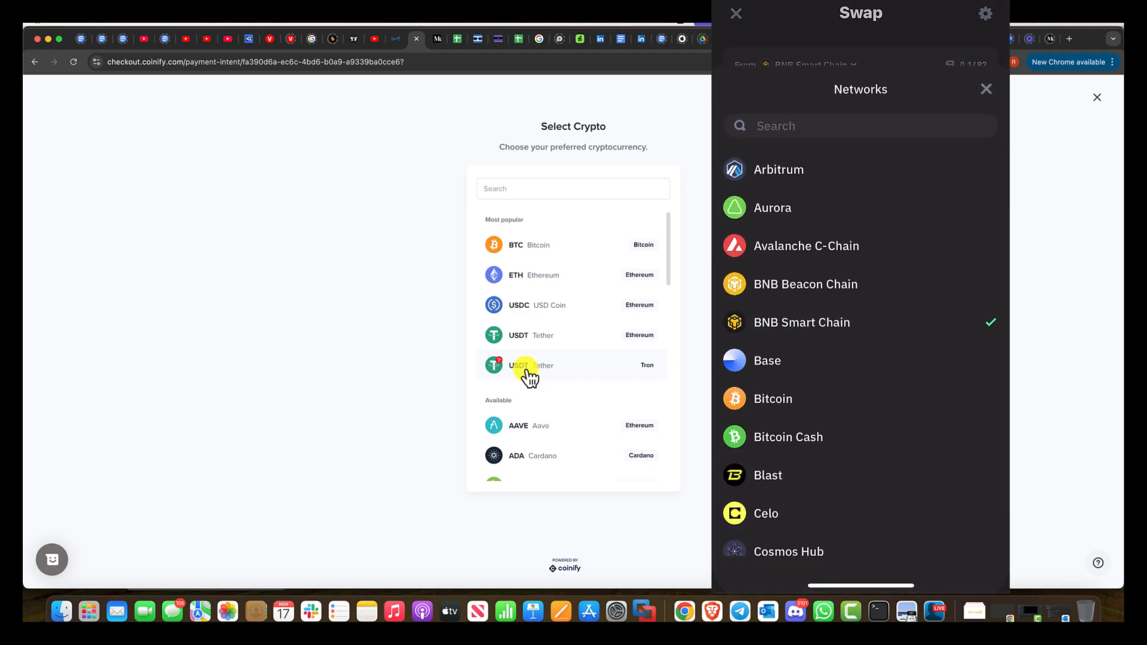
scroll("down", 3)
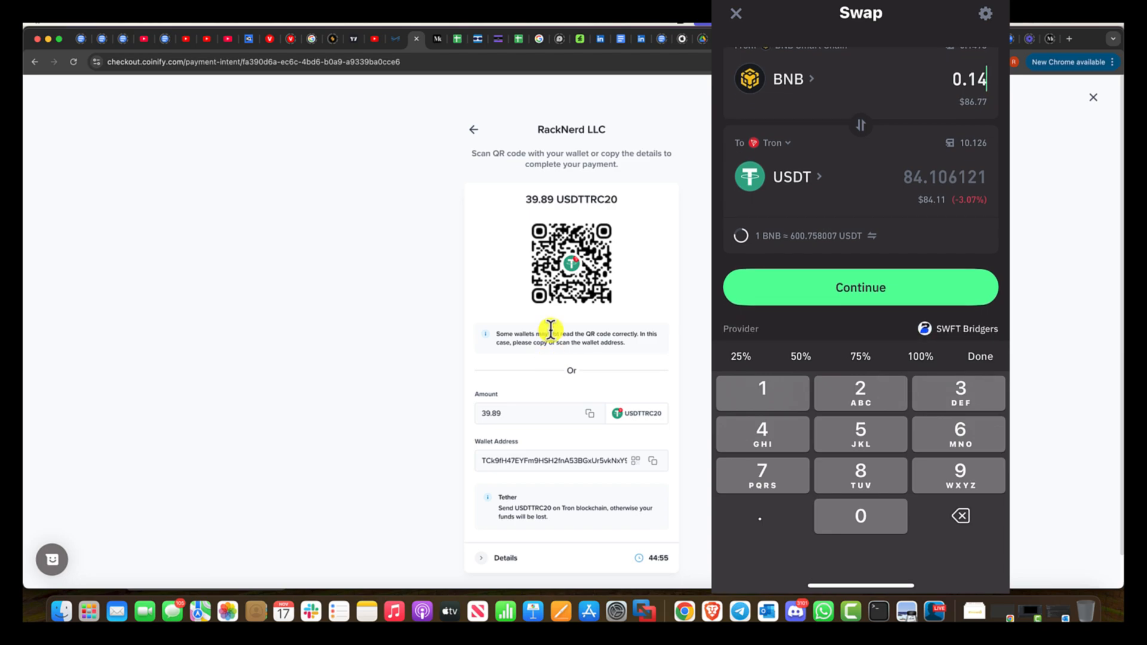
left_click(736, 13)
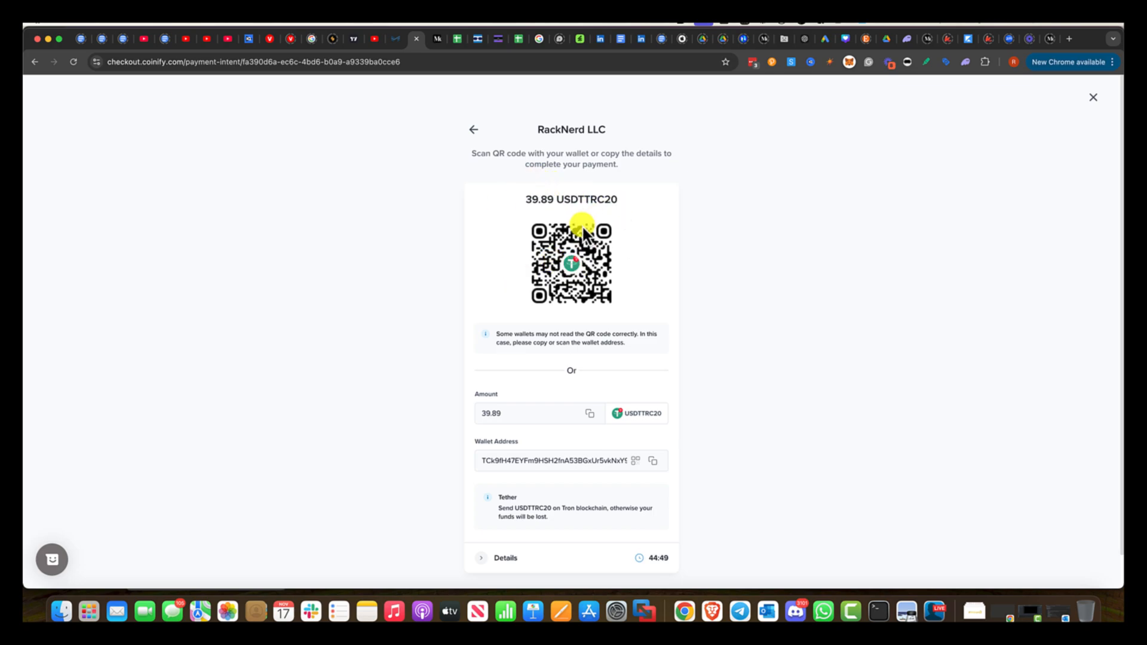
mouse_move(656, 559)
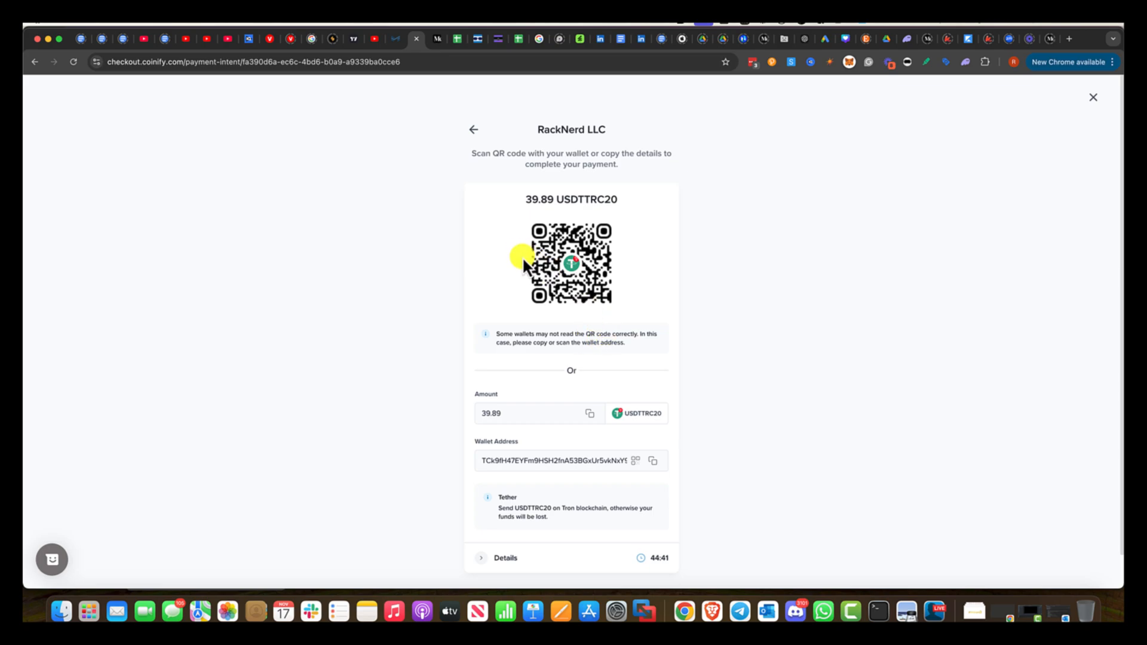
mouse_move(533, 234)
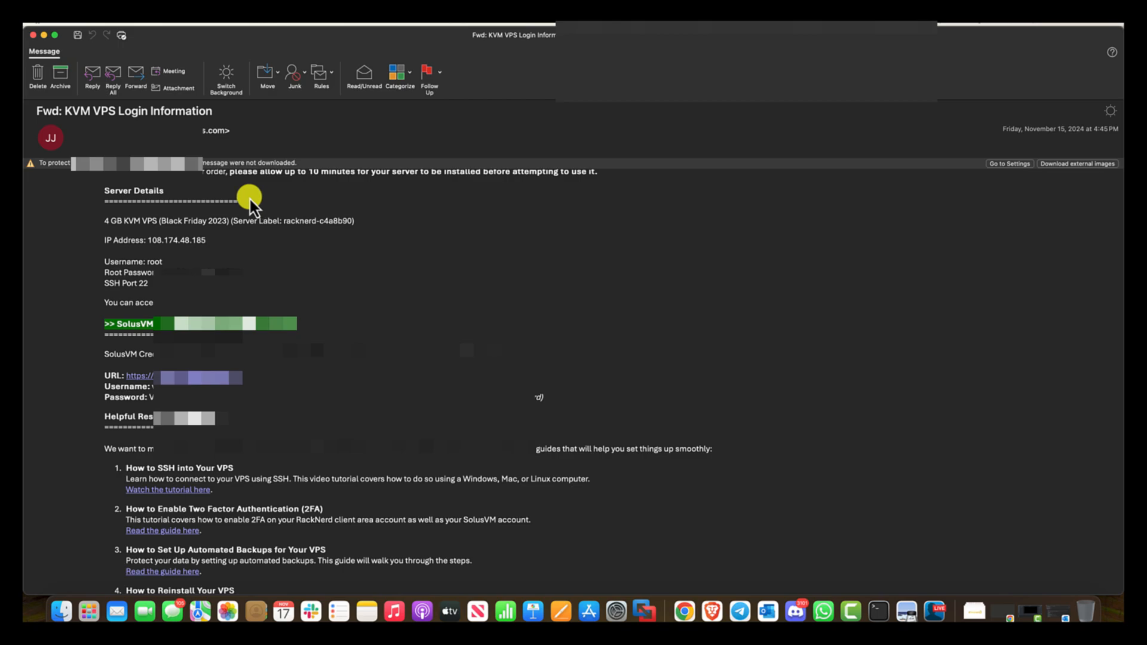
mouse_move(156, 239)
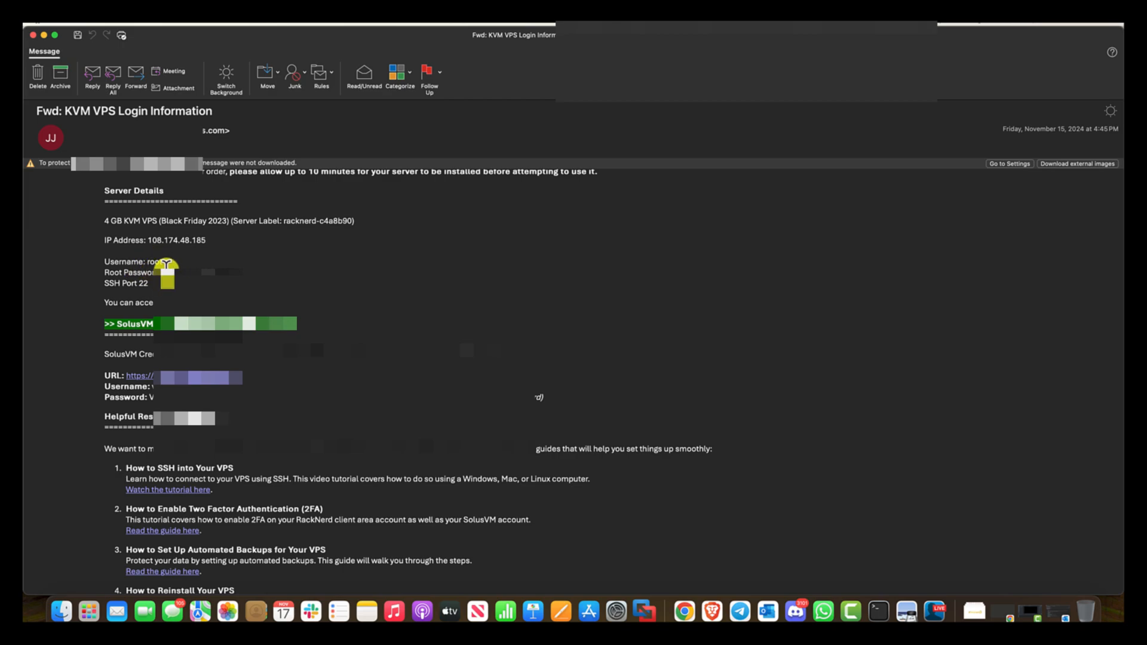
mouse_move(159, 222)
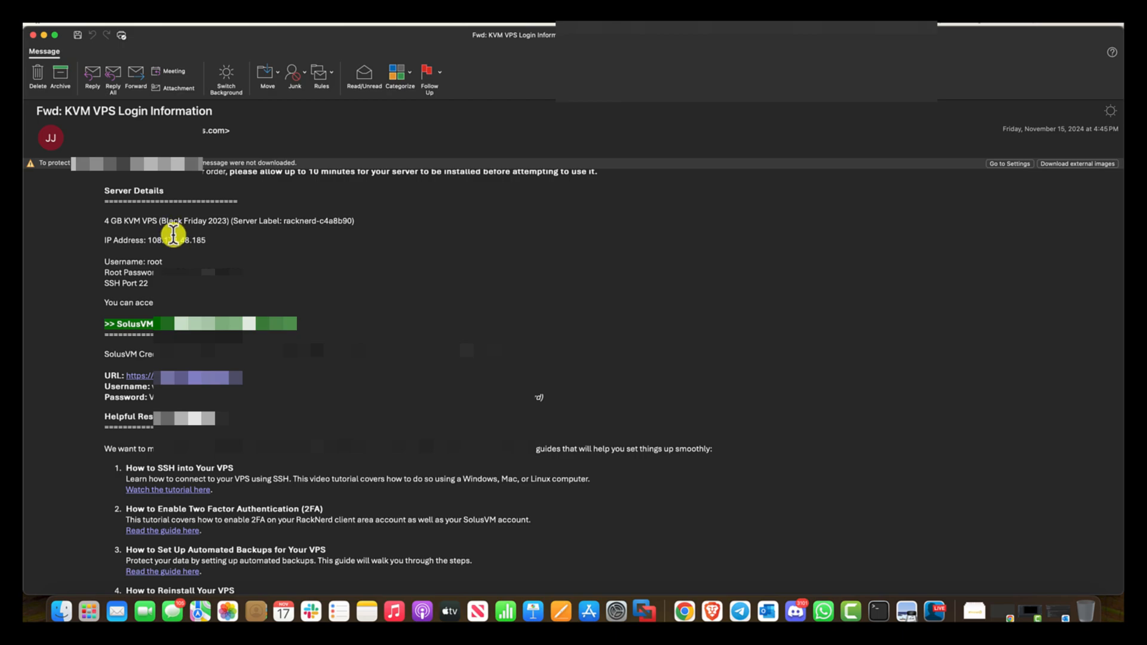
mouse_move(175, 237)
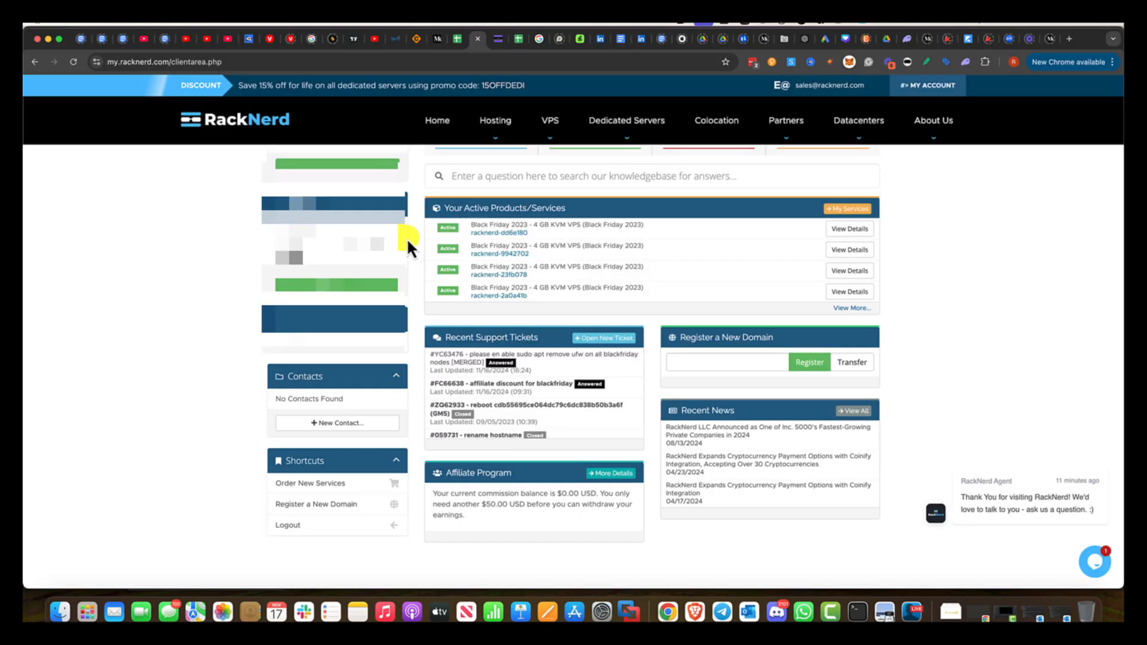
mouse_move(412, 249)
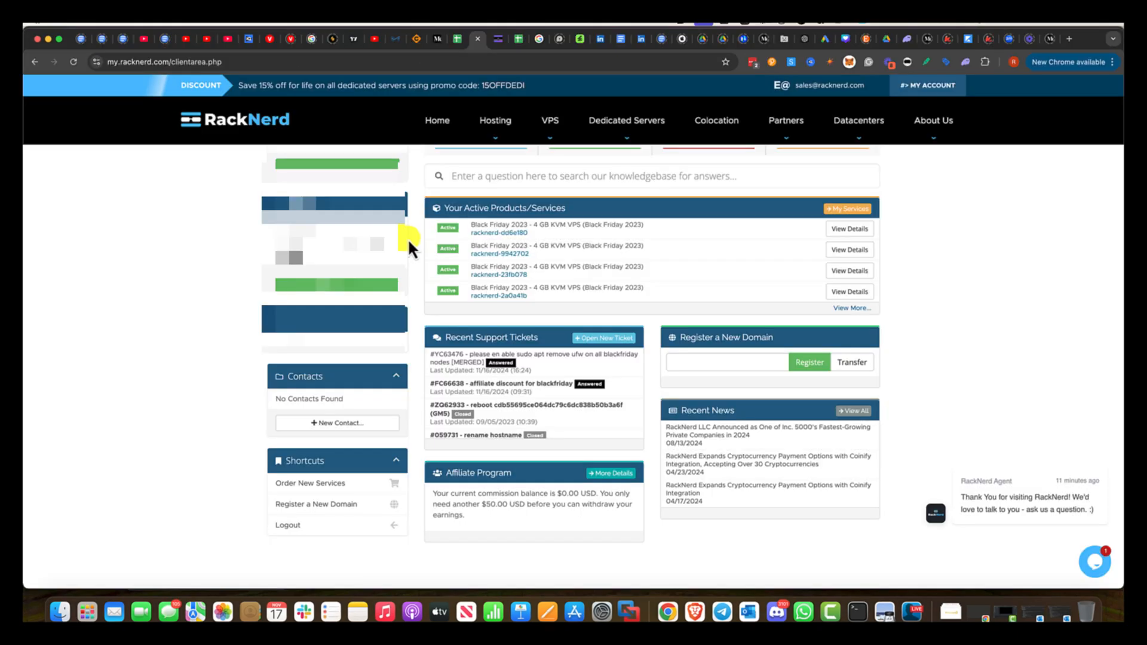
Launch Terminal in a new window and attempt an ssh root connection to the server.
type("terminal")
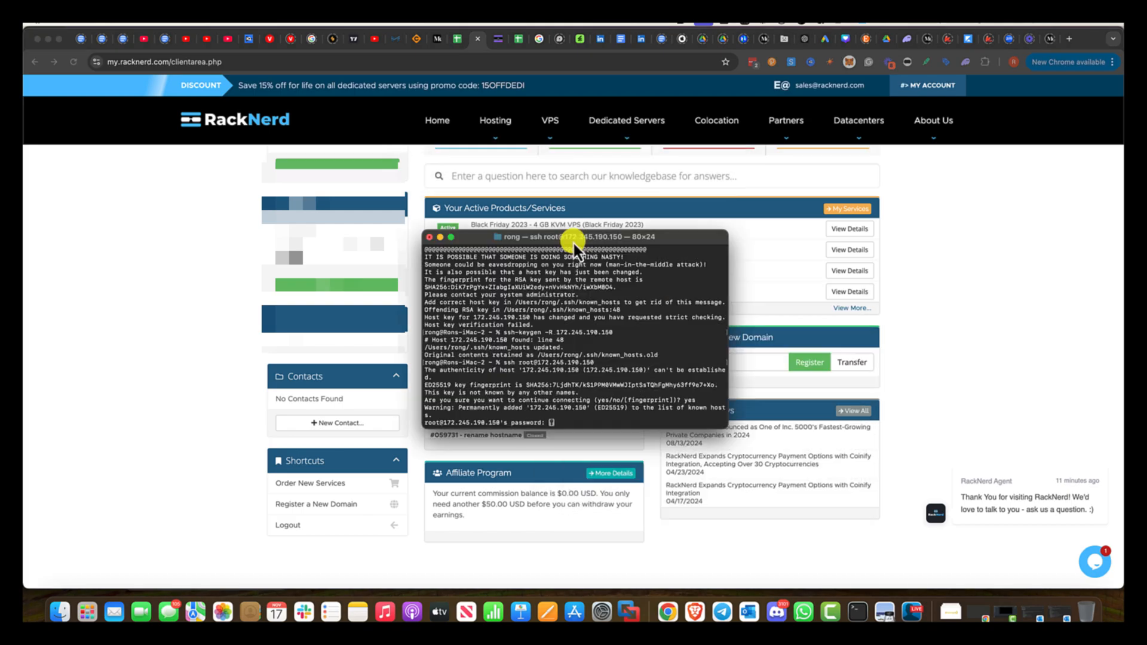
mouse_move(569, 246)
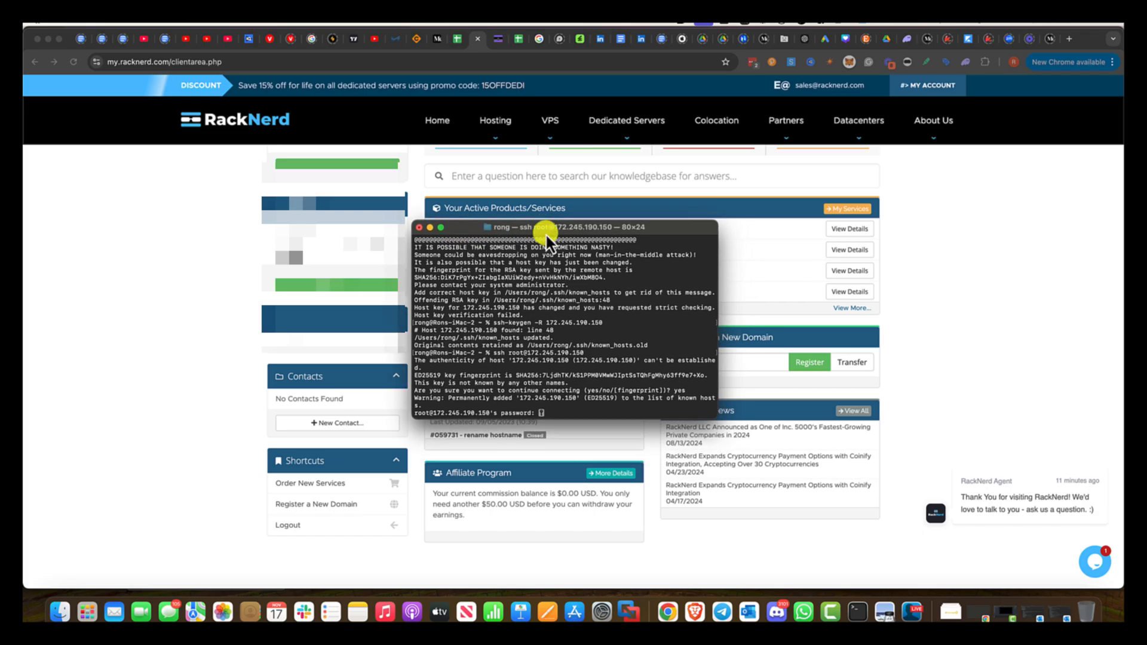
left_click(88, 25)
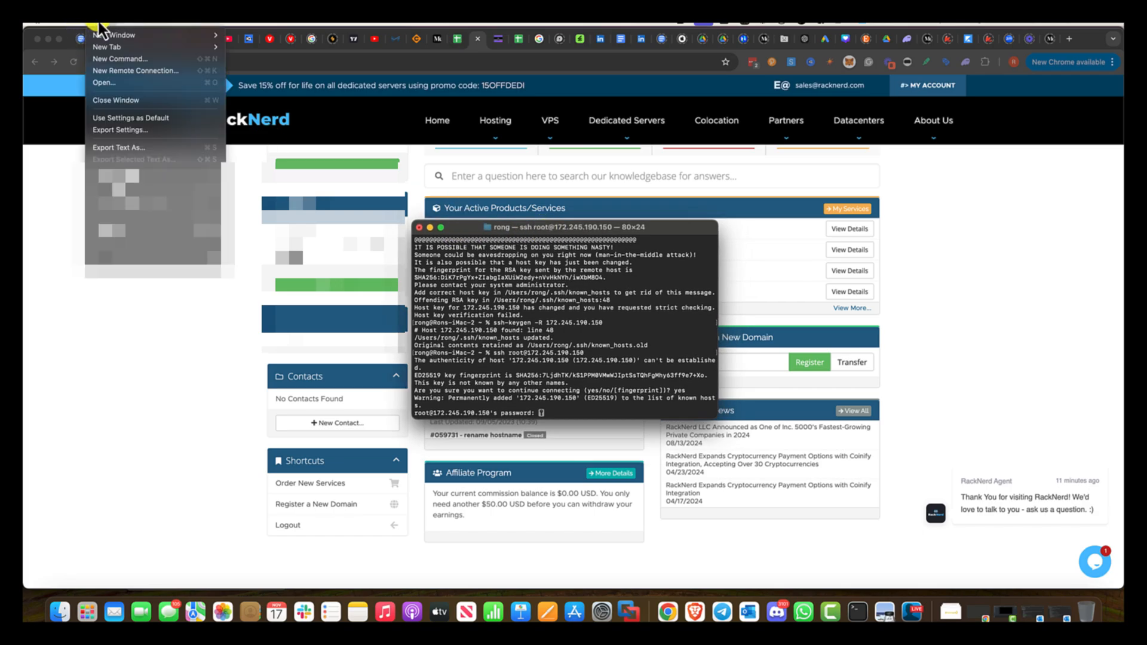
left_click(118, 35)
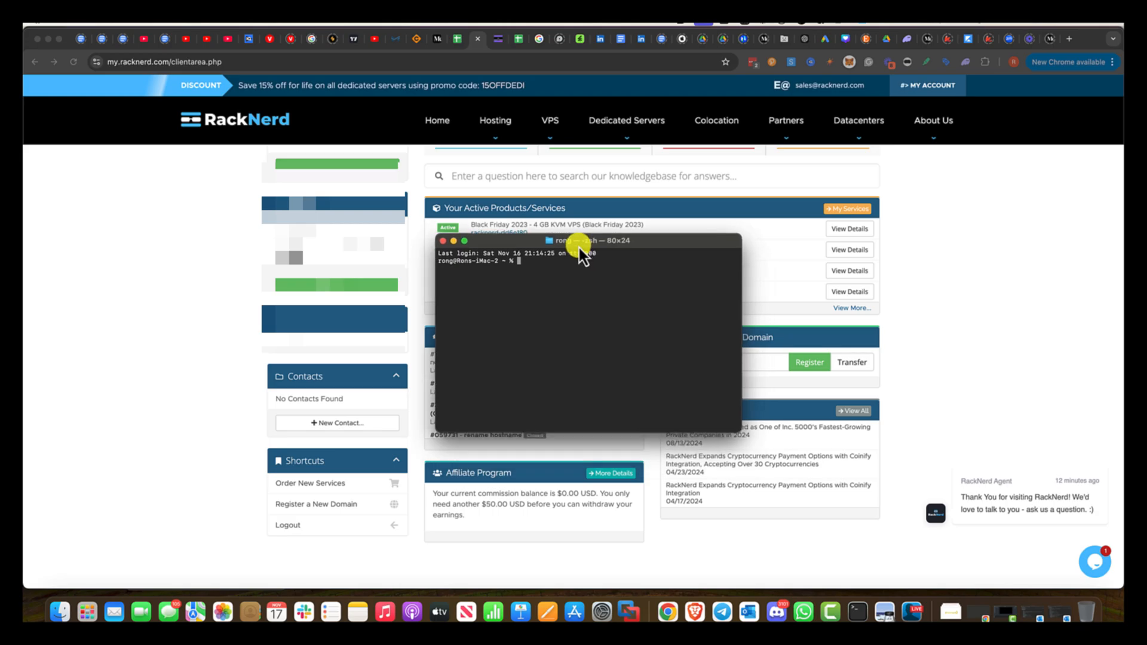
type("ssh root@172.245.xx.150")
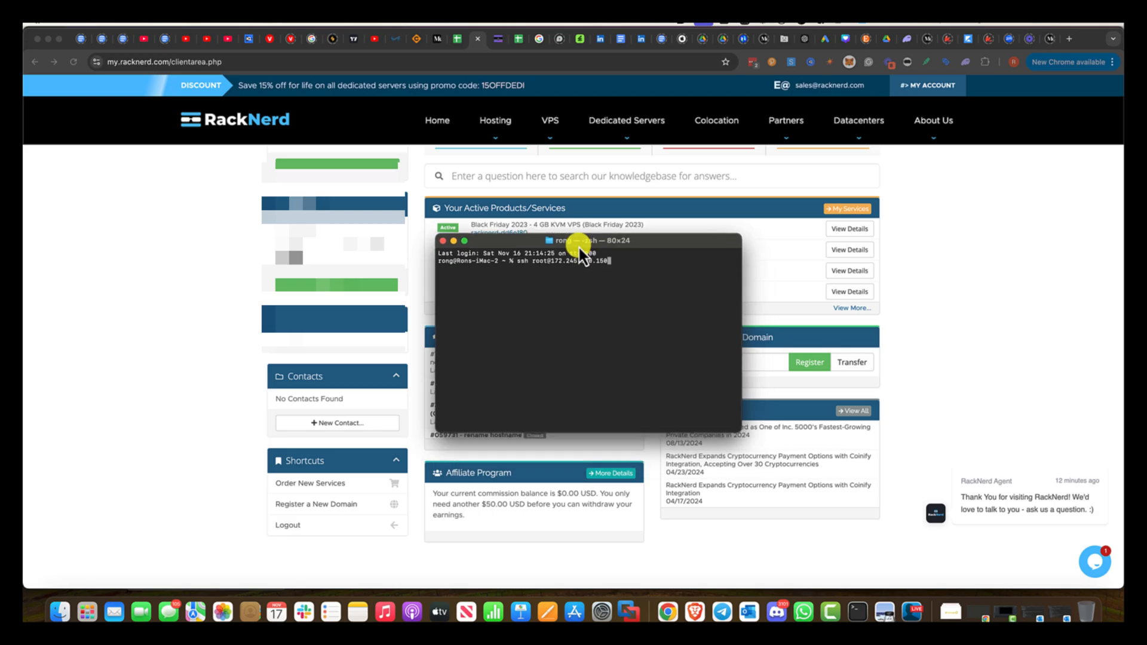
mouse_move(520, 263)
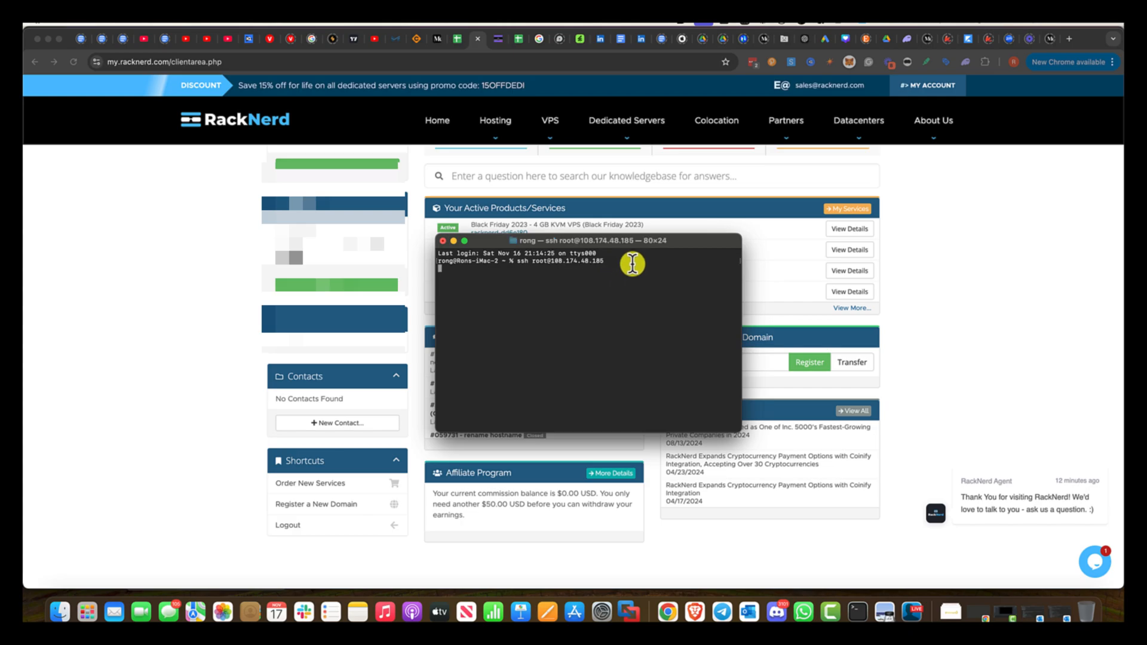
key("Return")
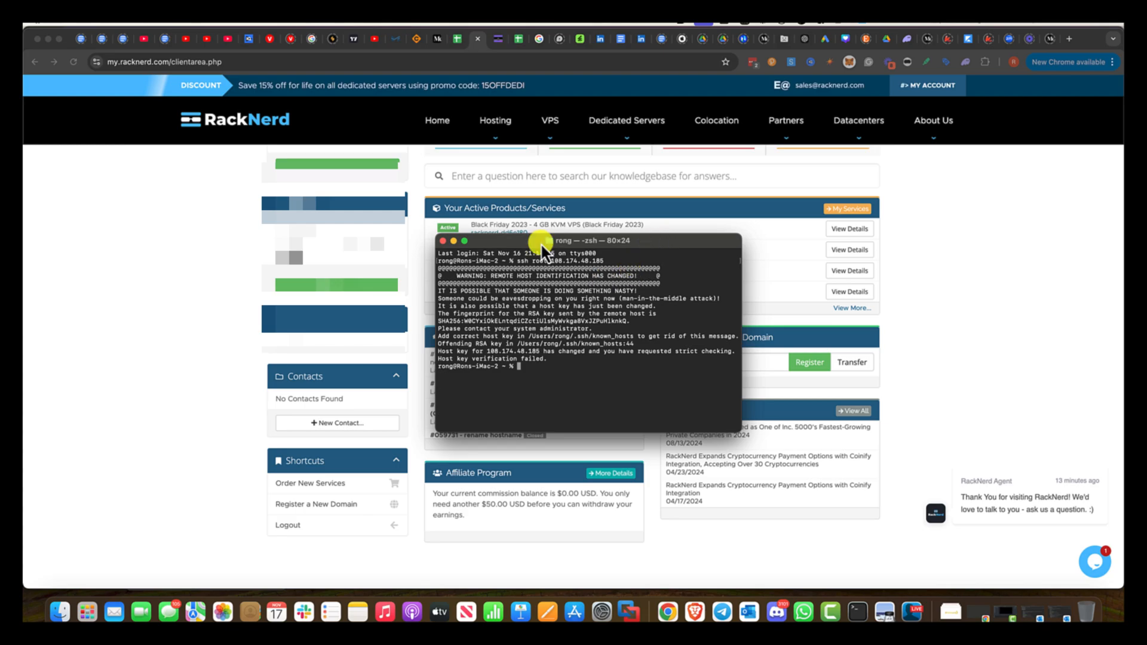
mouse_move(459, 47)
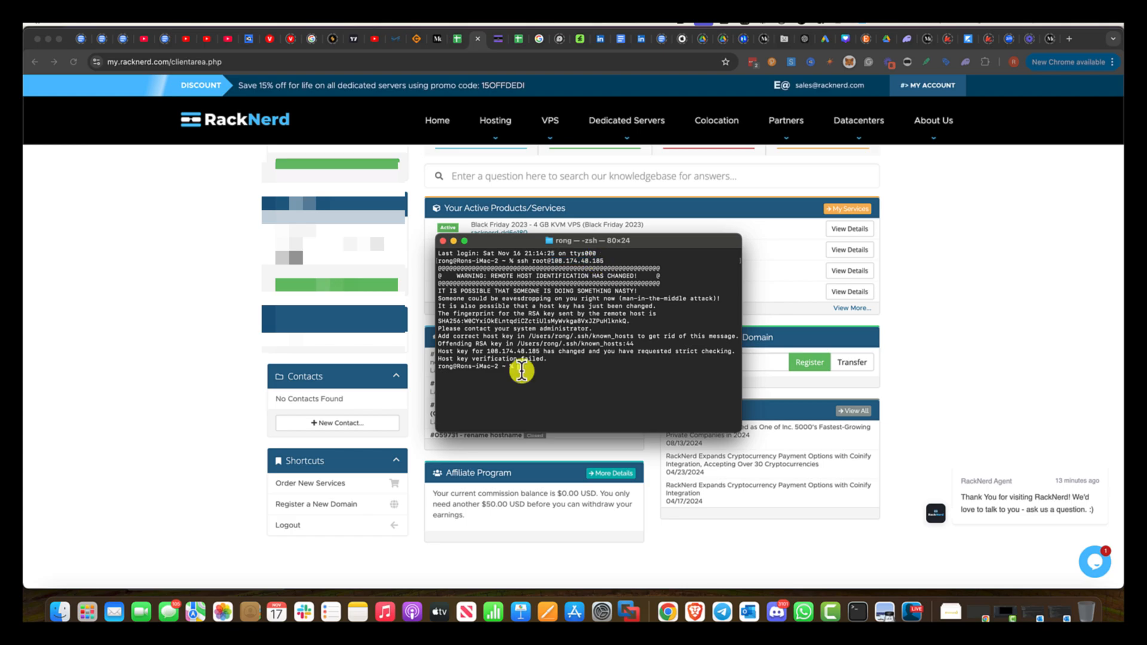
type("ssh-keygen -R [ip address]")
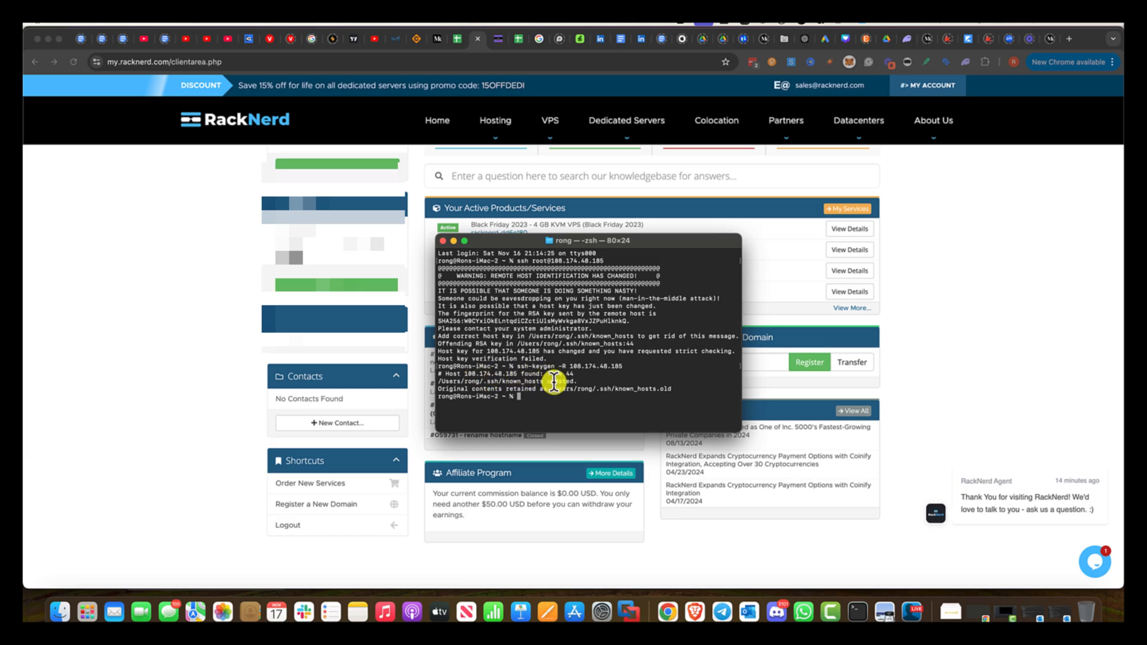
type("ssh root@108.174.48.185")
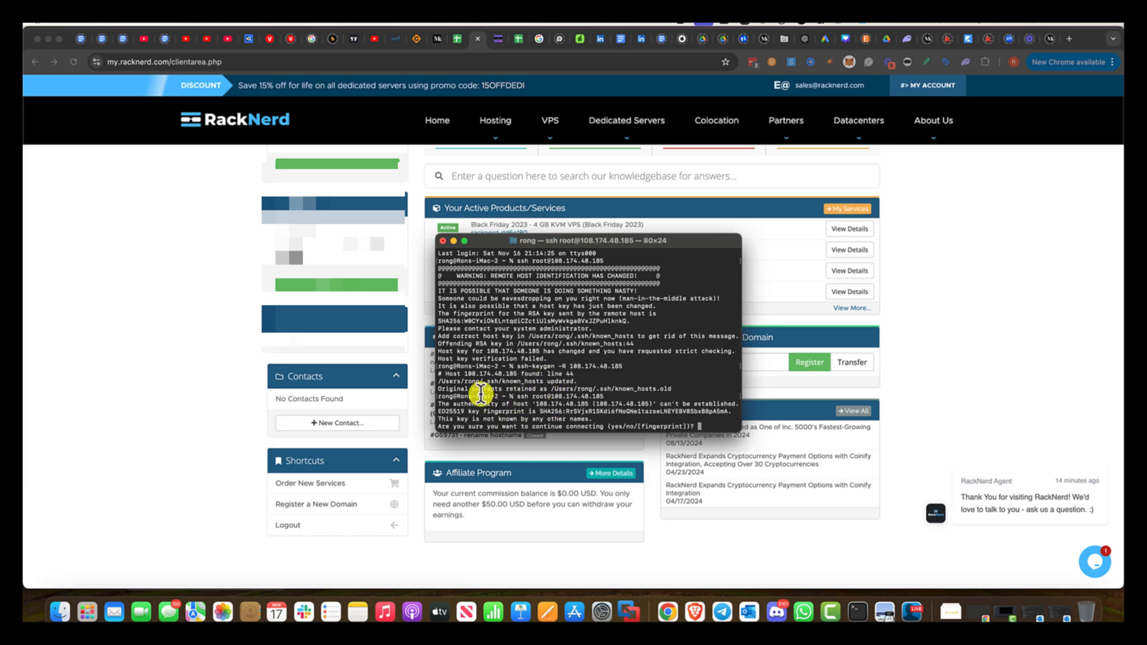
mouse_move(542, 423)
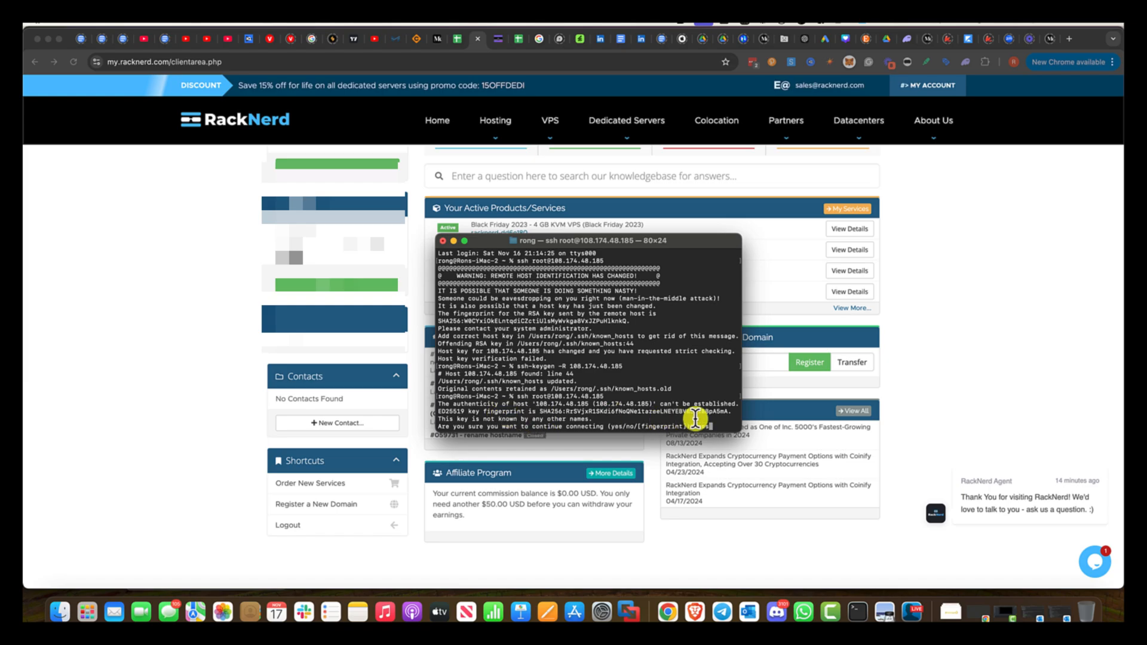
type("yes")
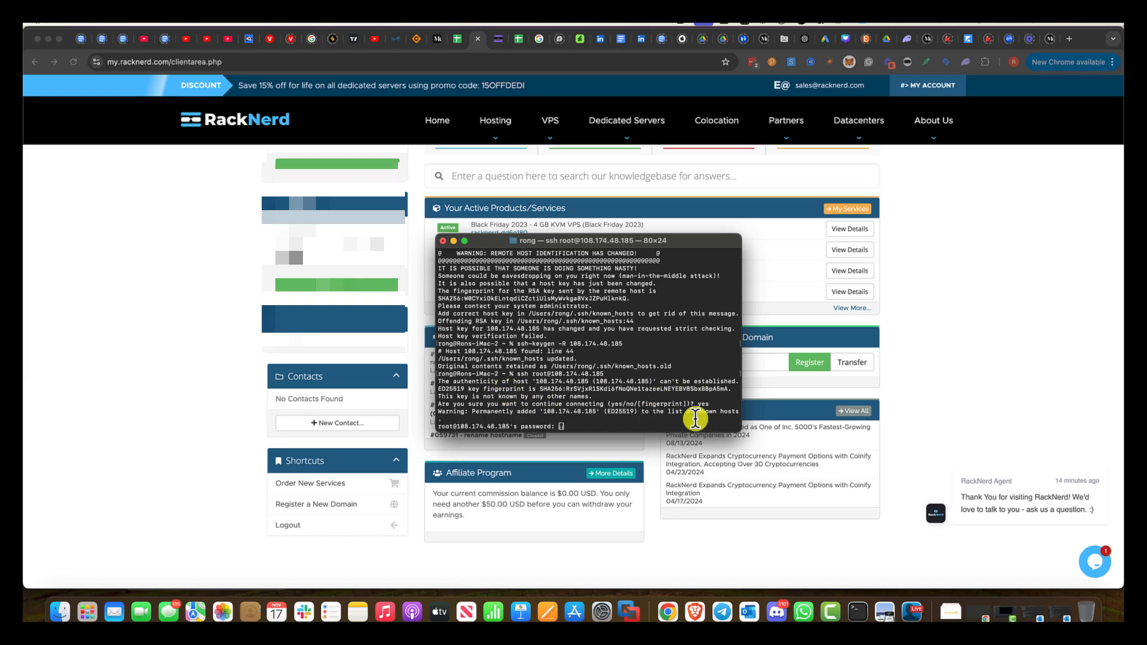
mouse_move(513, 233)
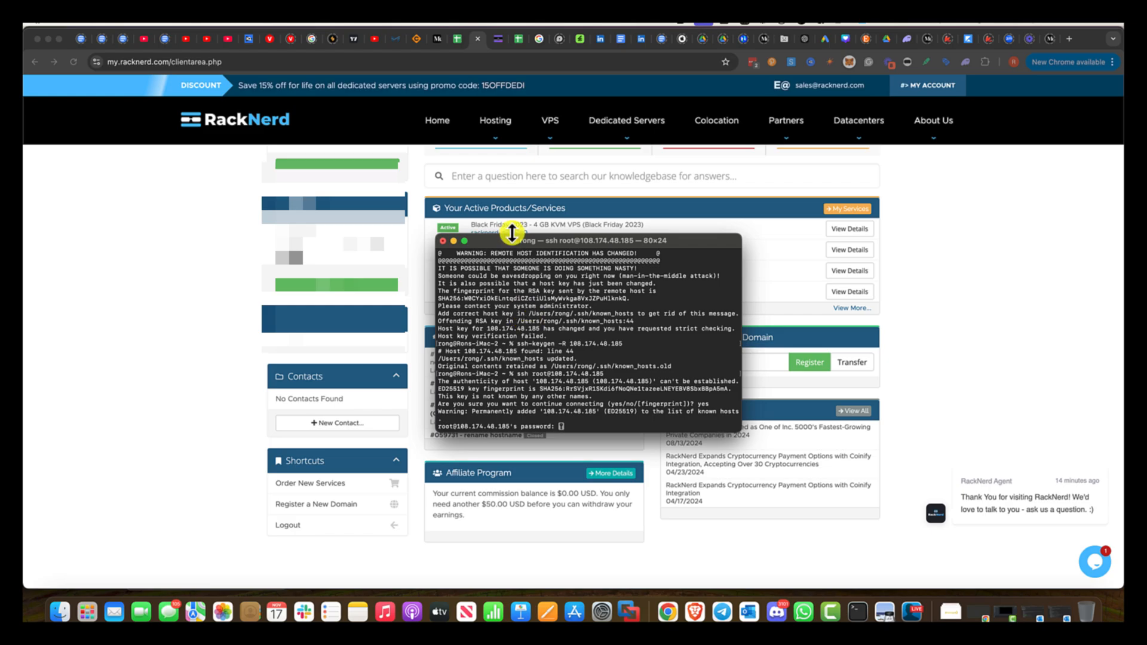
mouse_move(585, 423)
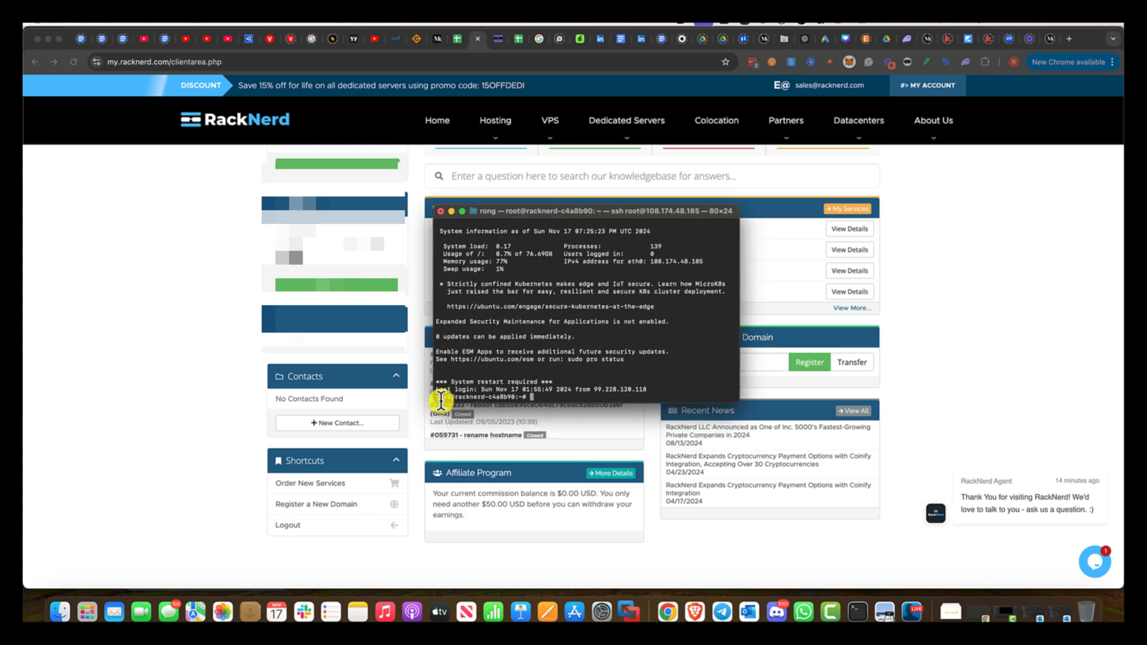
mouse_move(475, 396)
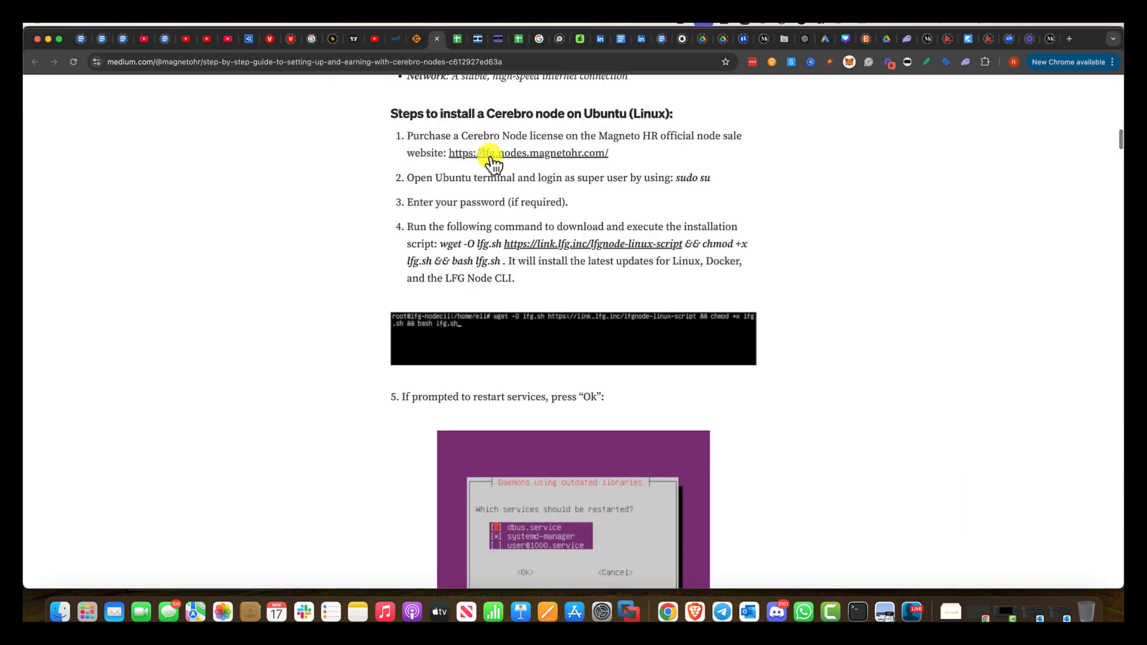
mouse_move(430, 227)
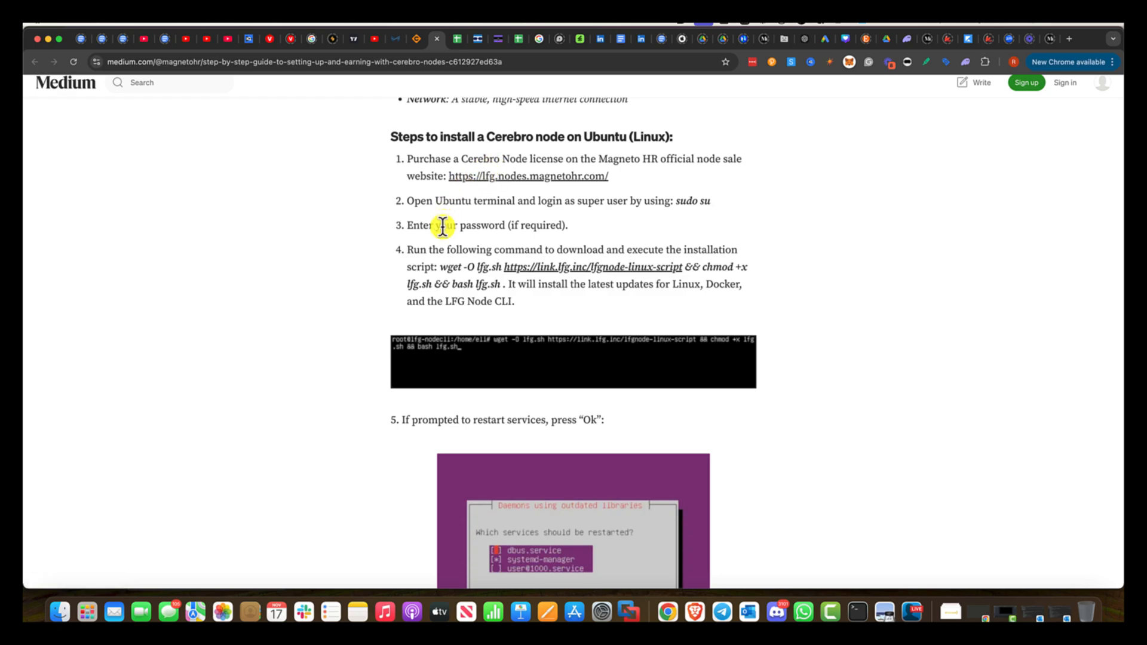
mouse_move(456, 263)
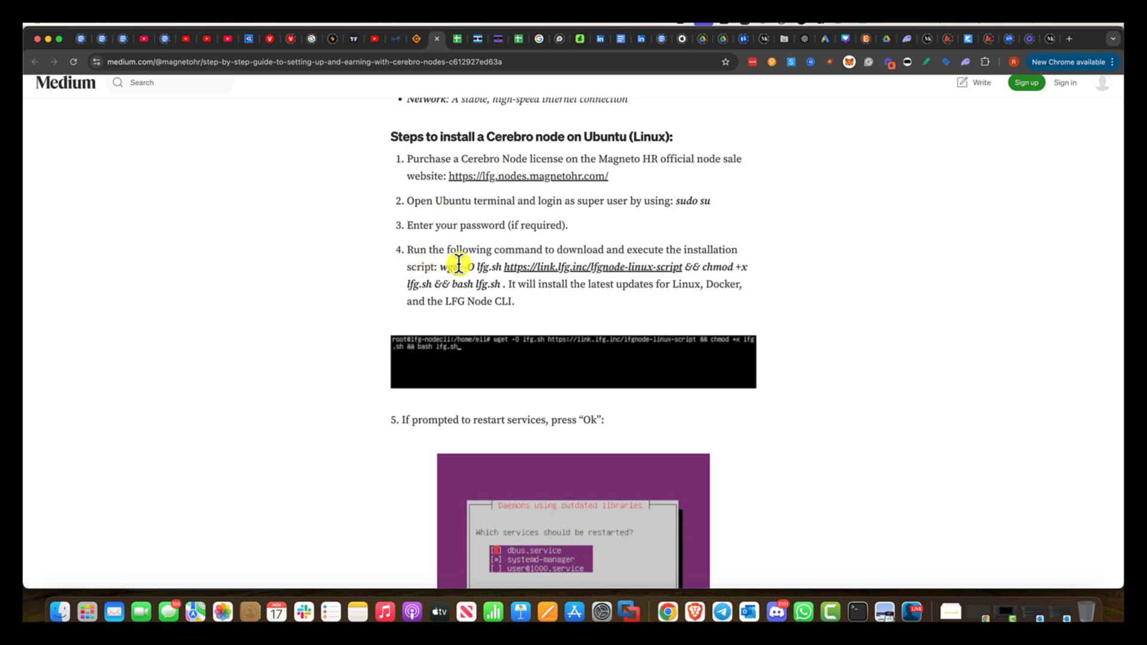
mouse_move(459, 266)
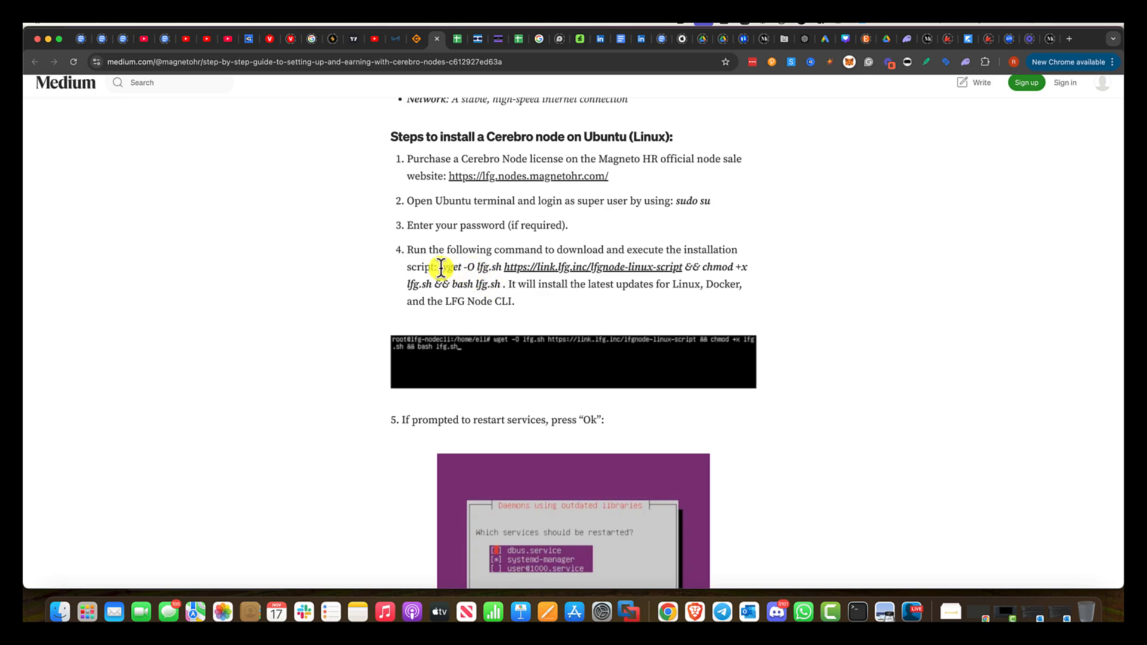
mouse_move(556, 279)
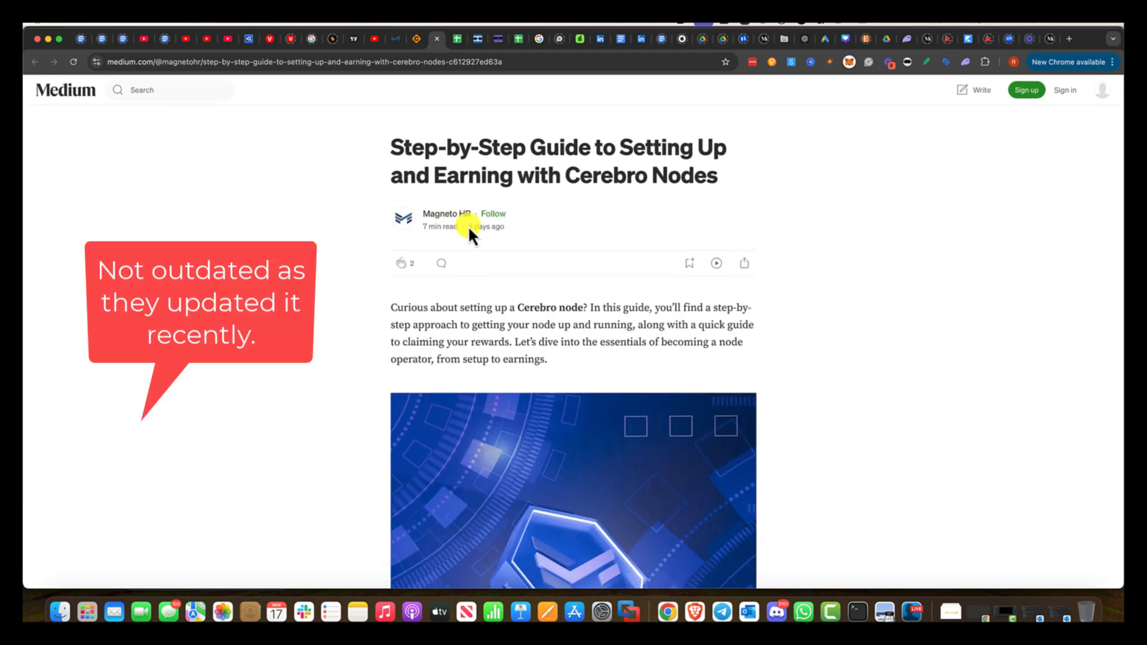
Select the wget install-script command in step 4 of the Medium Cerebro guide's Ubuntu steps.
scroll("down", 3)
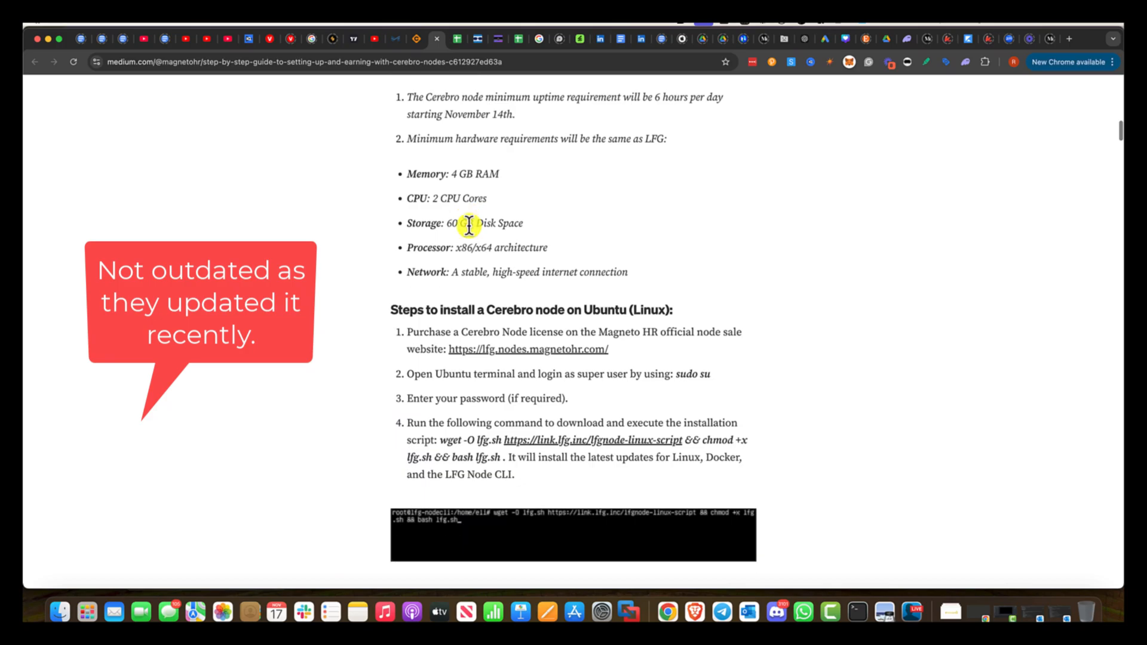
scroll("down", 3)
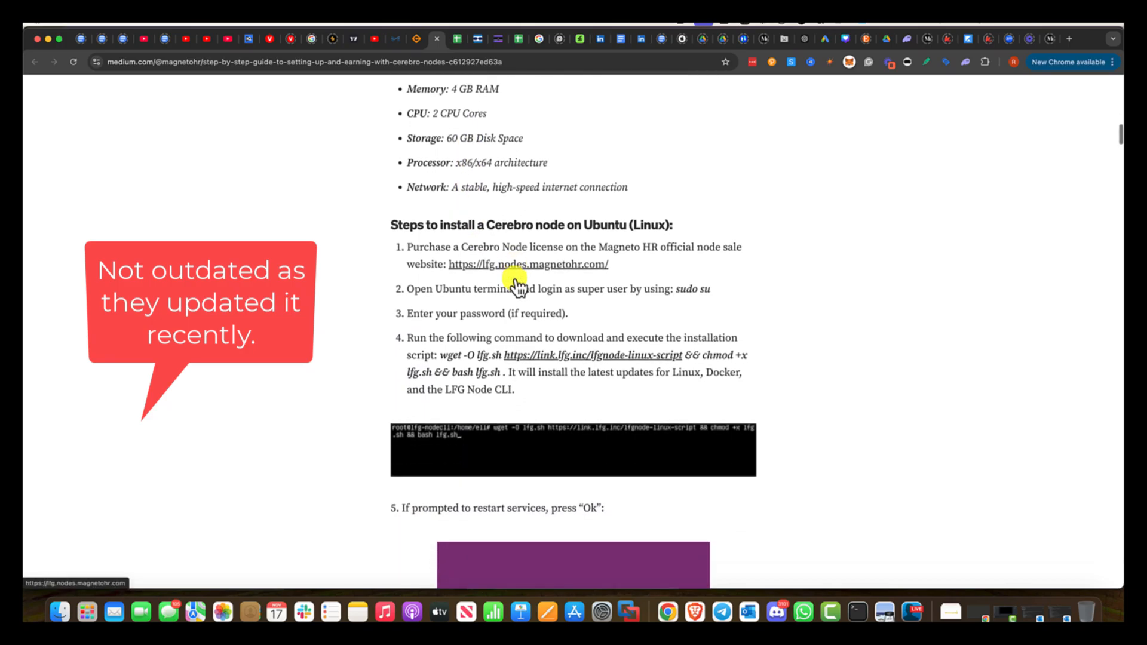
scroll("down", 3)
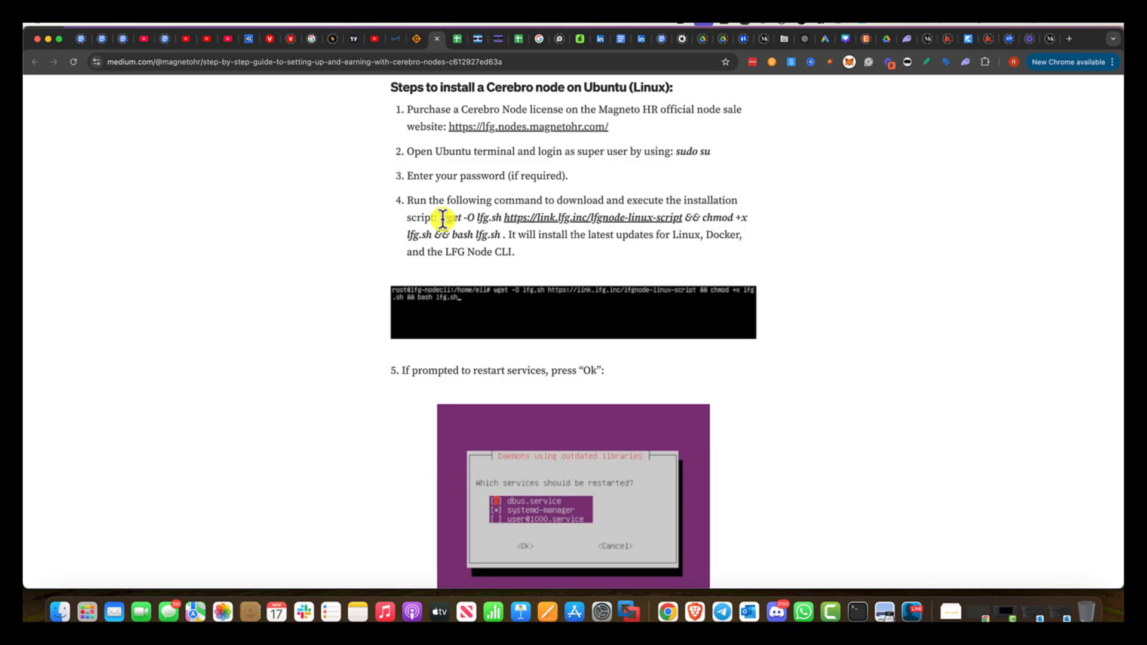
left_click_drag(438, 216, 512, 234)
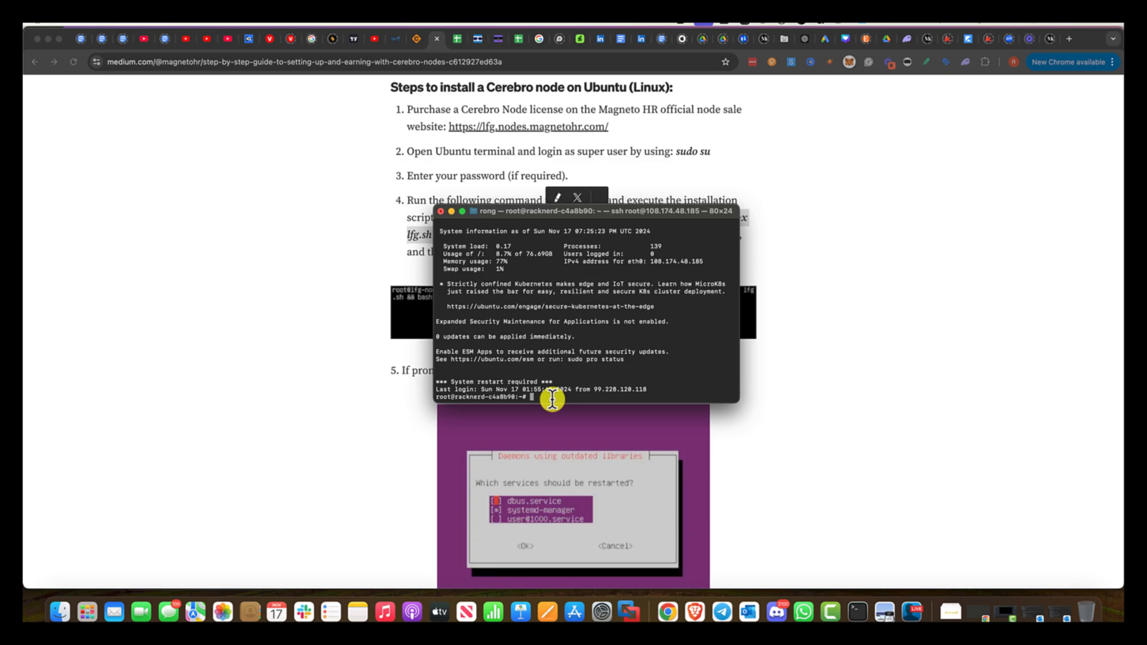
Enter the wget lfg.sh && chmod +x && bash lfg.sh command at the VPS prompt and go to node.lfg.inc.
type("wget -O lfg.sh https://link.lfg.inc/lfgnode-linux-script && chmod +x lfg.sh && bash lfg.sh")
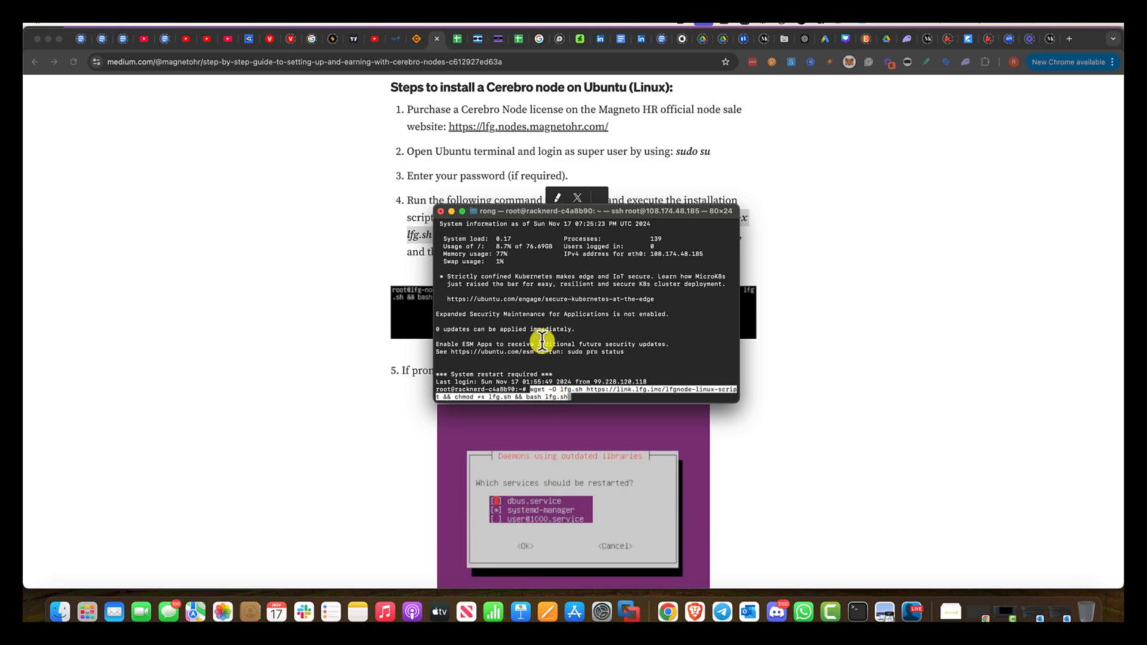
mouse_move(566, 314)
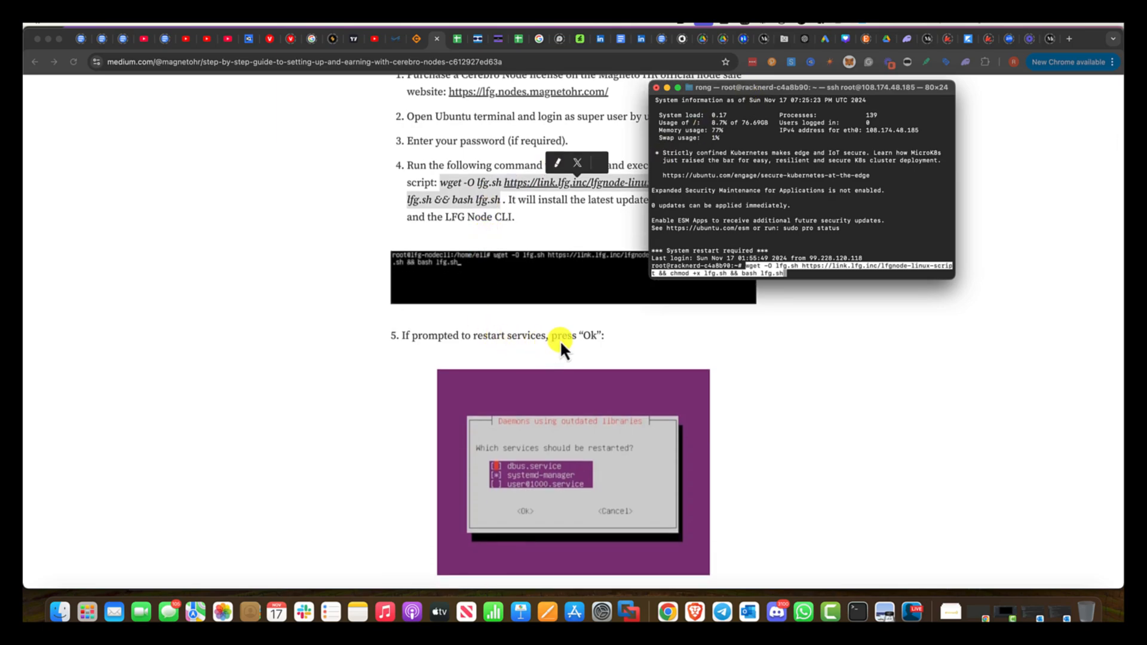
scroll("down", 3)
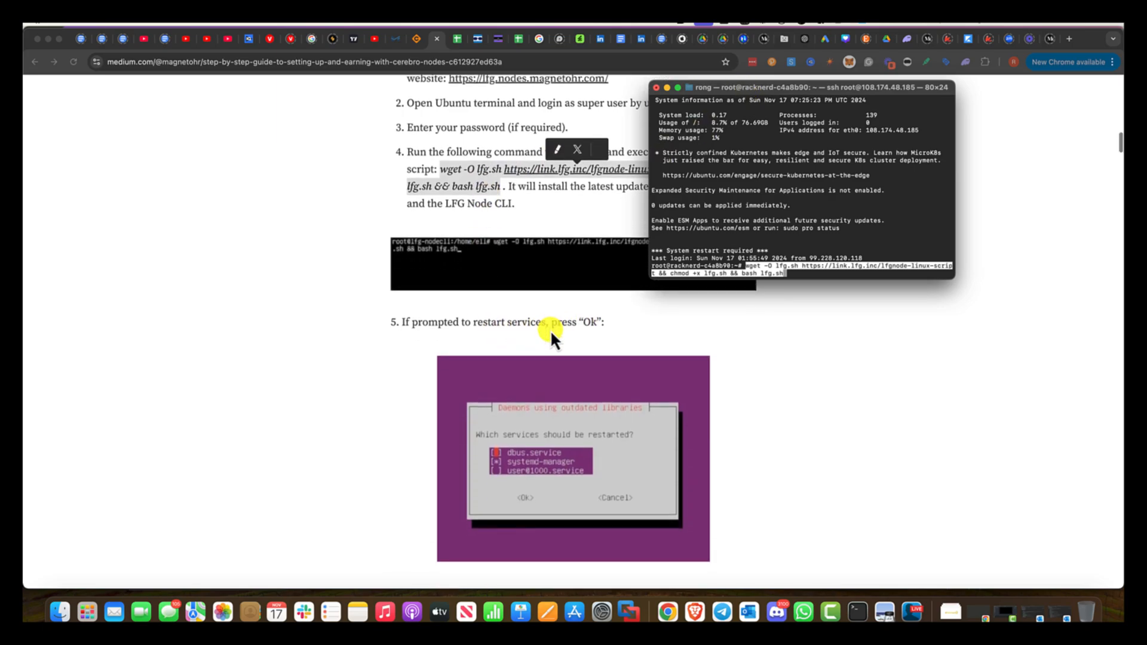
scroll("down", 3)
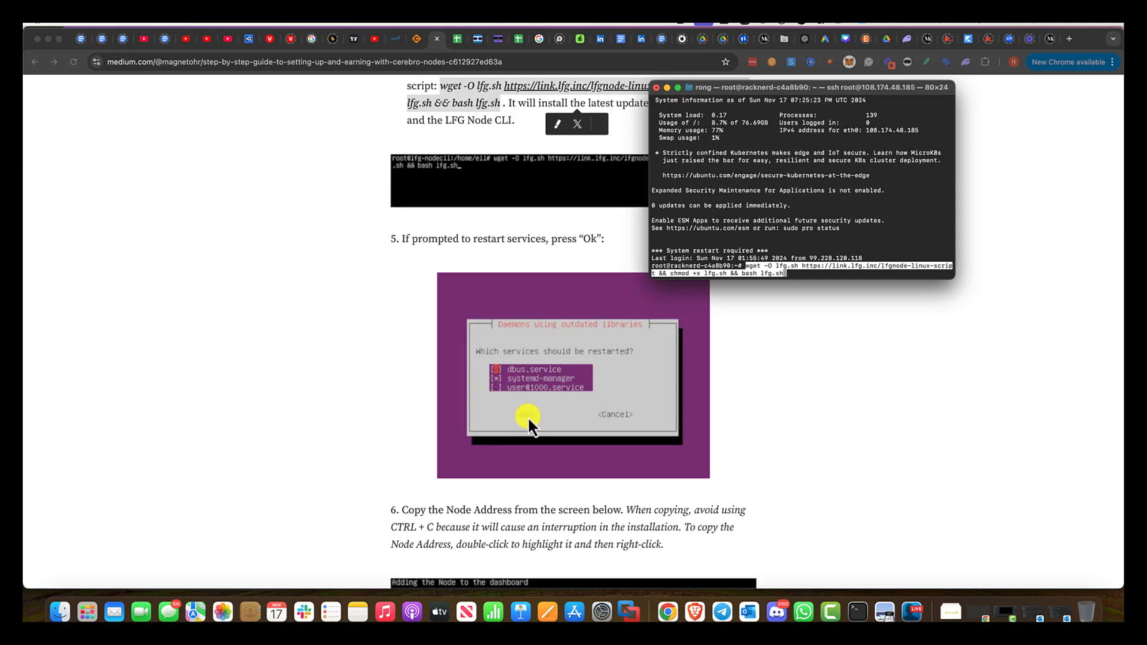
scroll("down", 3)
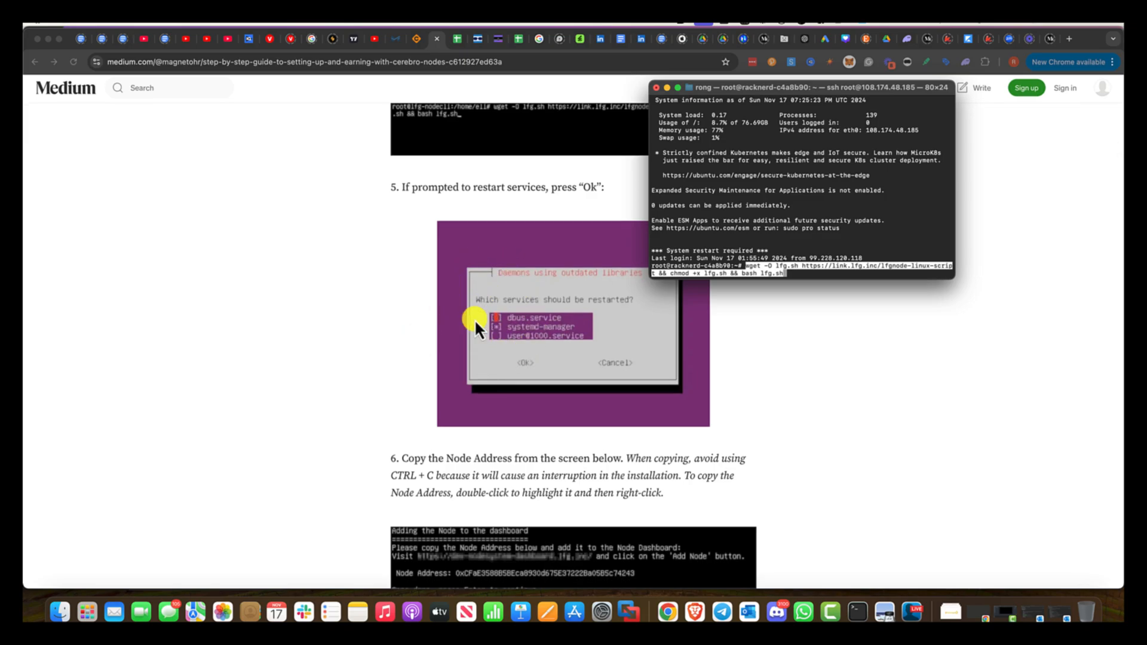
scroll("down", 3)
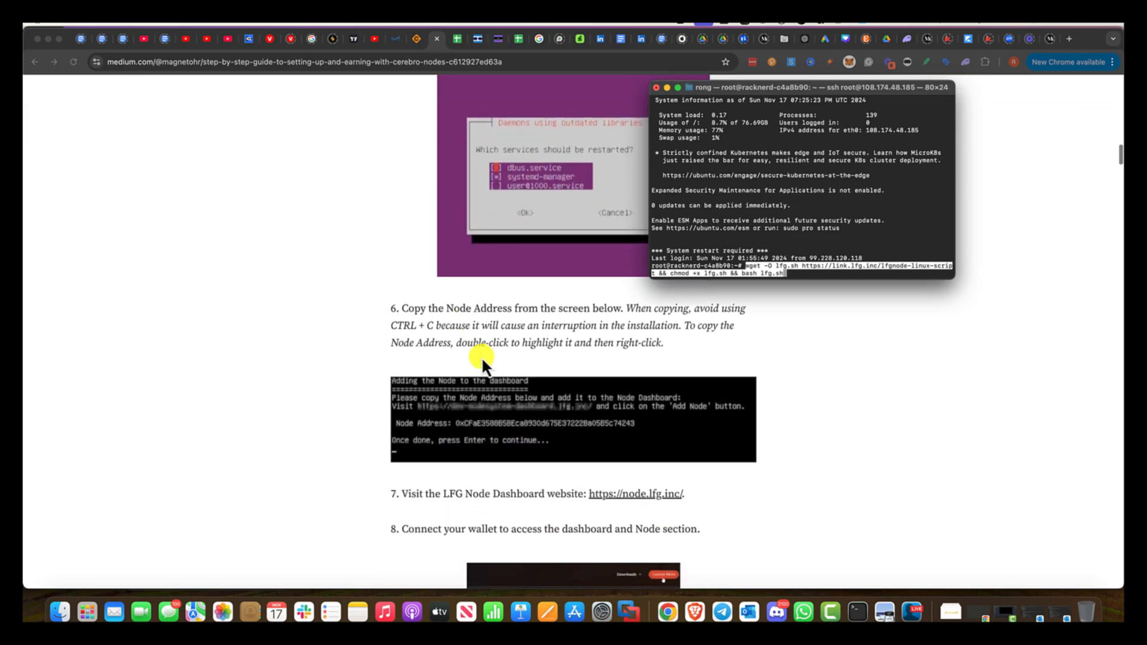
scroll("down", 3)
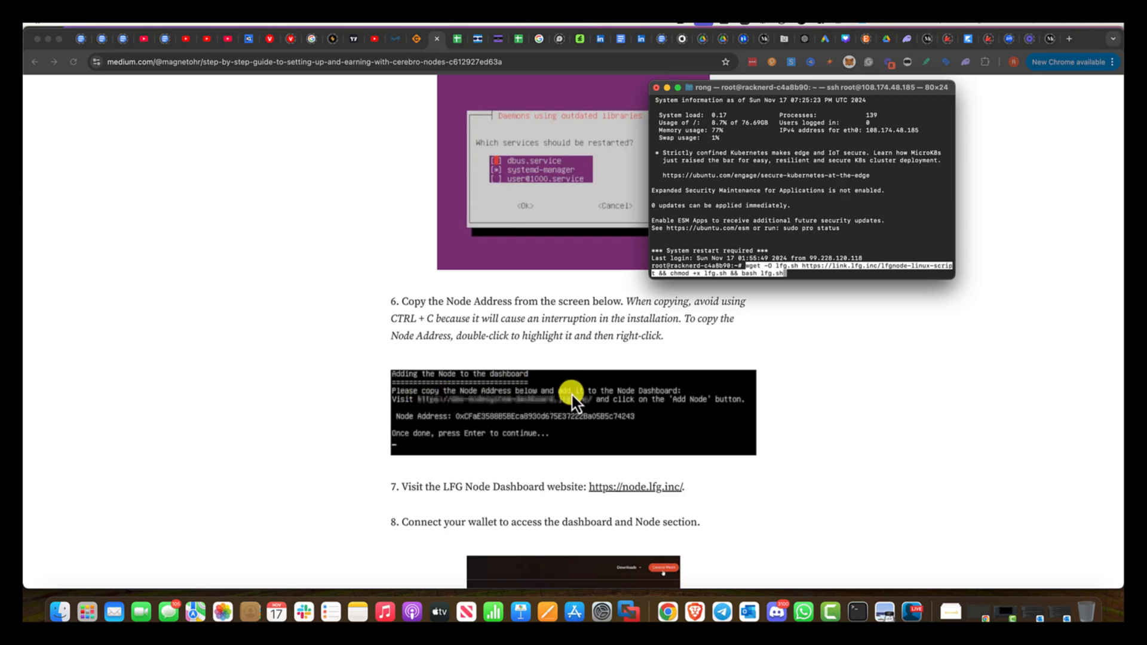
mouse_move(517, 425)
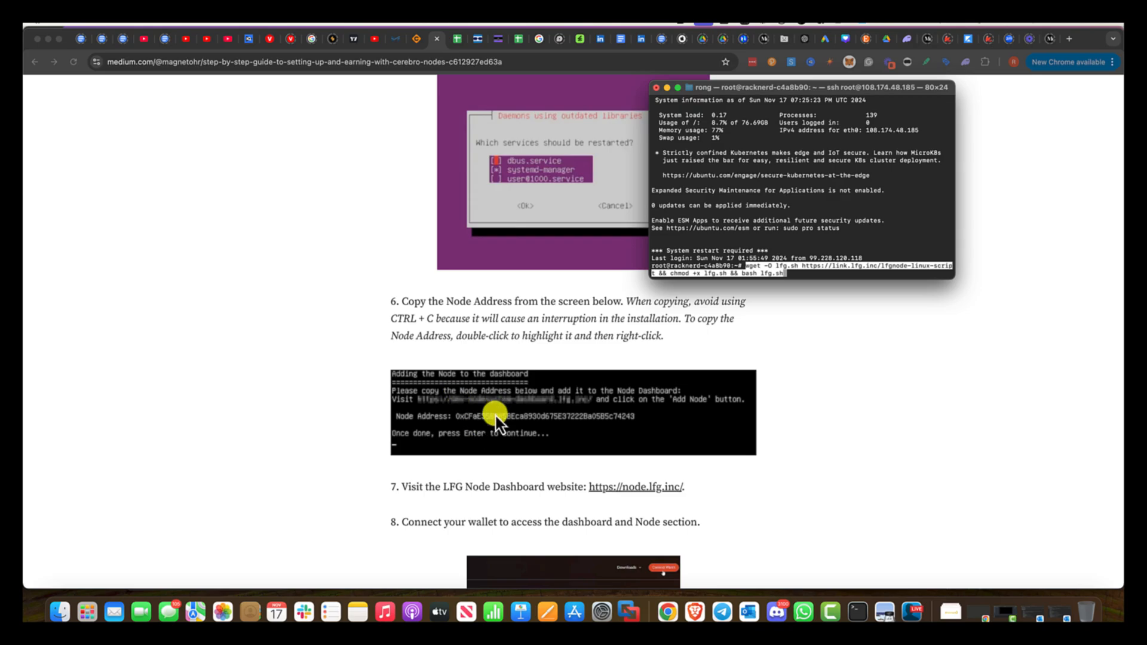
scroll("down", 3)
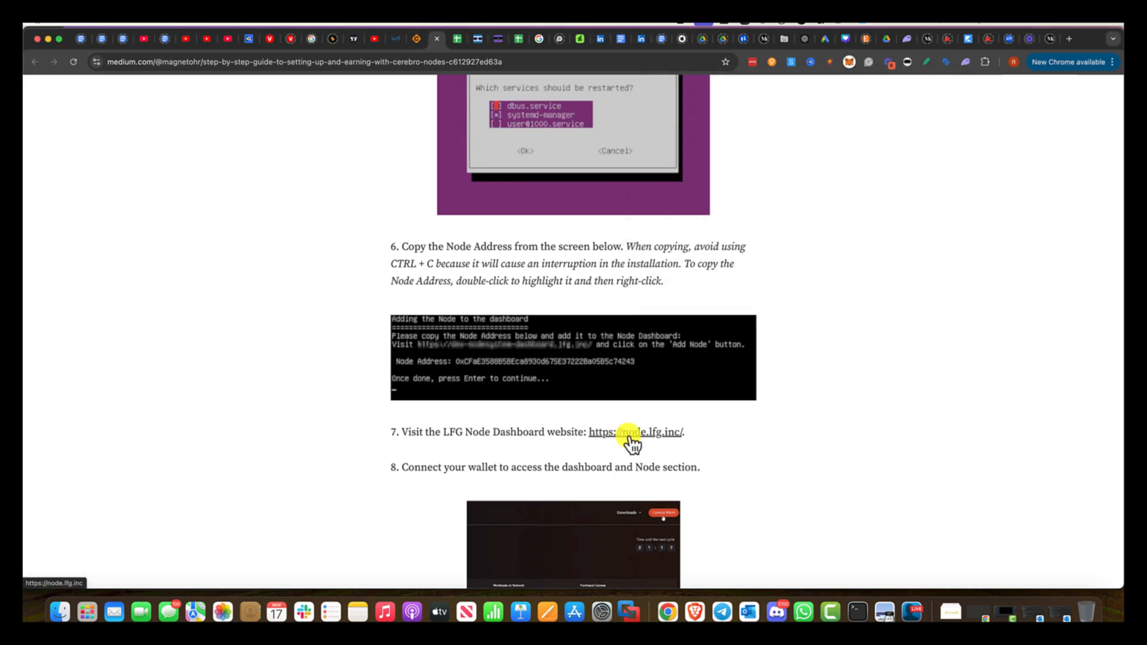
left_click(634, 432)
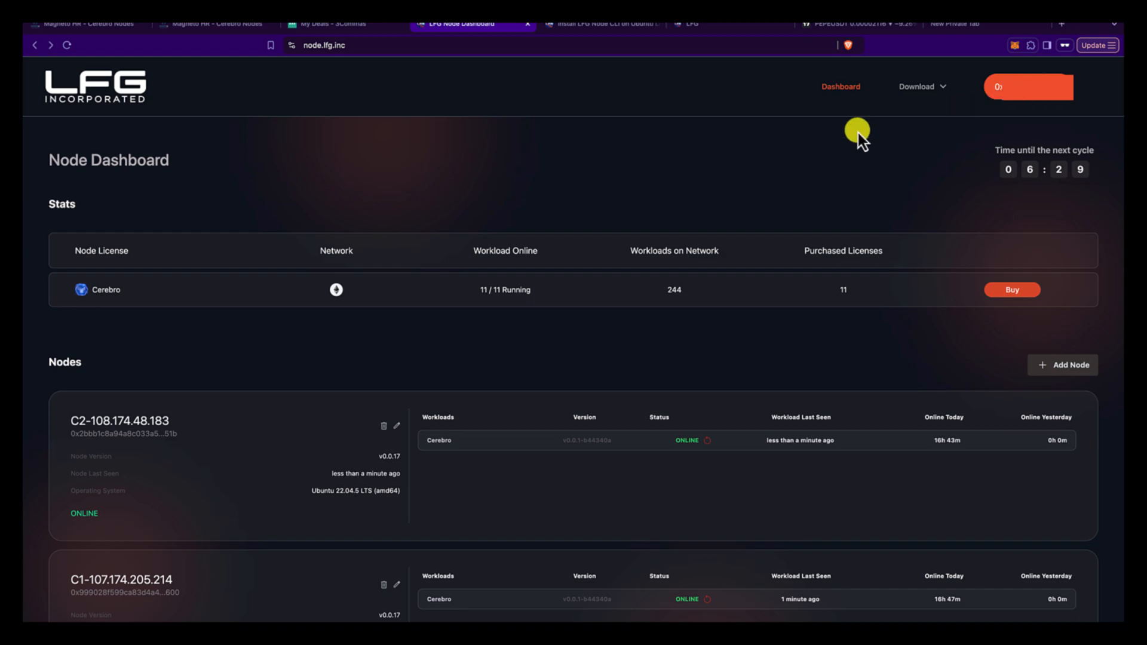
mouse_move(474, 297)
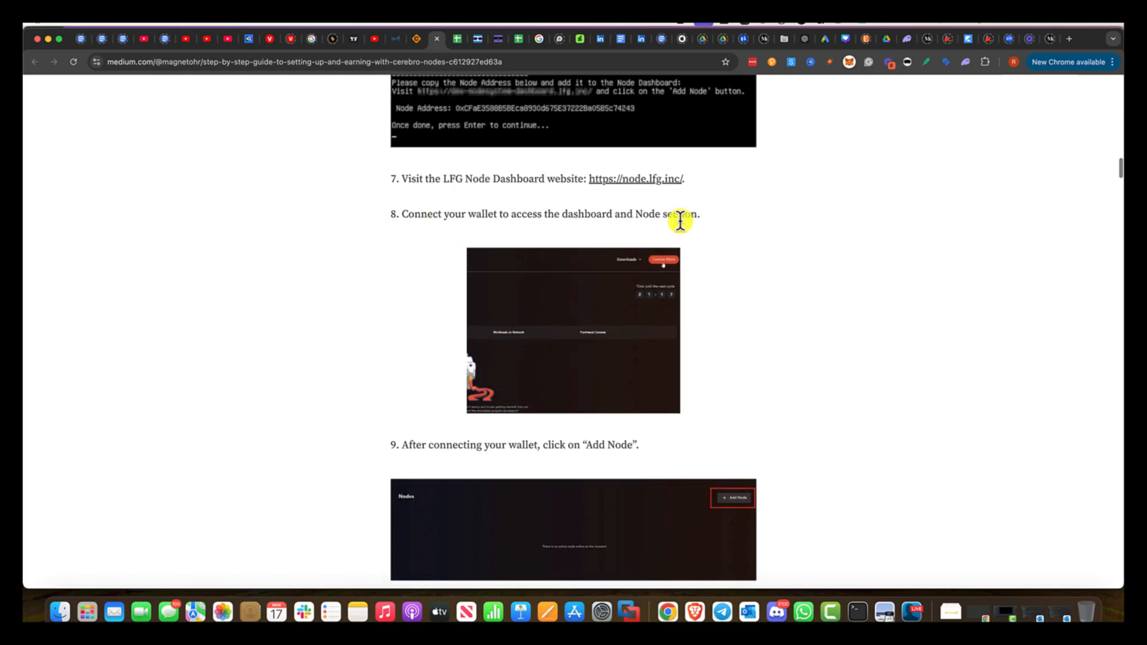
Check the Nodes list statuses on node.lfg.inc and begin adding a new node.
scroll("down", 3)
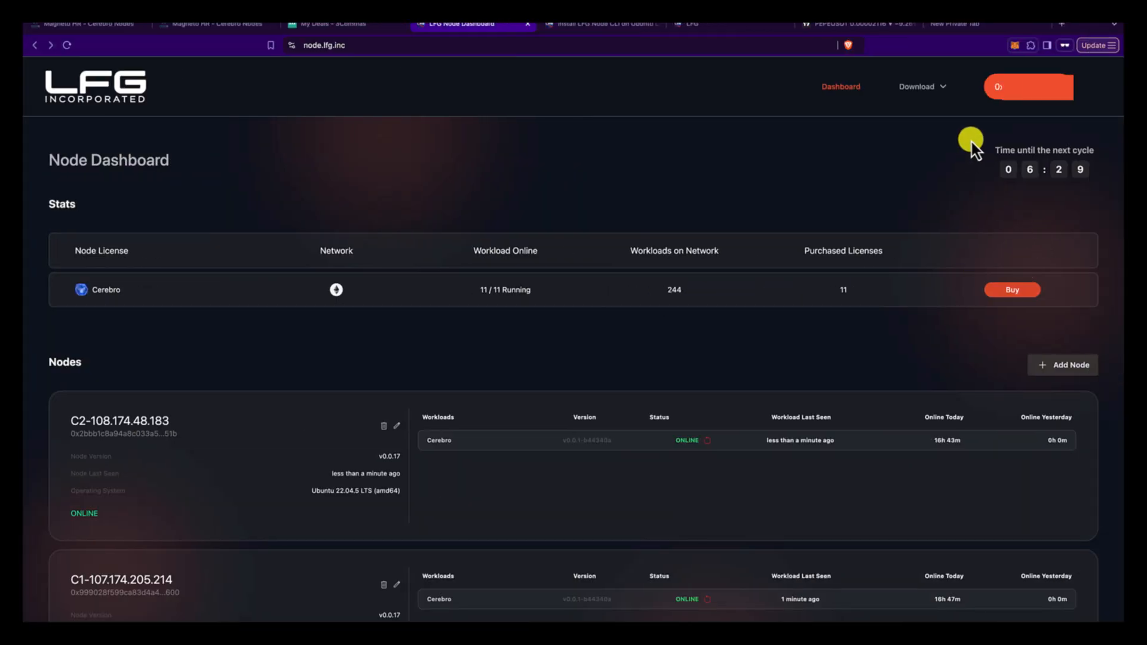
left_click(1062, 365)
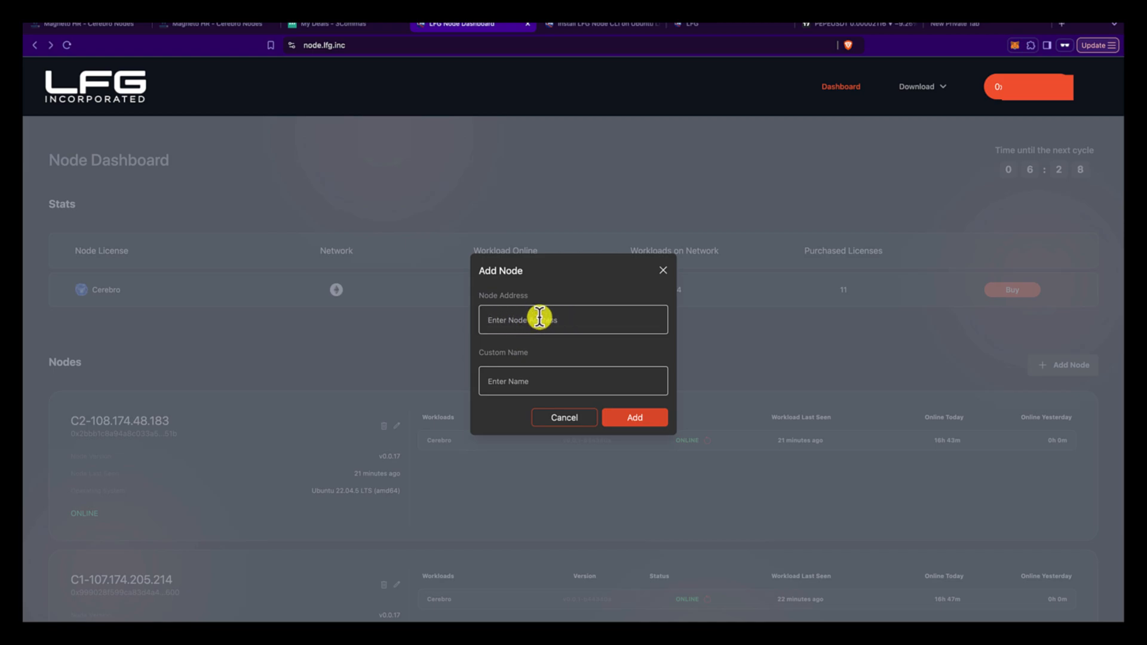
mouse_move(503, 366)
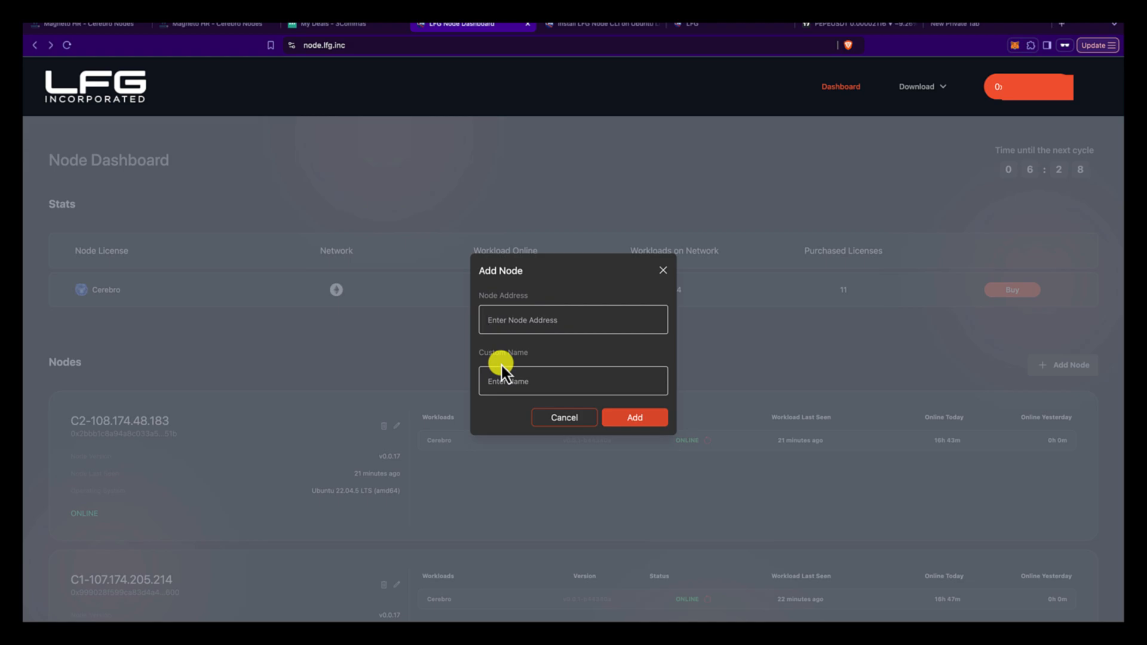
mouse_move(286, 314)
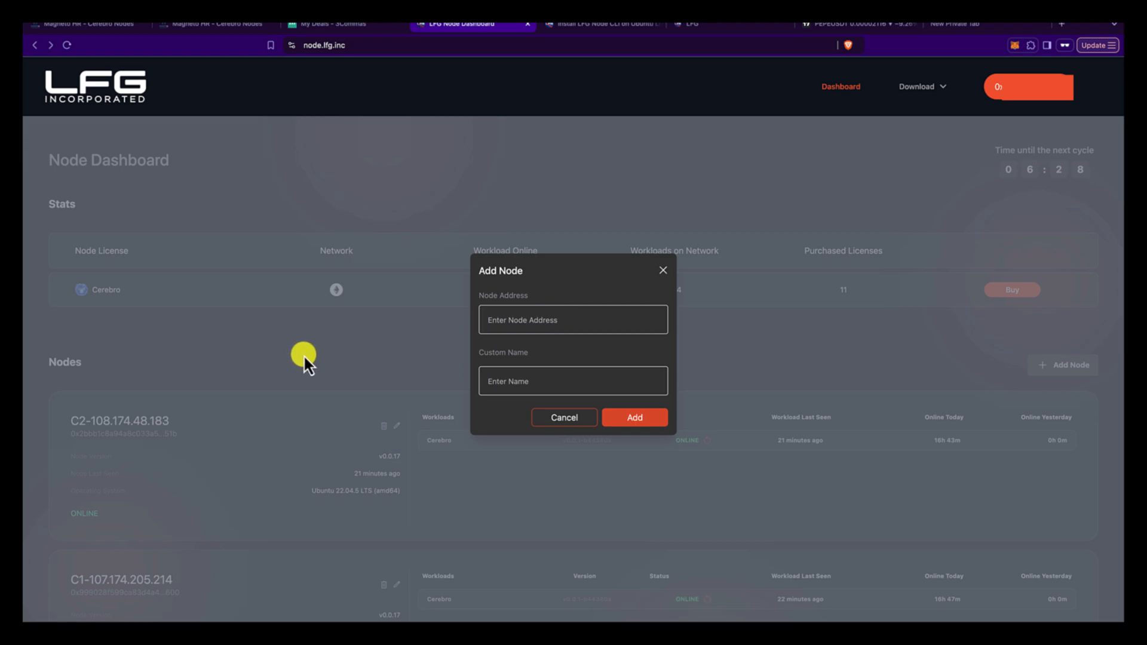
mouse_move(290, 367)
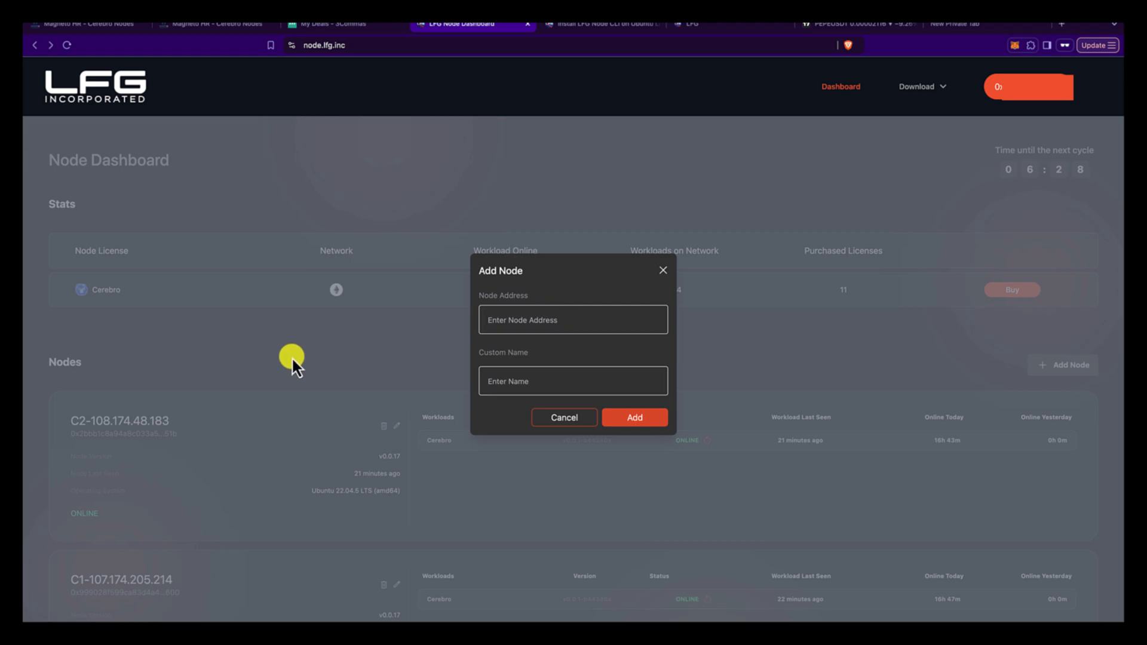
mouse_move(336, 404)
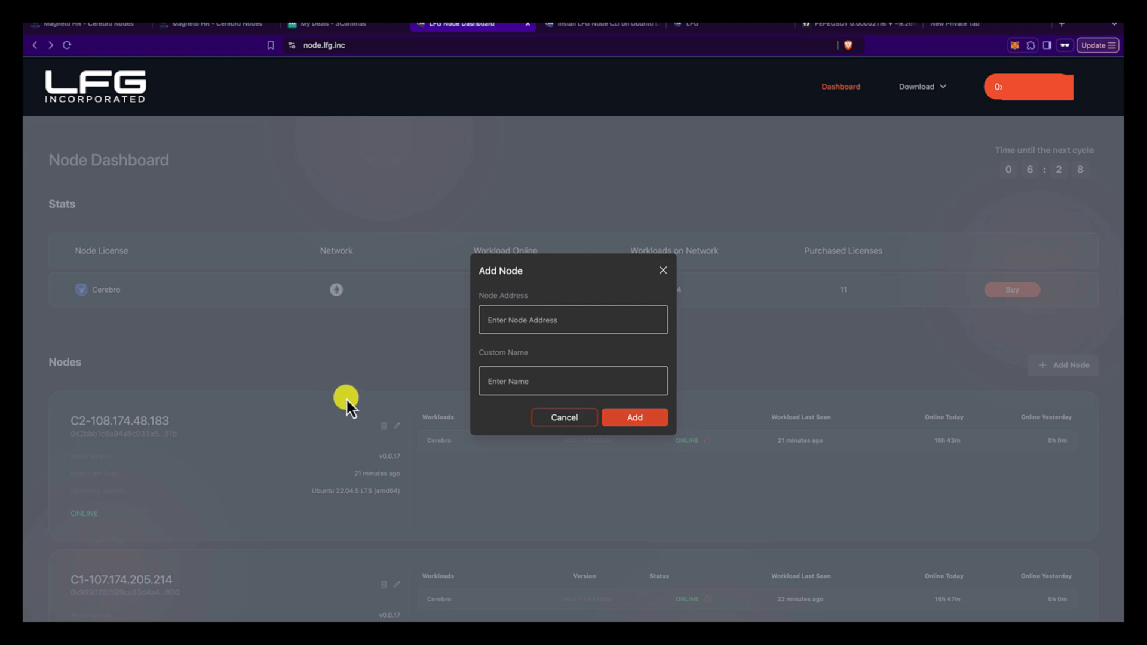
mouse_move(358, 405)
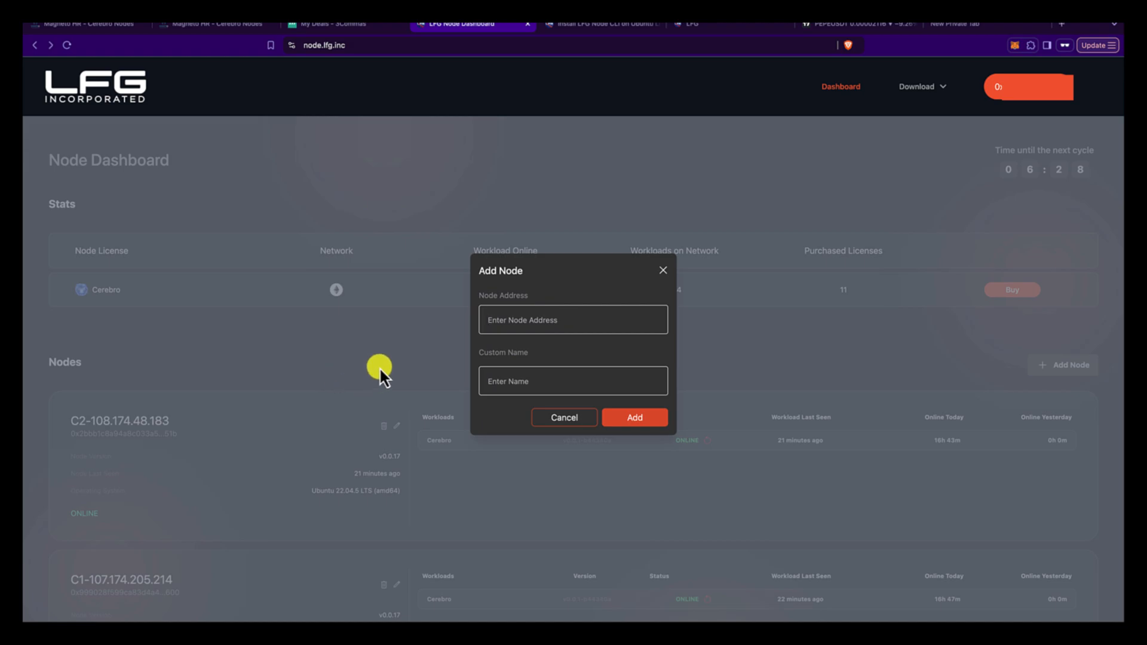
left_click(573, 320)
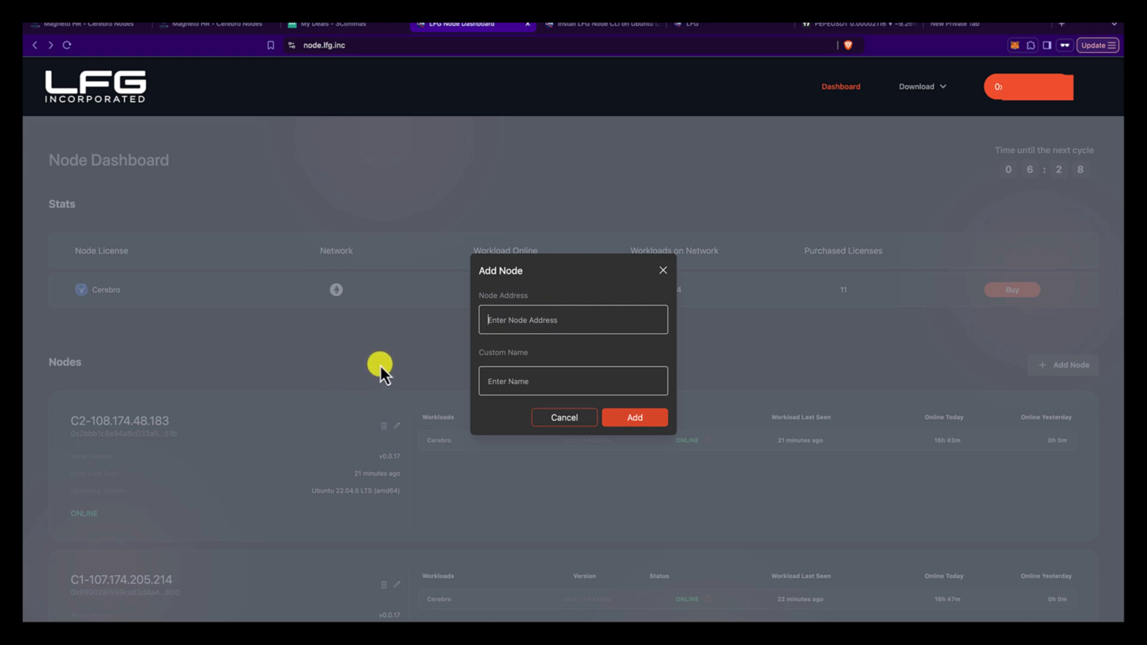
mouse_move(386, 374)
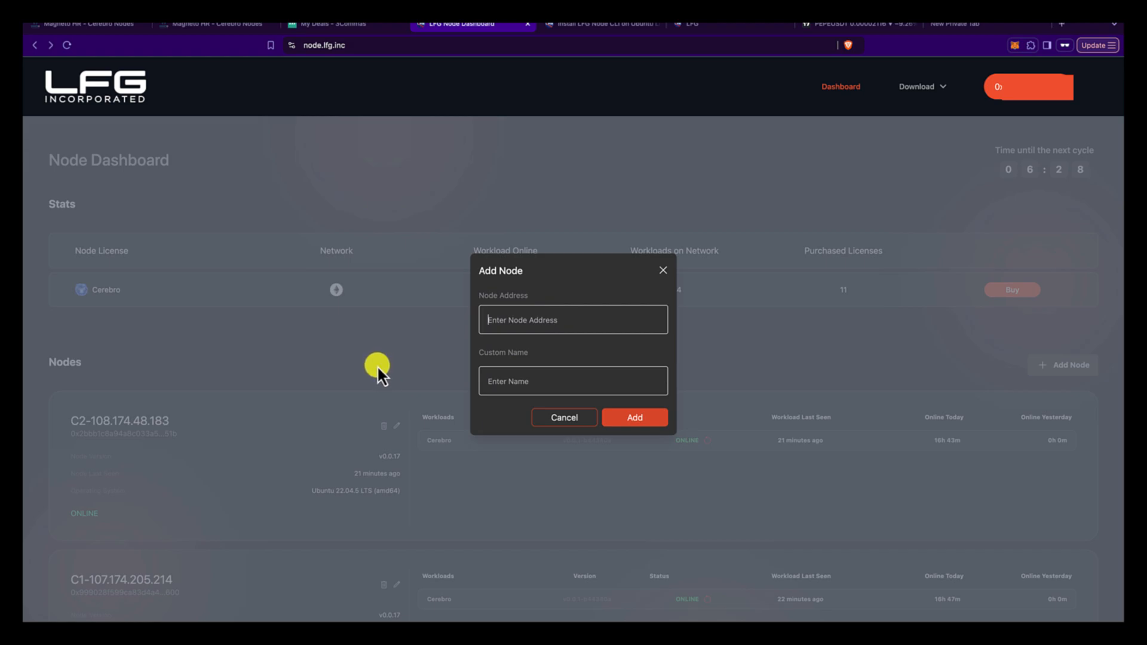
mouse_move(145, 417)
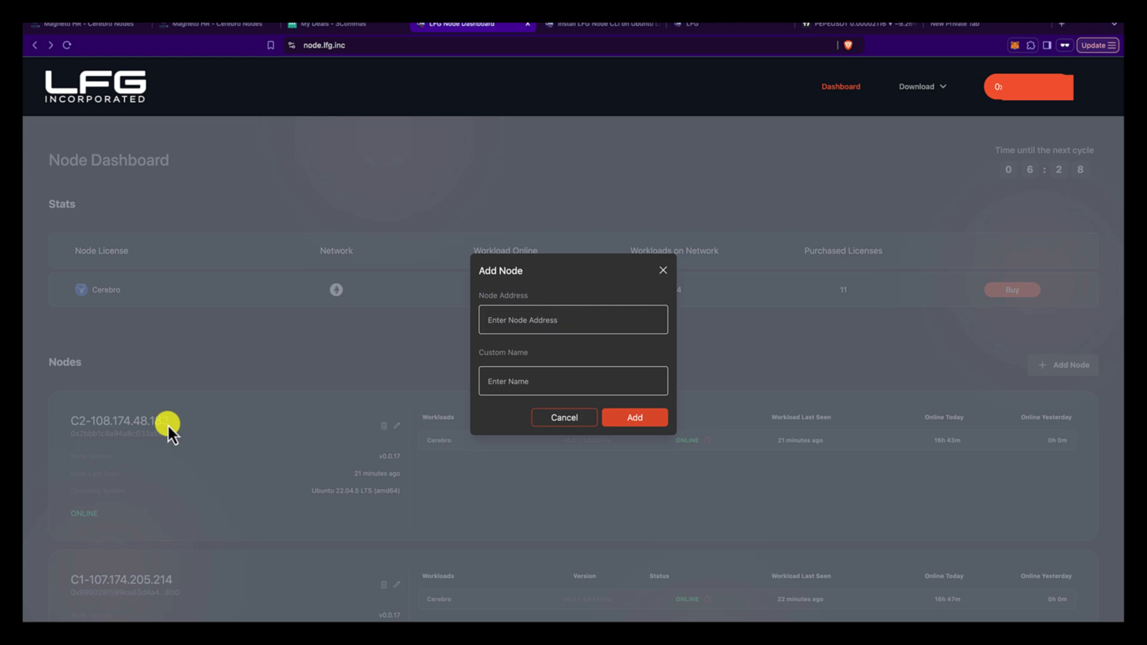
mouse_move(105, 430)
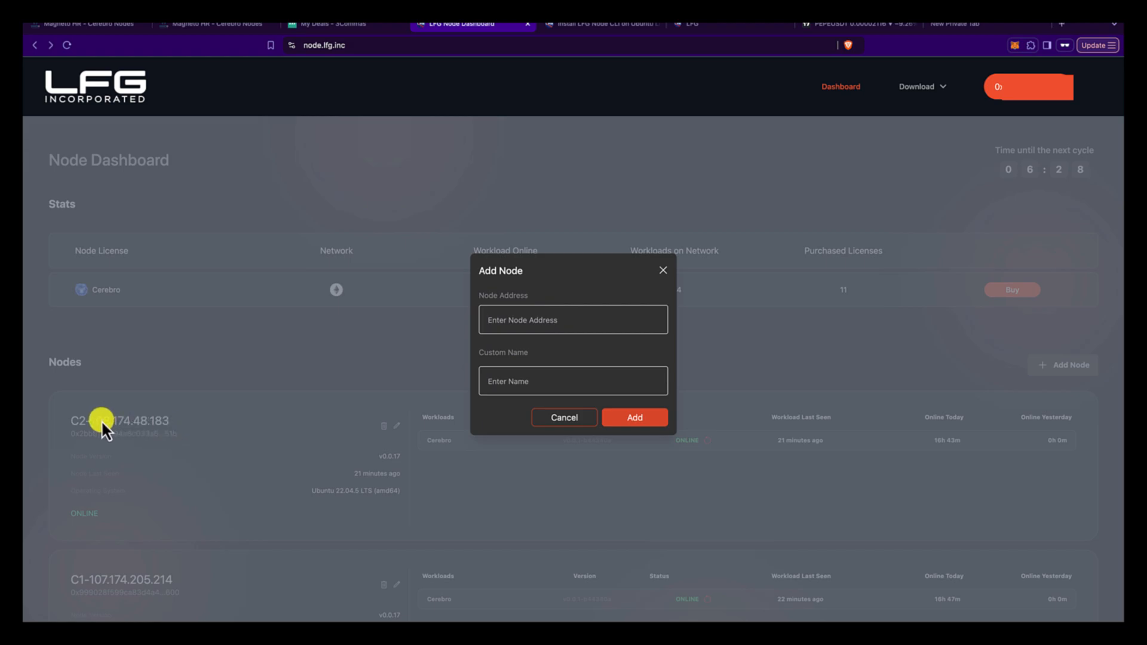
mouse_move(141, 429)
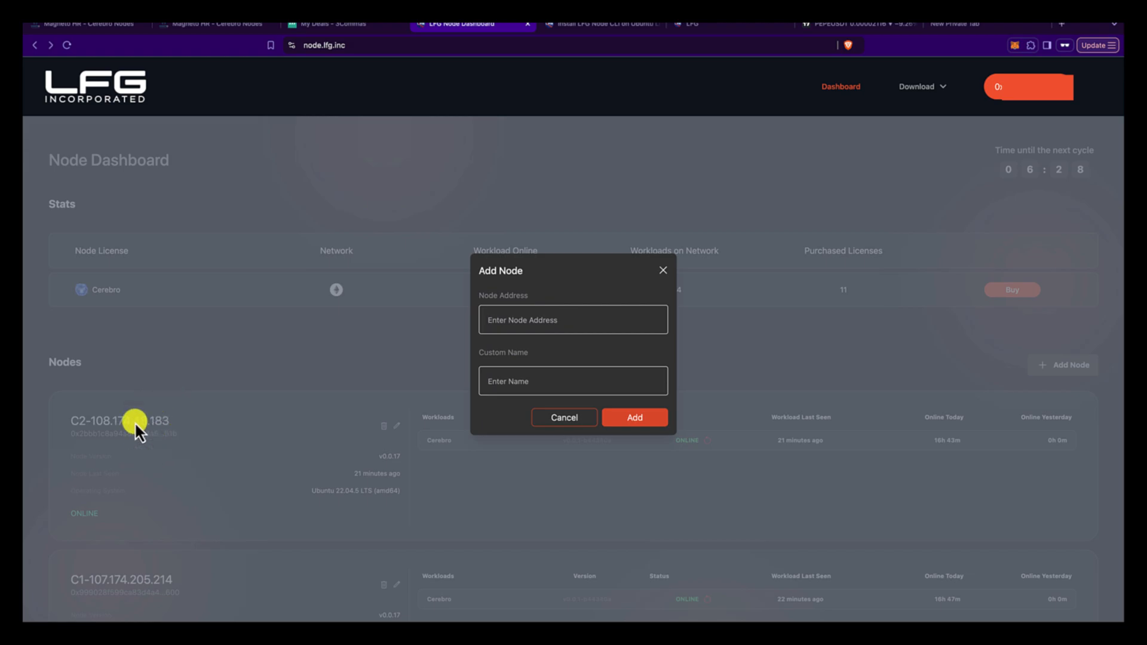
left_click(573, 320)
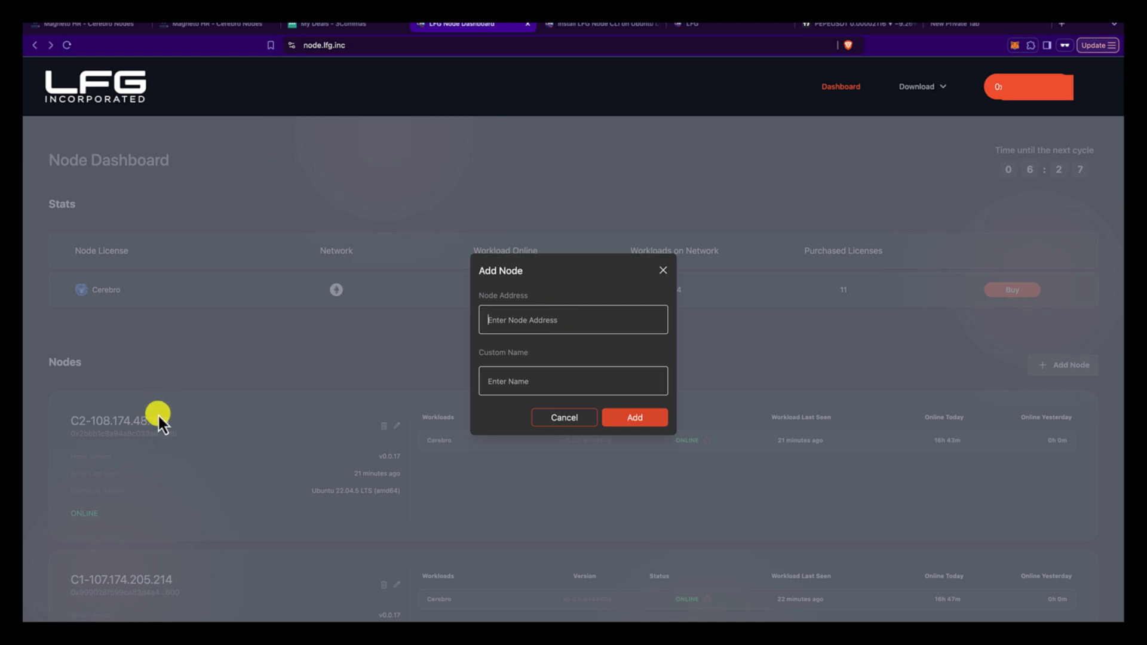
mouse_move(468, 360)
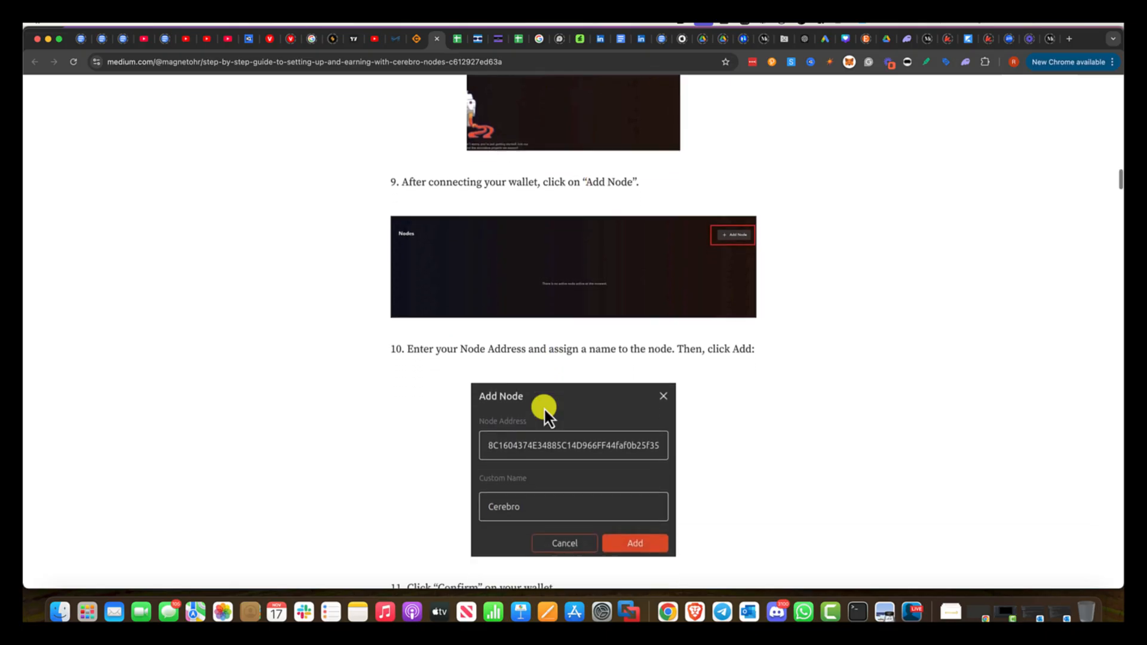
Read Medium guide steps 9–16 through setup completion, then return to the LFG dashboard tab.
scroll("down", 3)
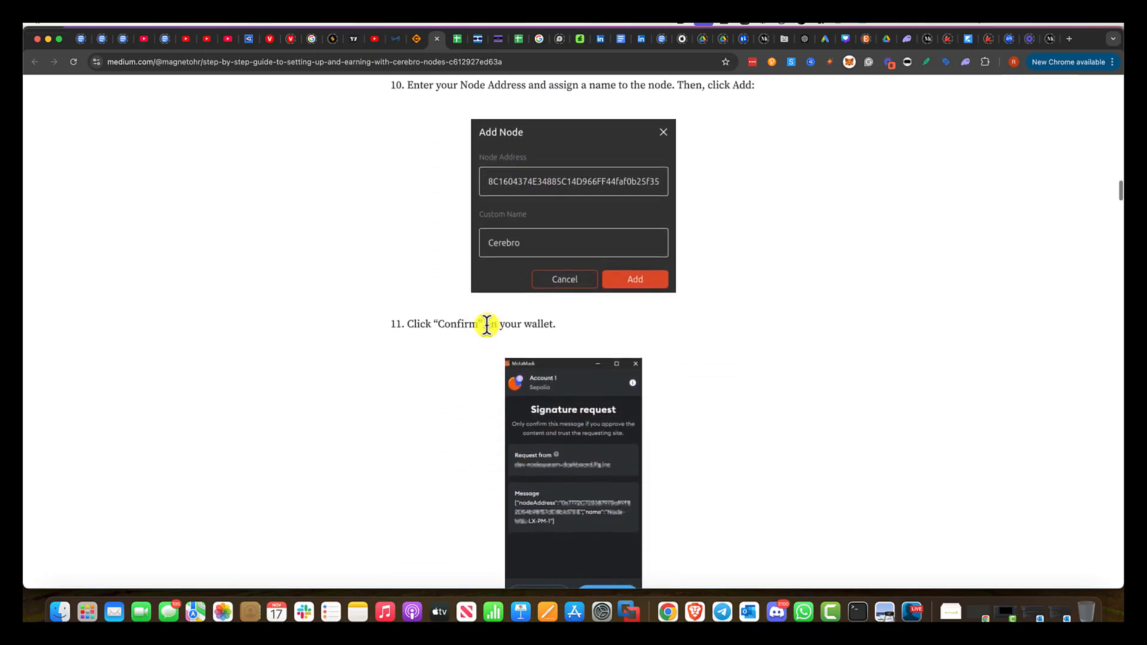
scroll("down", 3)
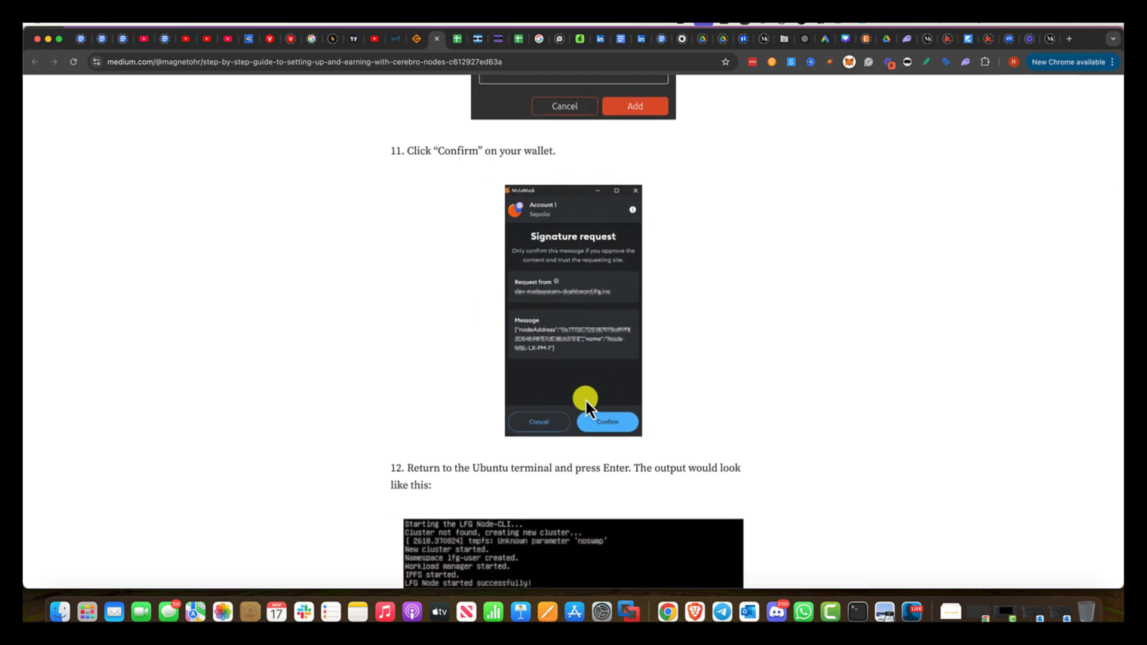
scroll("down", 3)
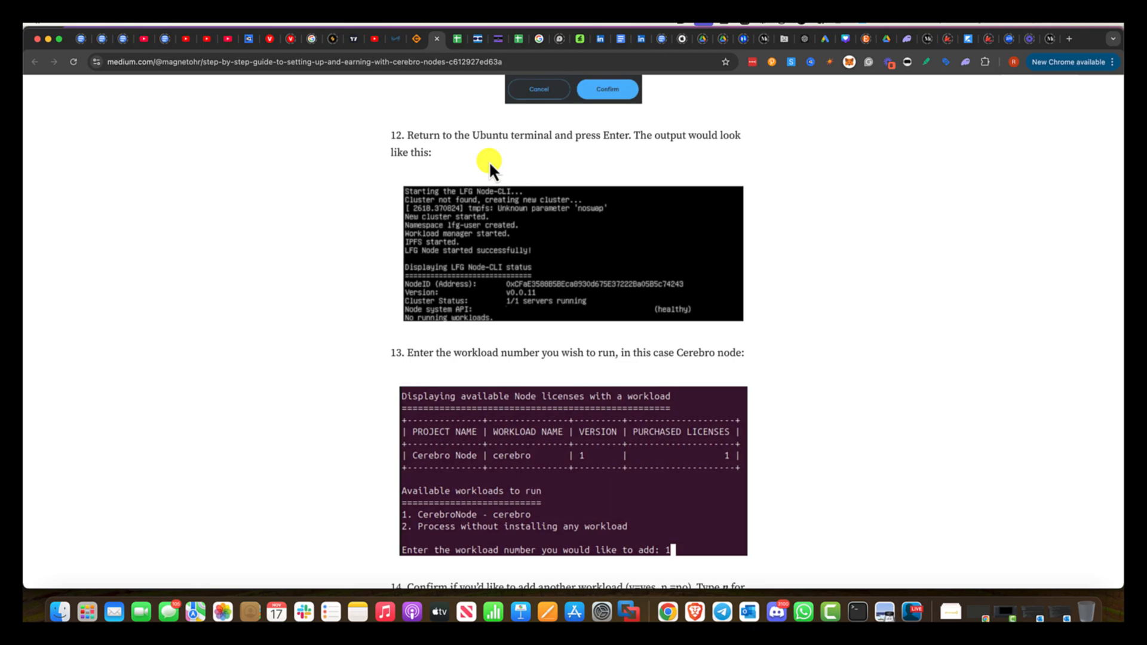
mouse_move(582, 161)
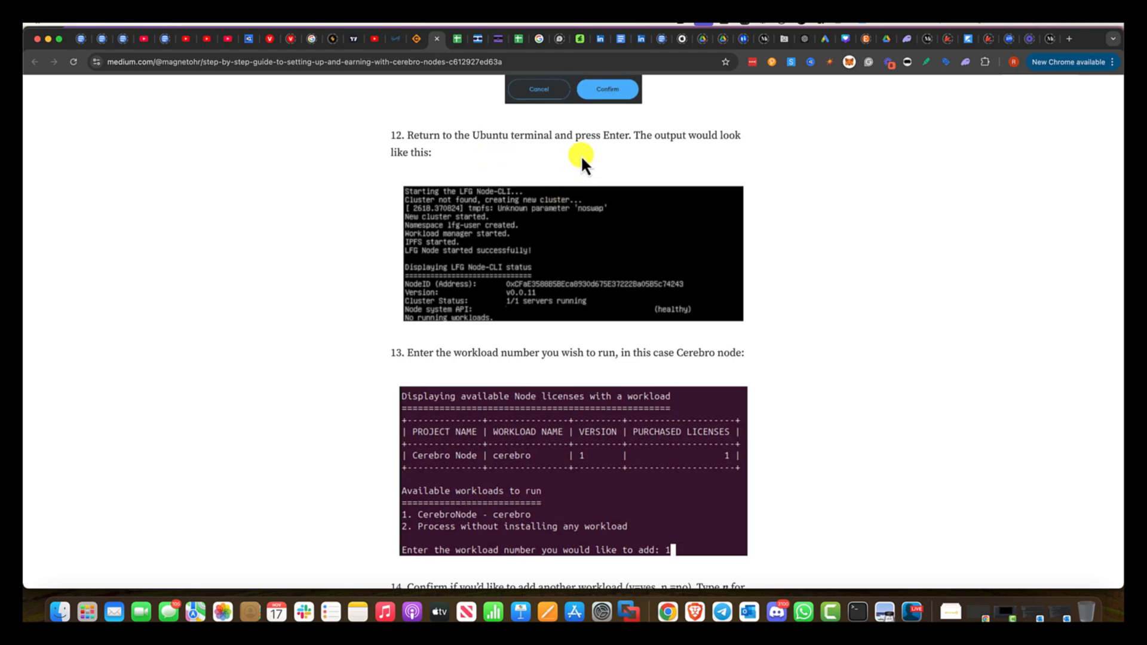
mouse_move(419, 176)
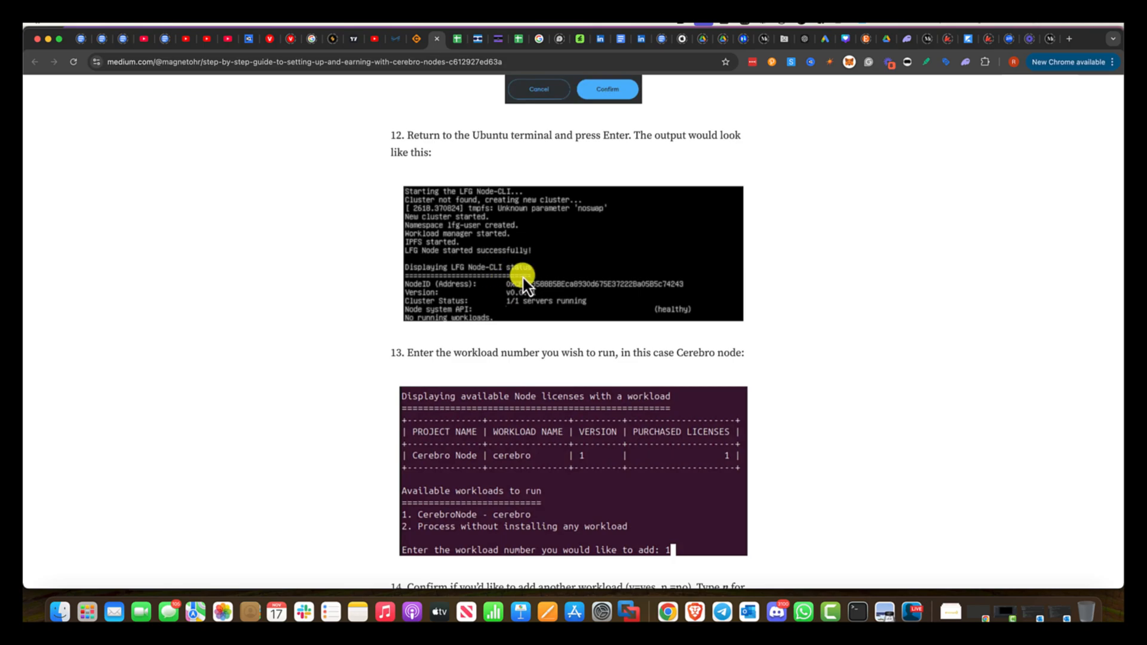
scroll("down", 3)
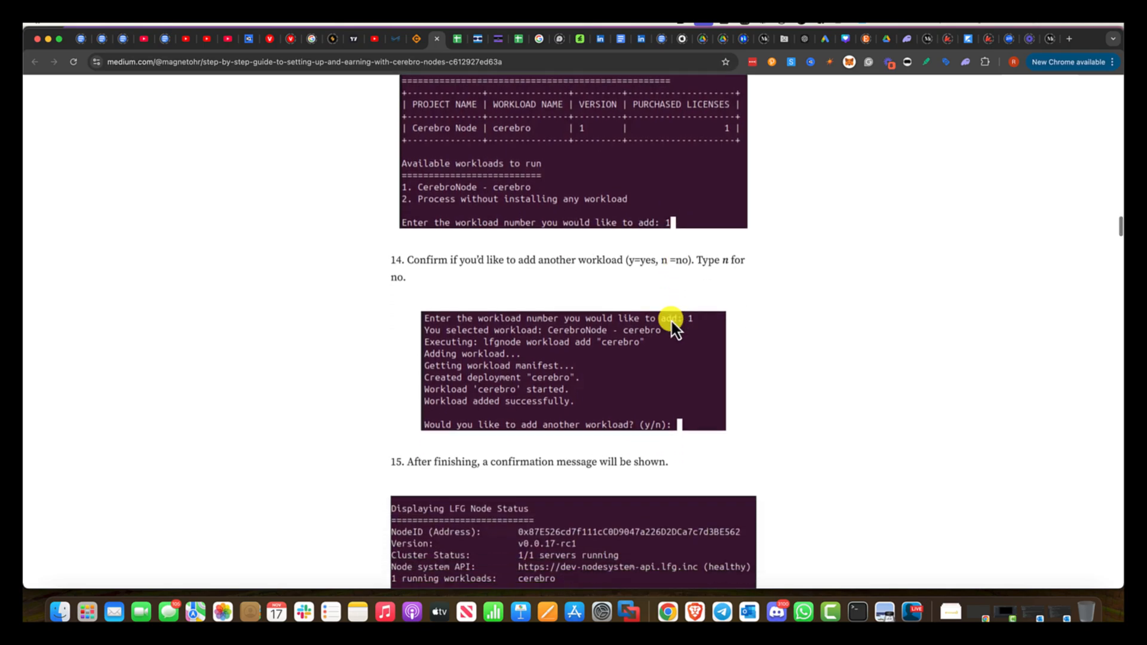
scroll("down", 3)
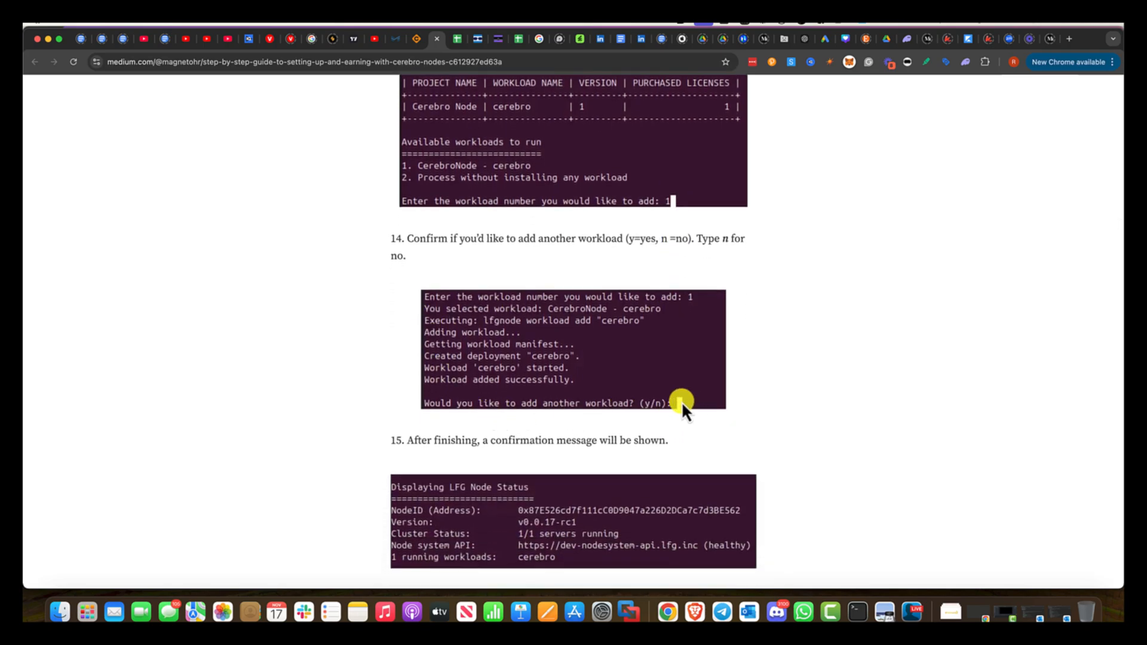
scroll("down", 3)
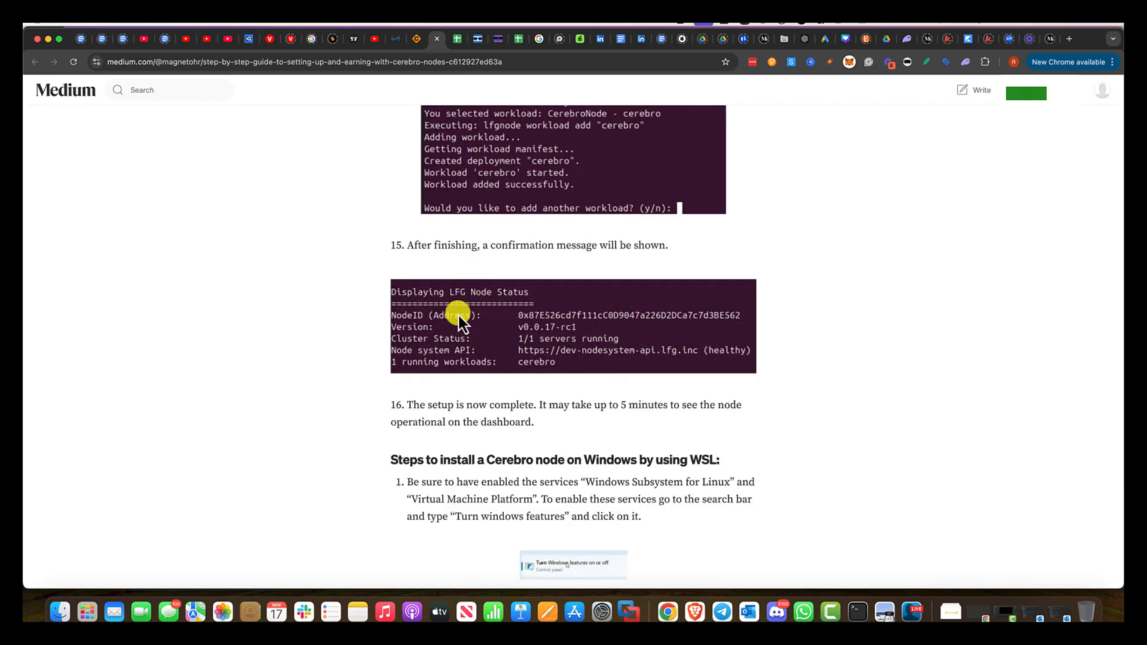
left_click(472, 23)
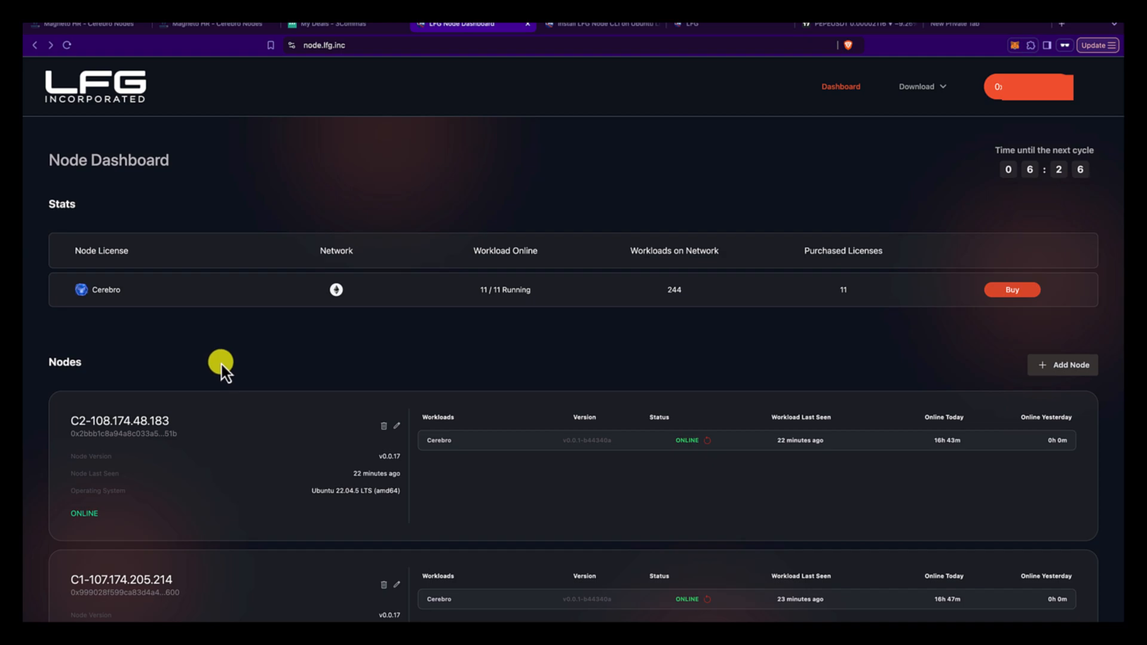
mouse_move(60, 87)
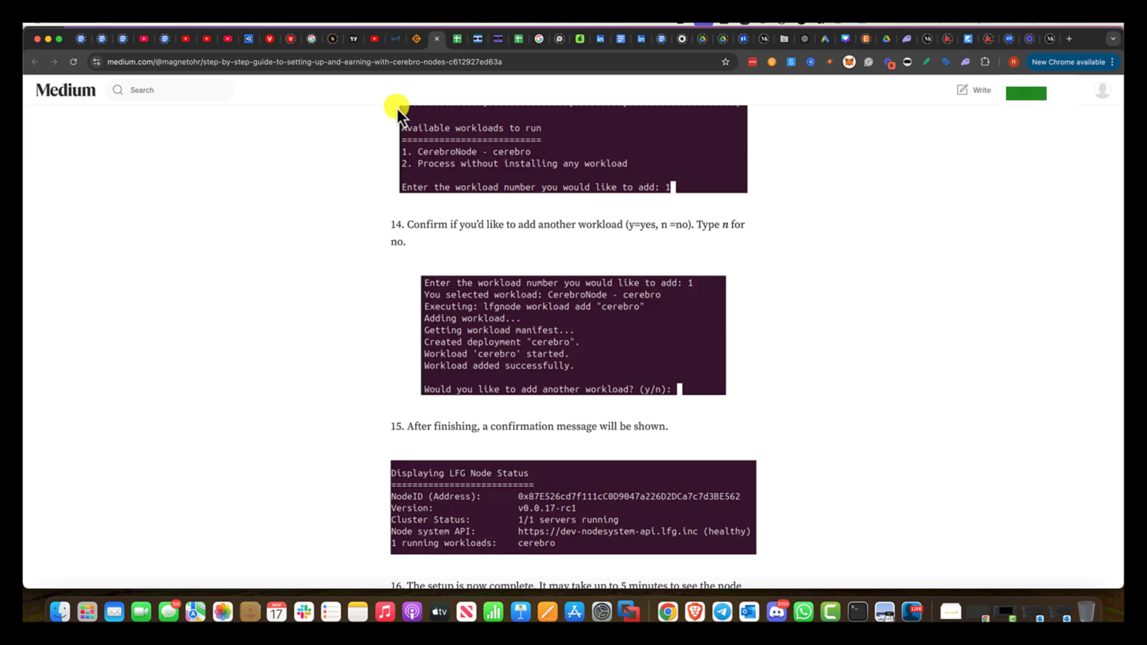
mouse_move(471, 227)
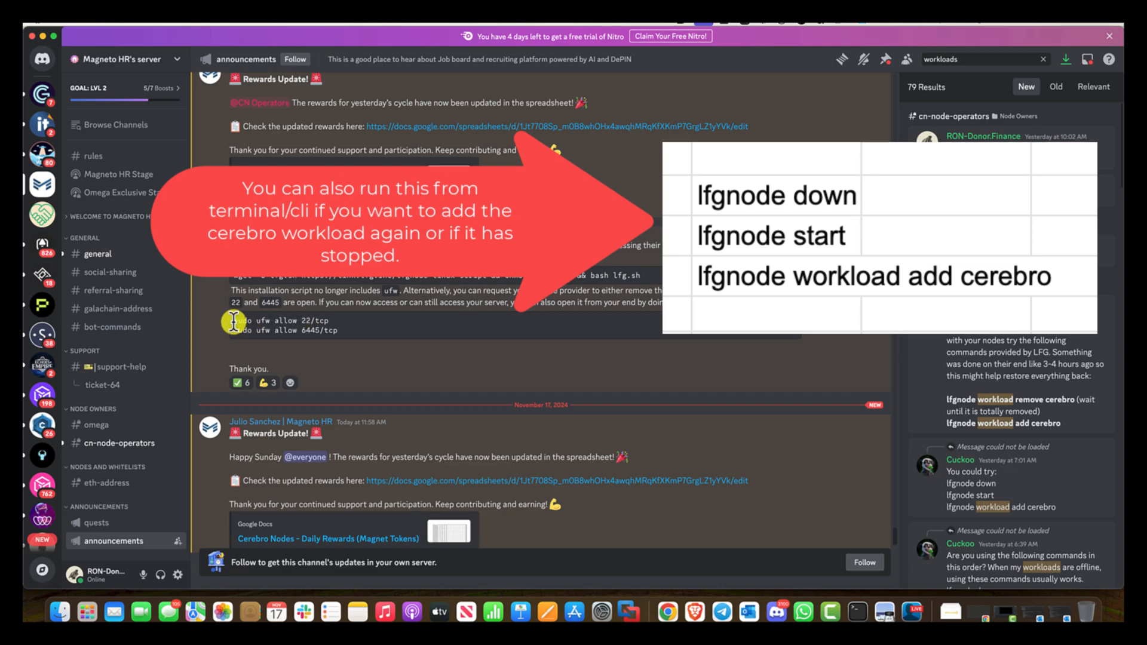
Select part of the posted firewall command text in the Discord announcement.
left_click_drag(234, 320, 334, 321)
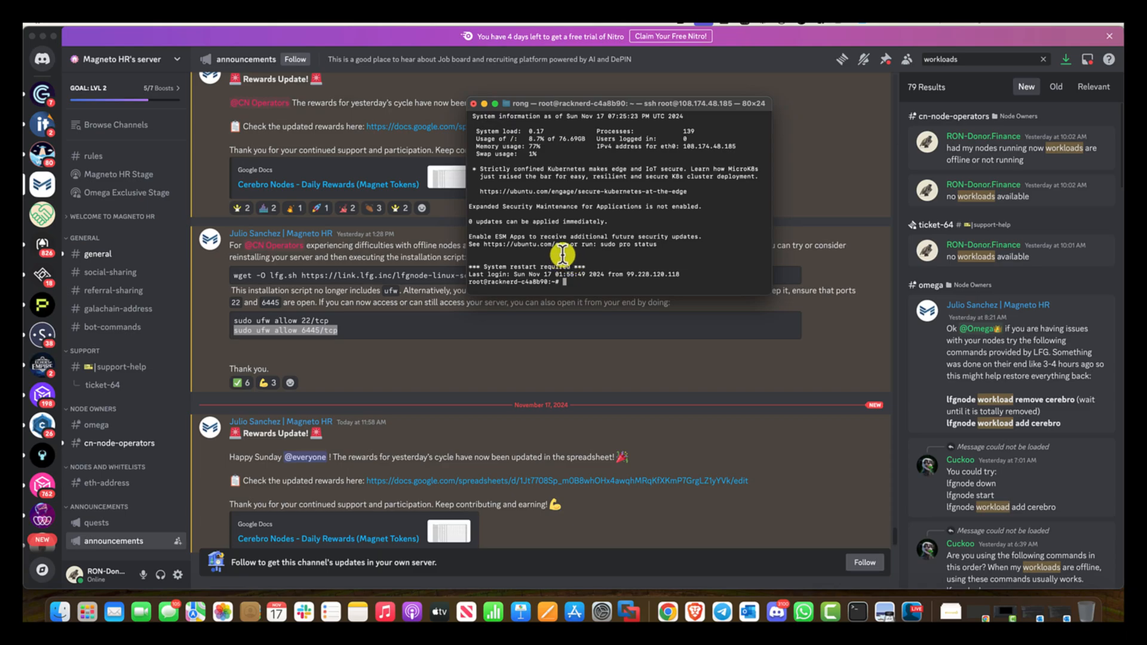
mouse_move(667, 503)
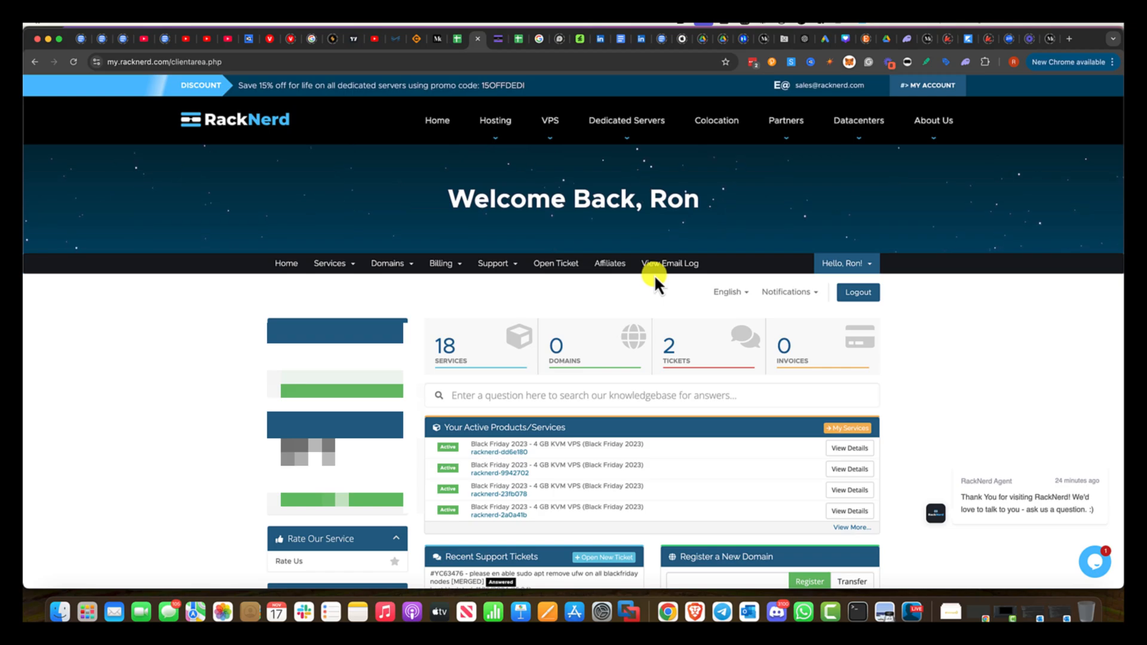
mouse_move(556, 263)
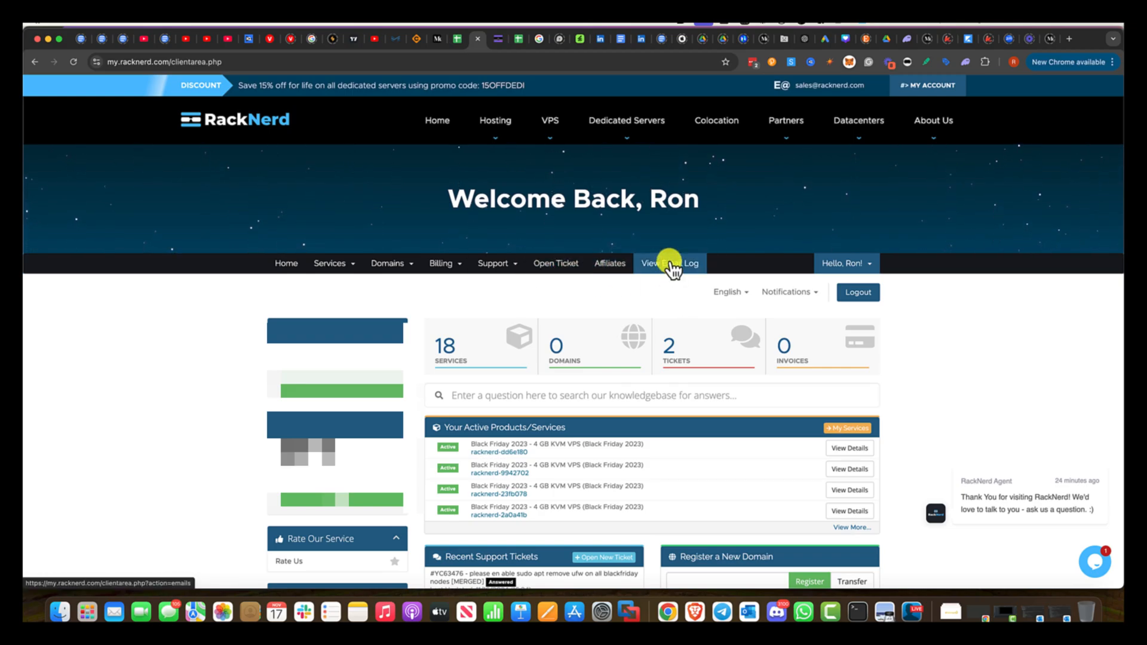
View the account's email history and read the KVM VPS Login Information email.
left_click(669, 263)
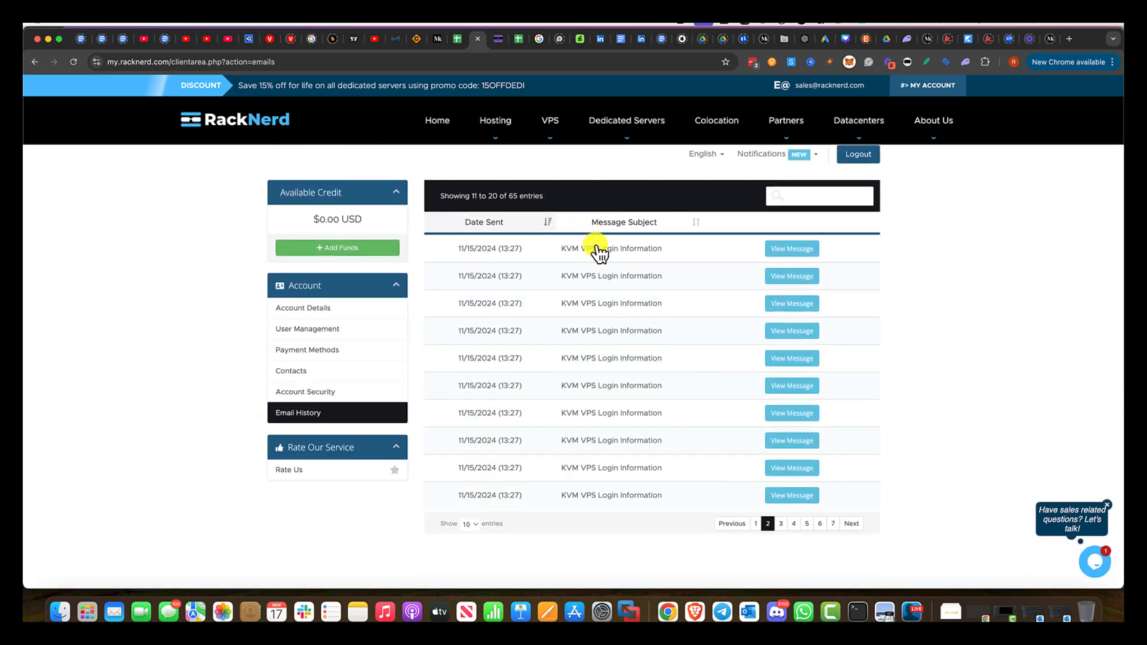
mouse_move(720, 262)
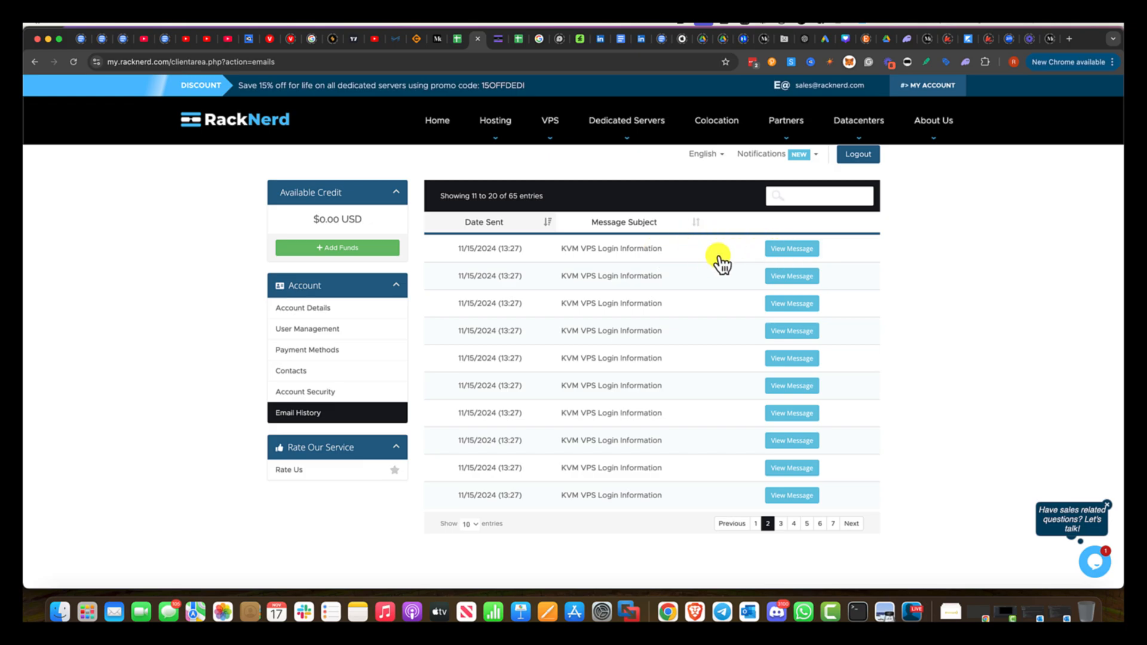
left_click(791, 248)
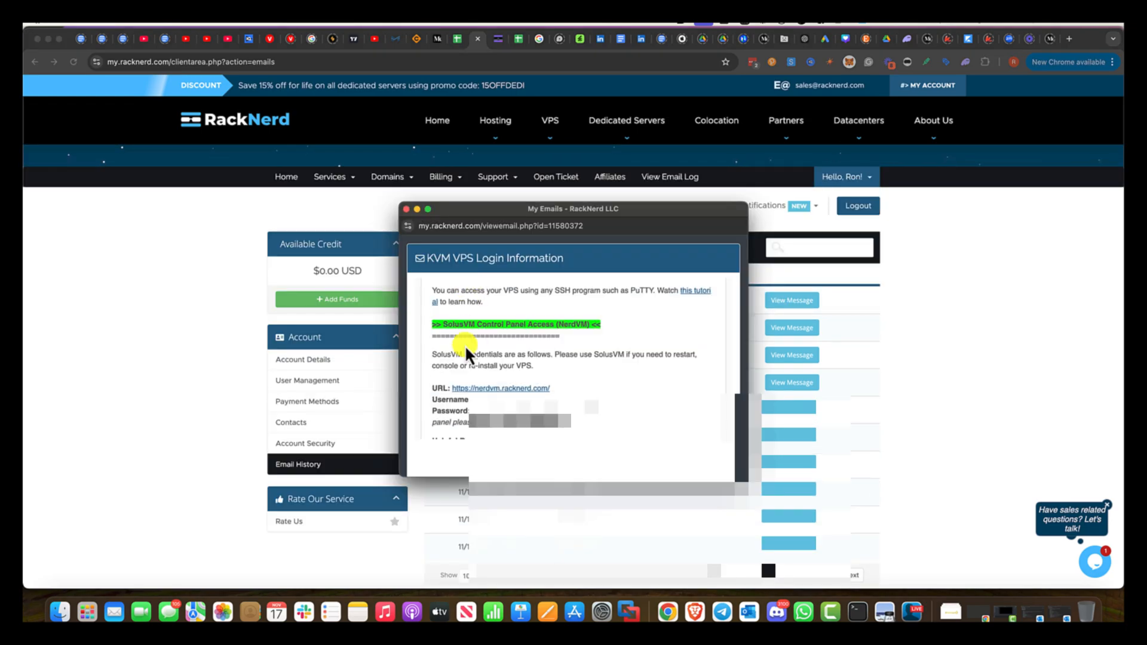
scroll("down", 3)
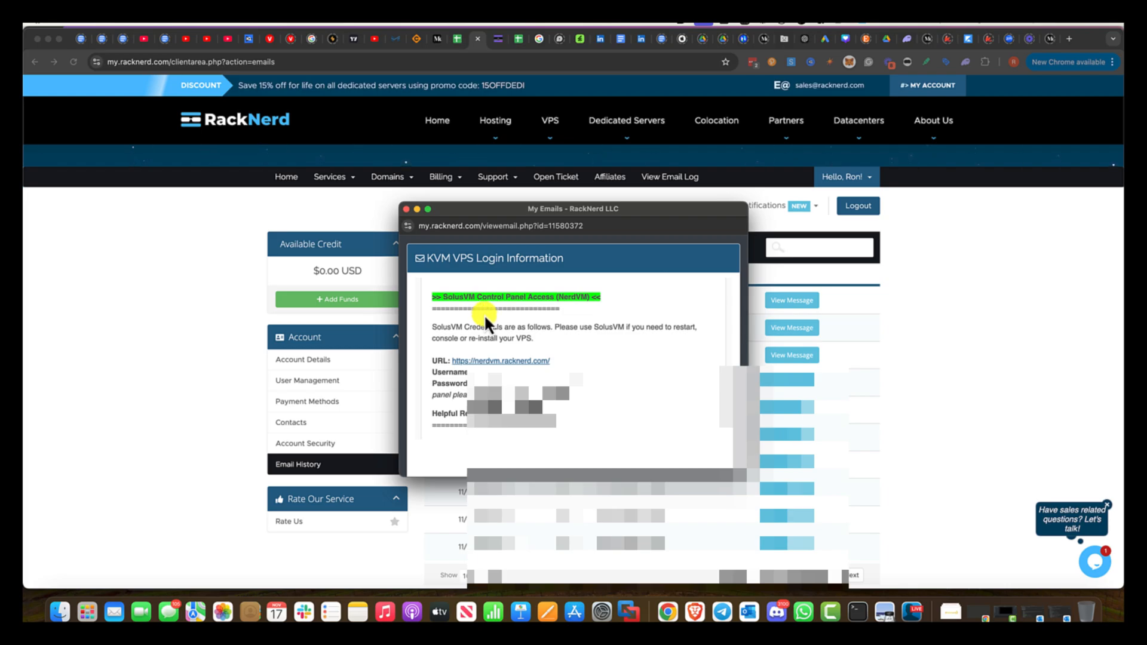
mouse_move(448, 357)
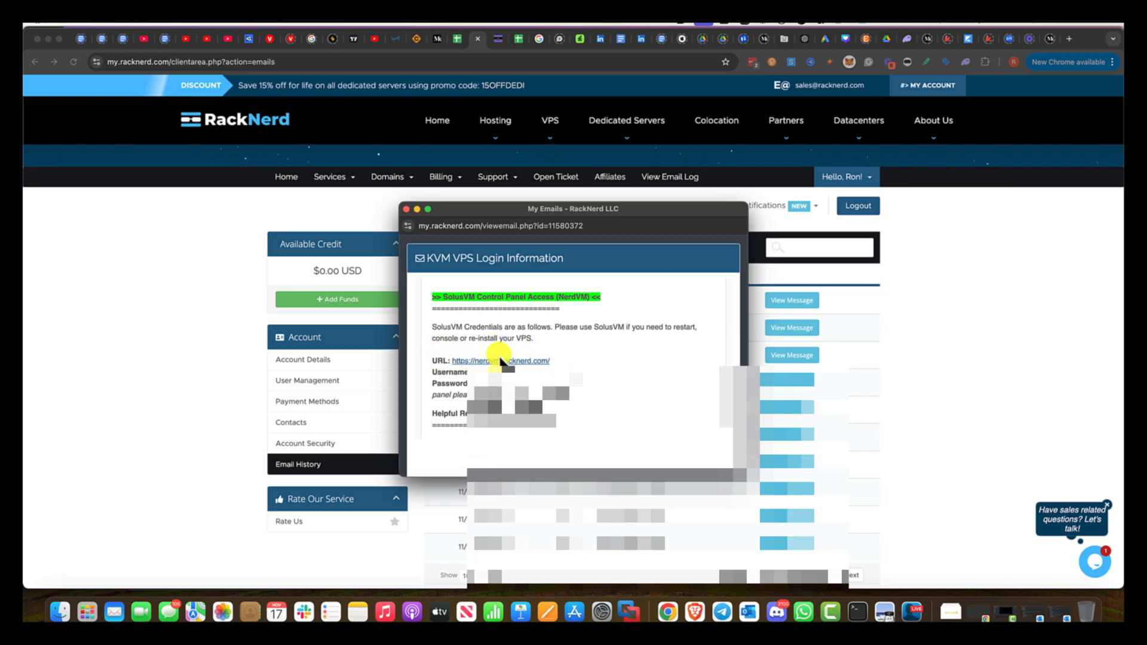
mouse_move(509, 352)
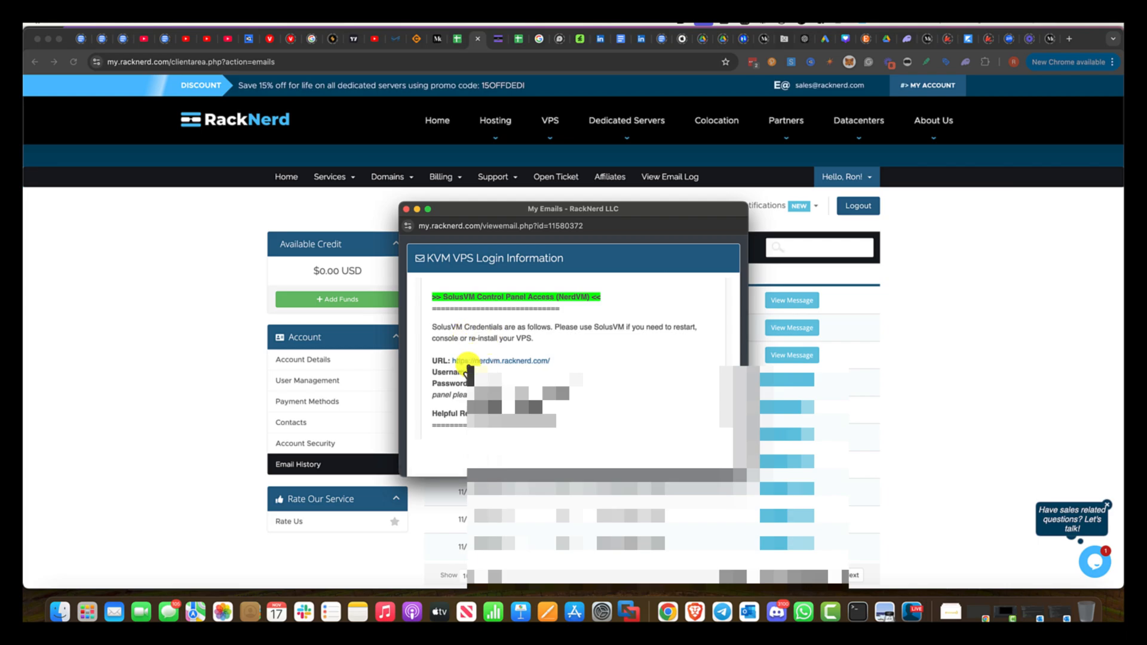
Follow the nerdvm.racknerd.com link to the NerdVM VPS Control page listing the servers.
right_click(472, 359)
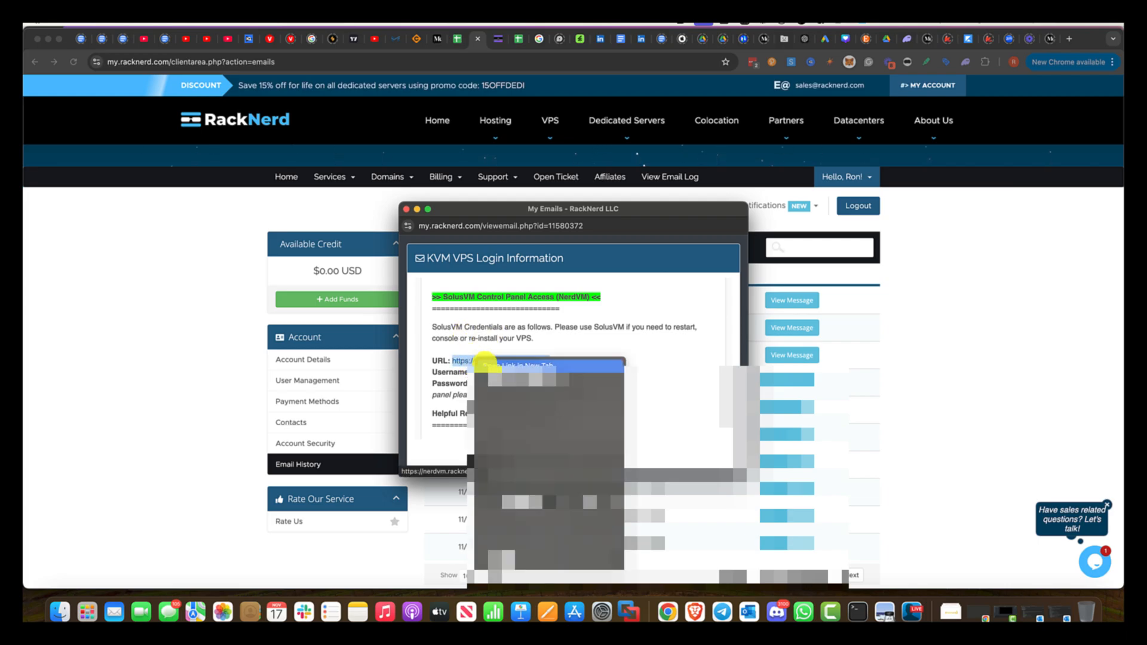
scroll("down", 3)
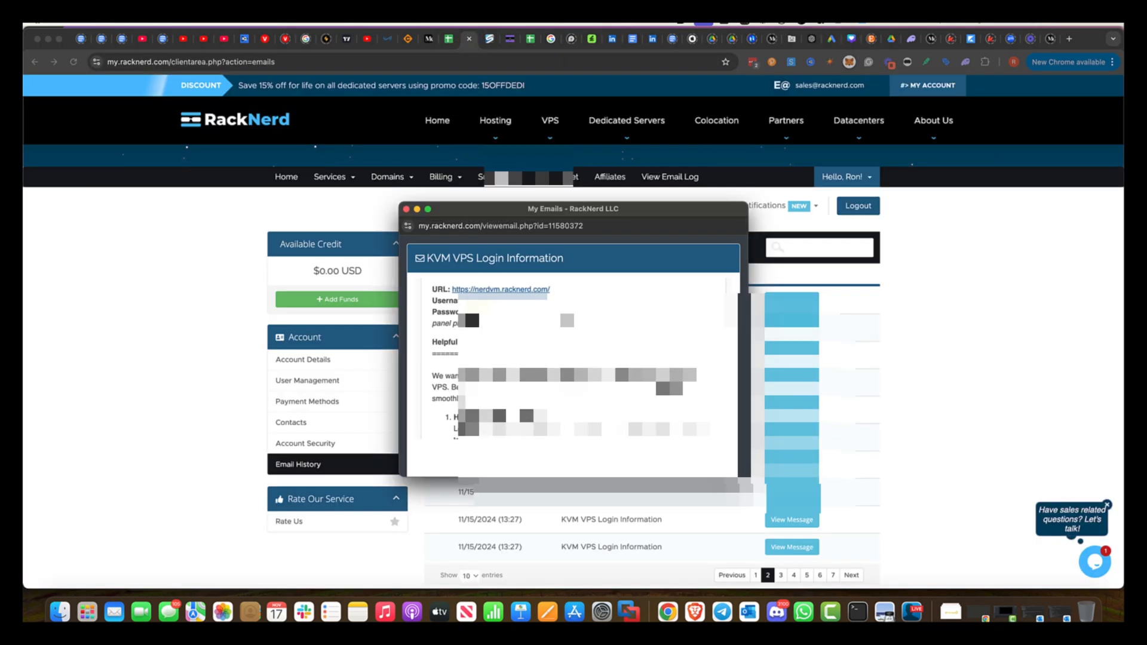
left_click(499, 289)
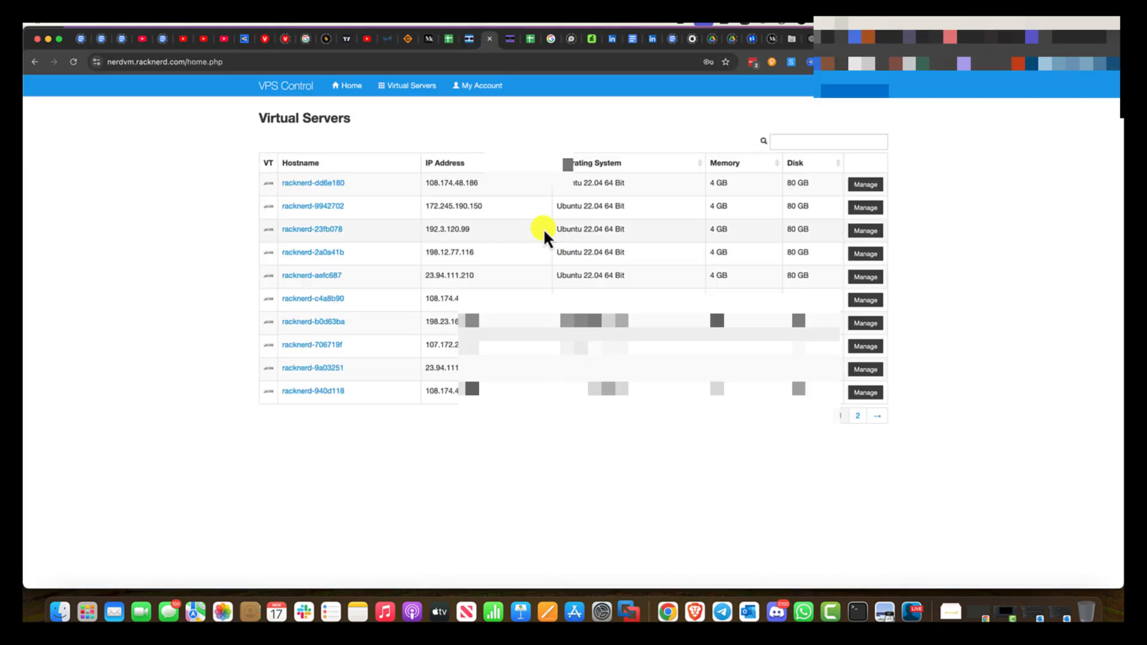
mouse_move(377, 203)
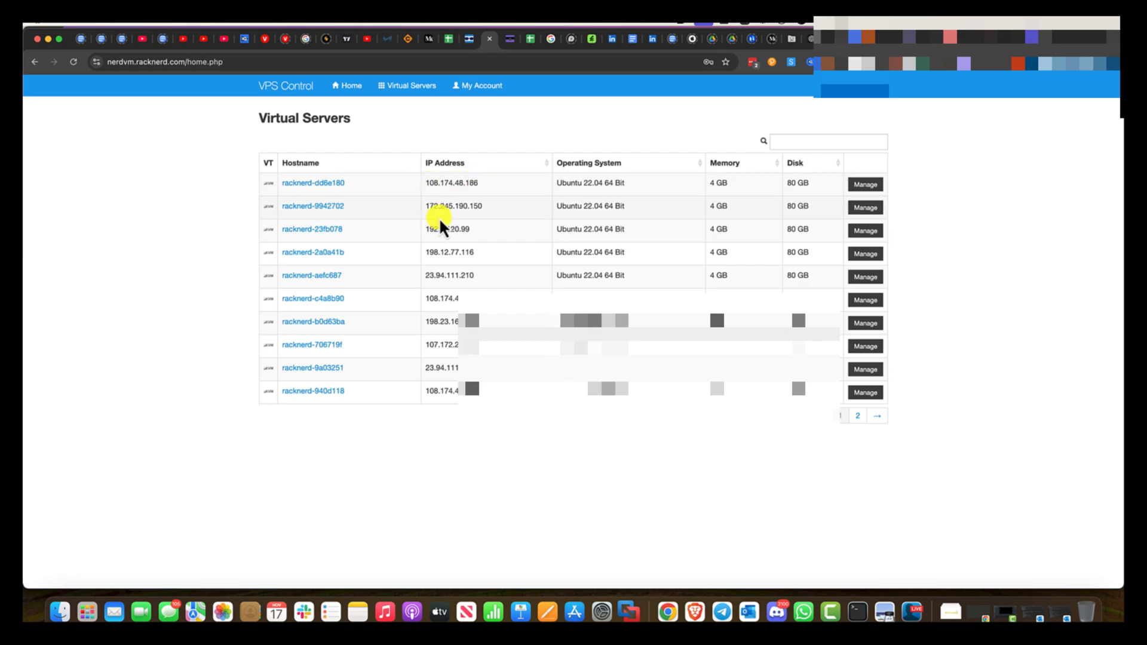
mouse_move(473, 212)
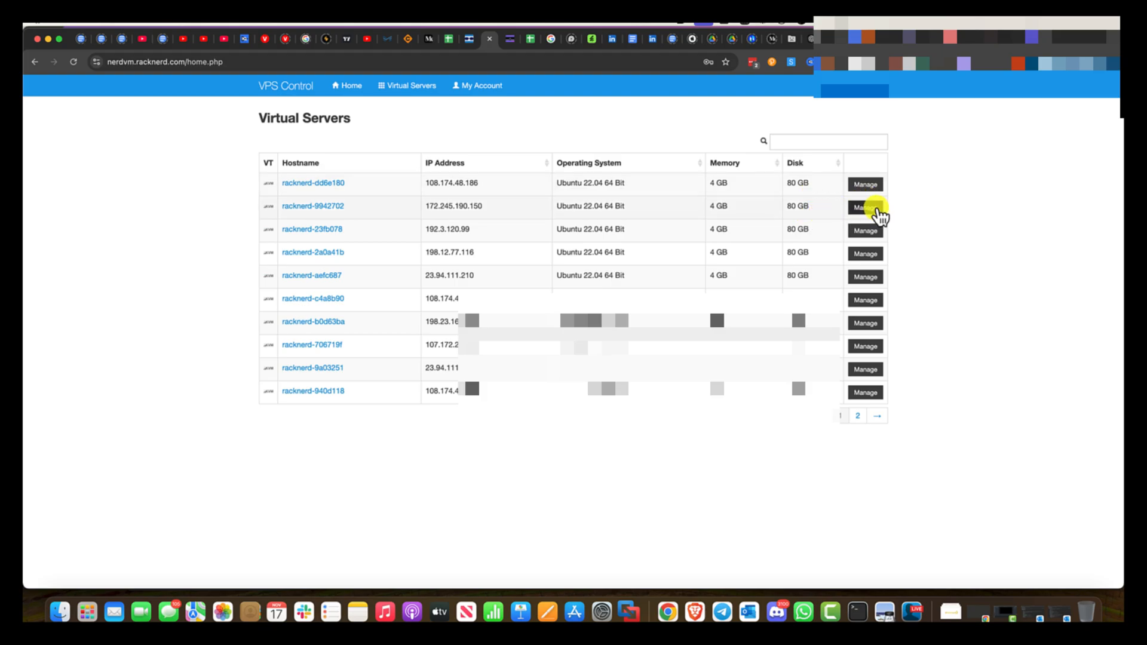
left_click(865, 207)
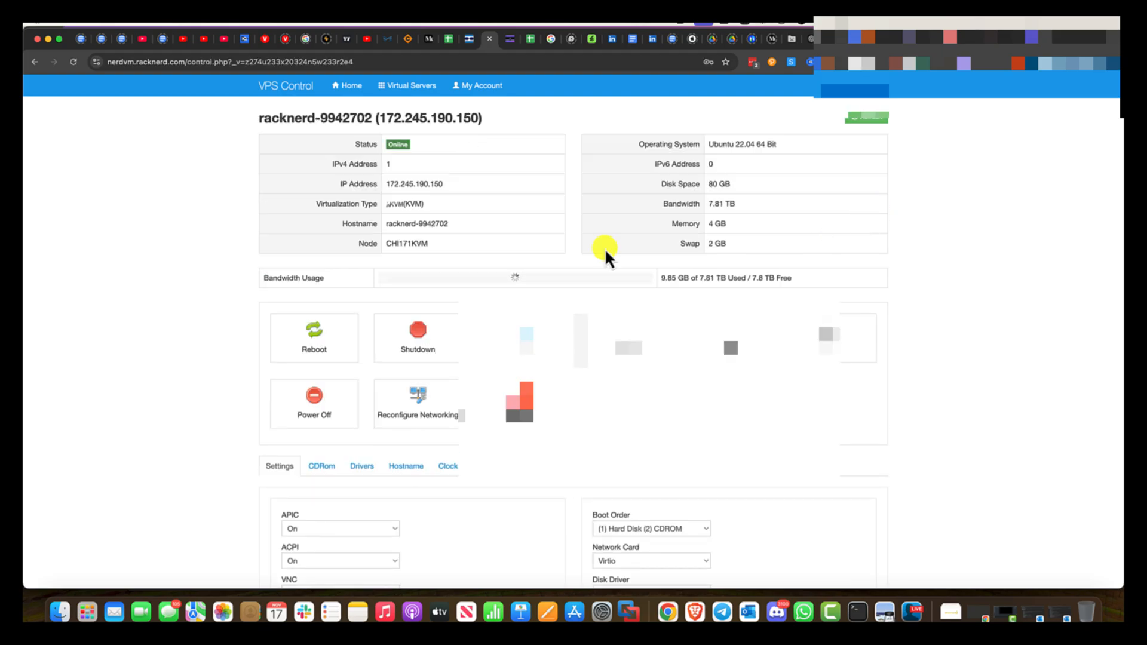
Show the Root/Admin Password section of racknerd-9942702's control page.
scroll("down", 3)
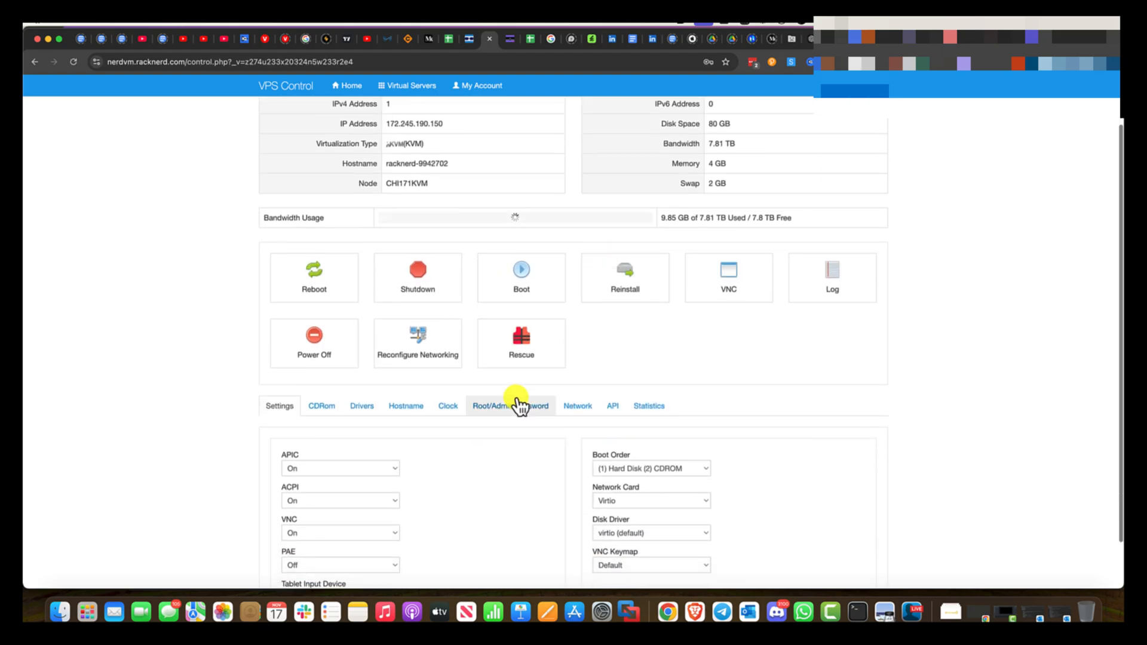
left_click(511, 405)
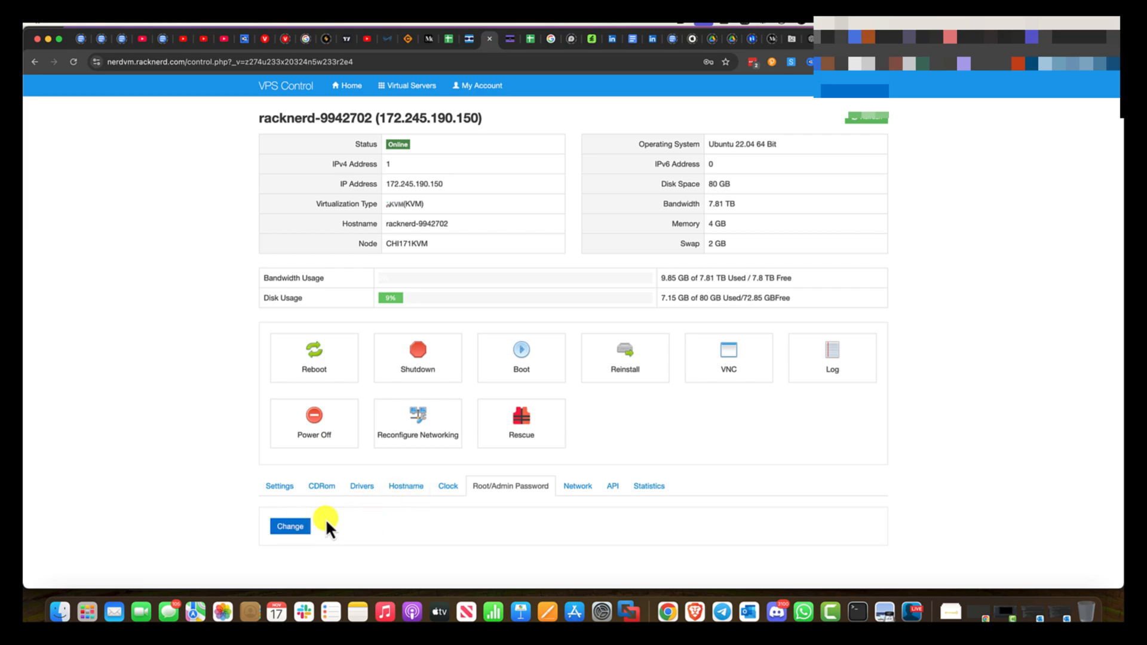
mouse_move(177, 119)
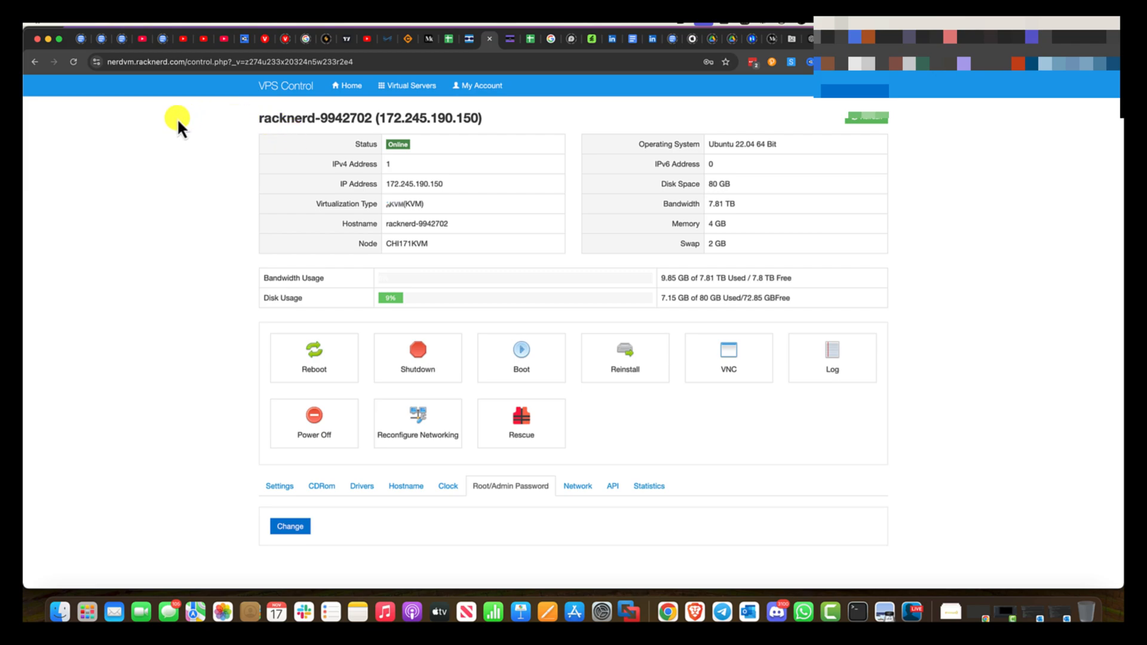
mouse_move(580, 442)
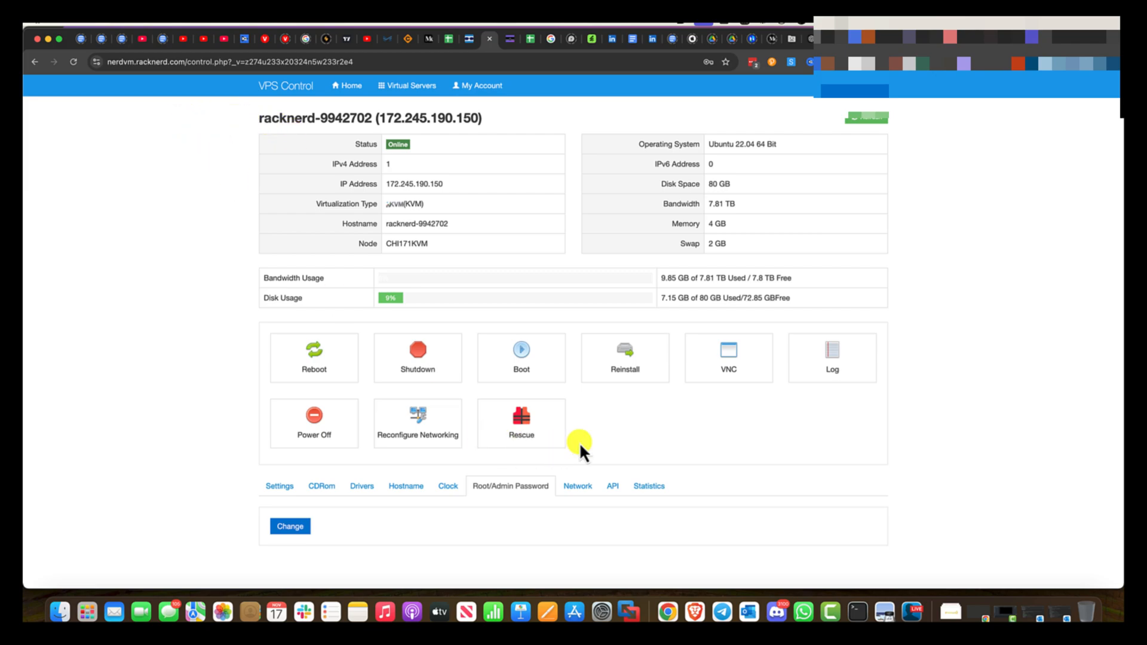
mouse_move(586, 352)
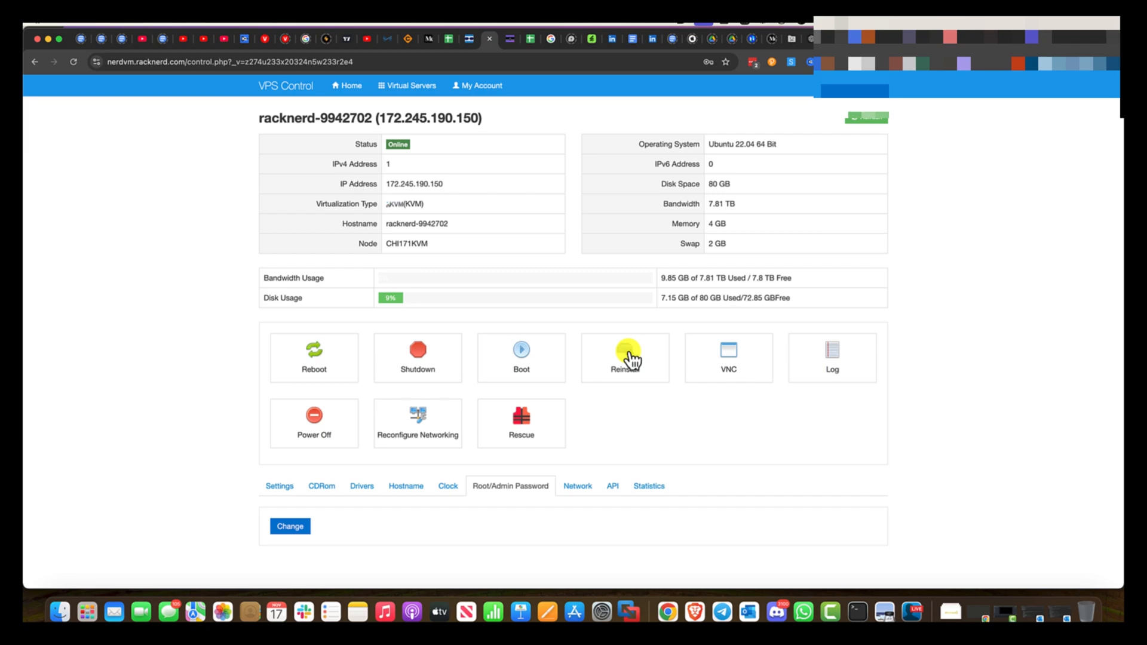
mouse_move(643, 323)
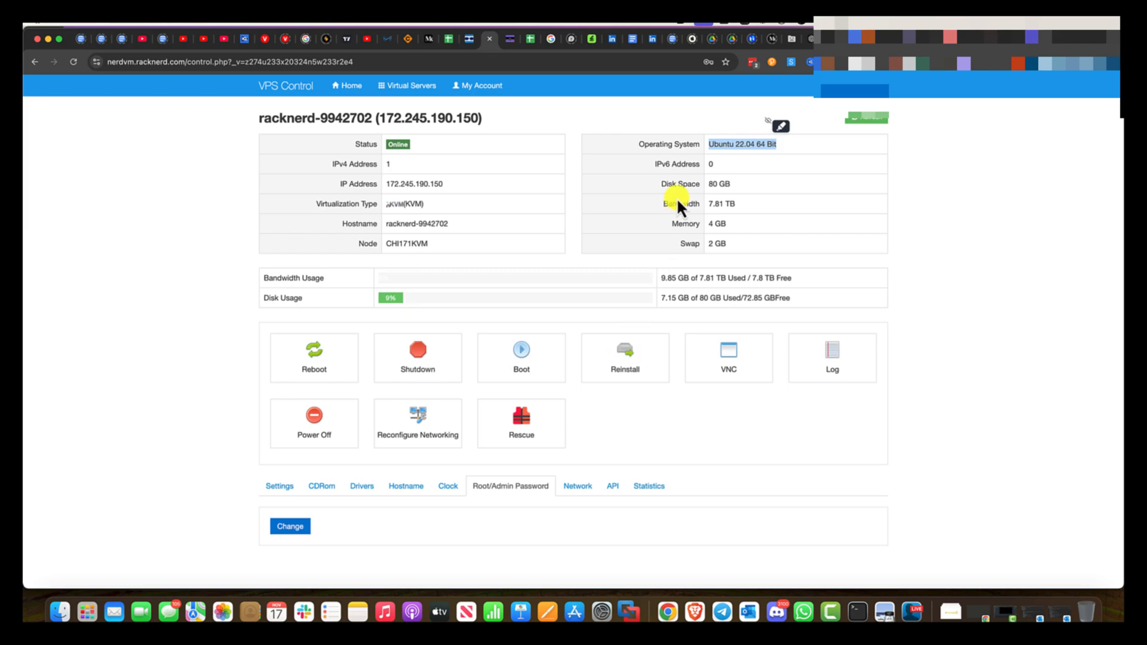
mouse_move(692, 143)
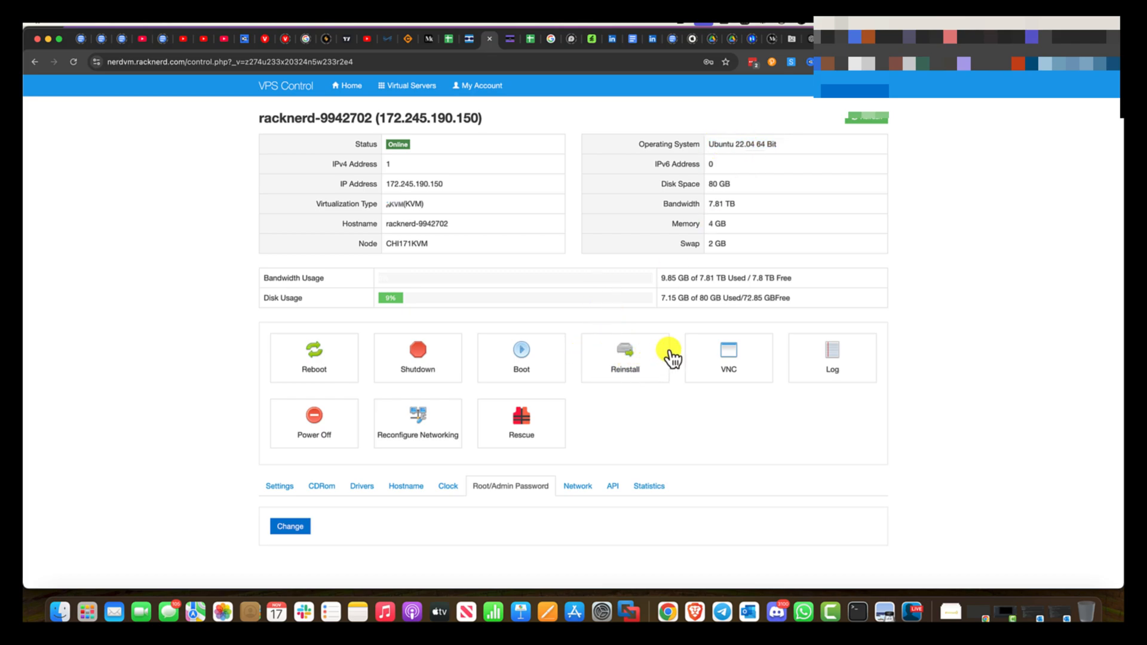
mouse_move(699, 353)
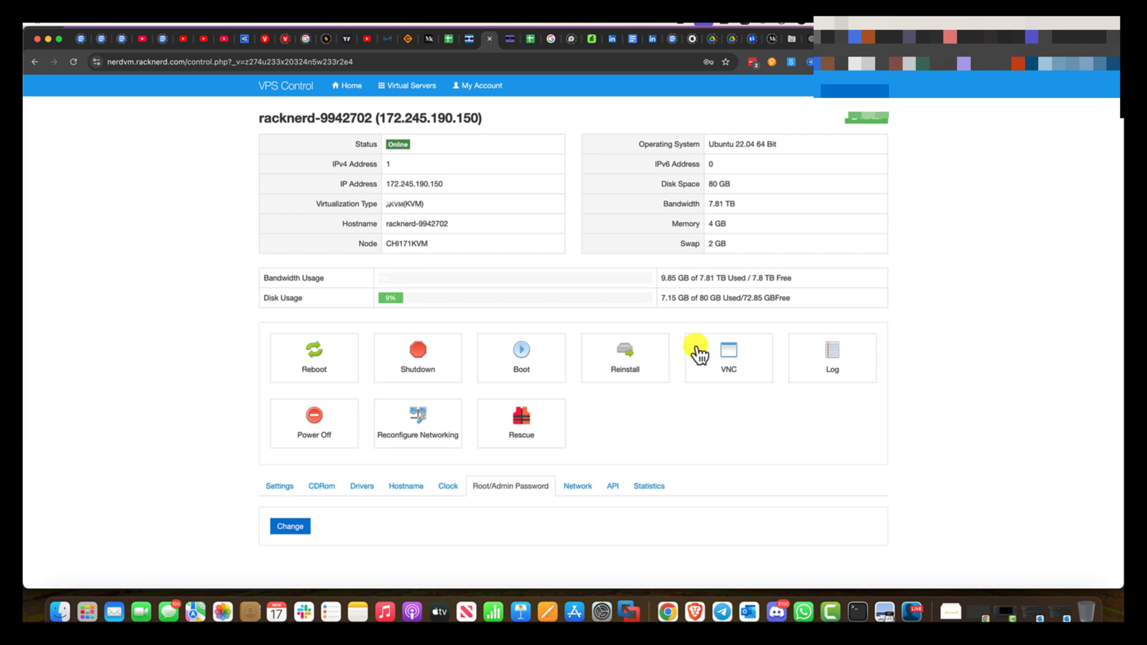
Bring up Terminal via Spotlight and terminate the SSH session to 108.174.48.185.
key("cmd+space")
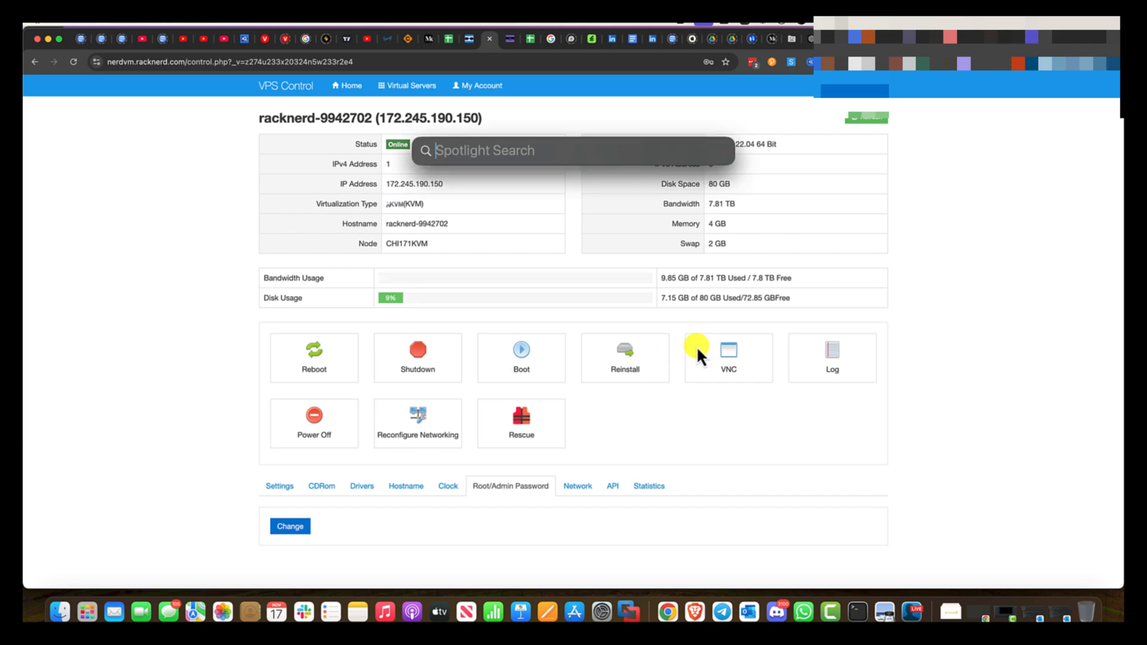
type("termim")
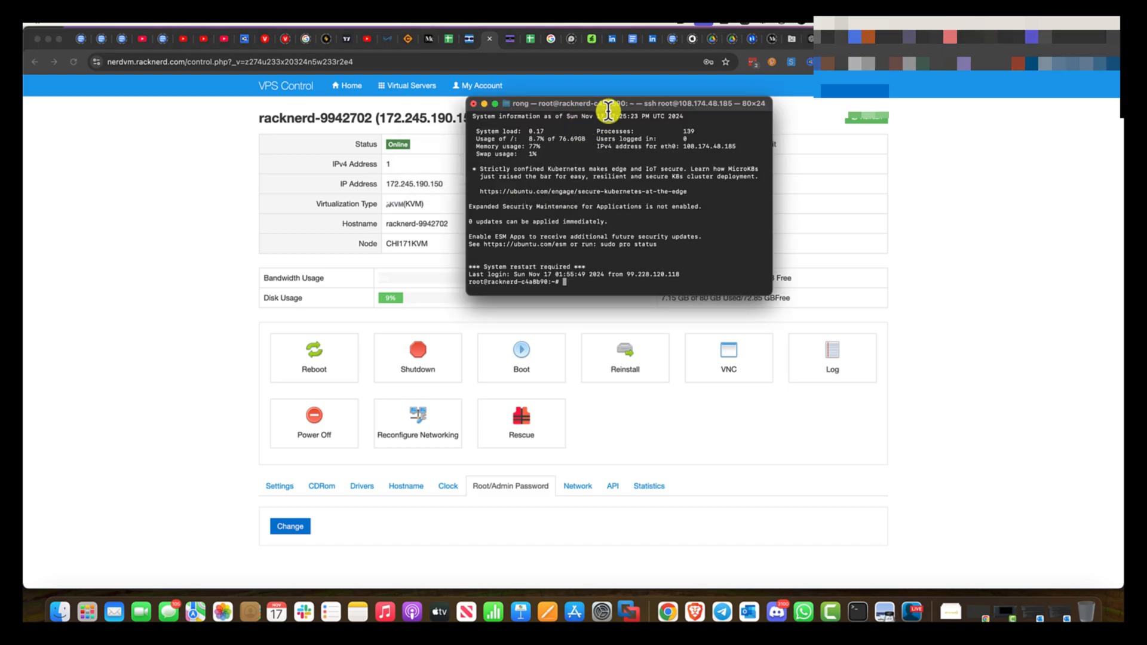
left_click_drag(611, 113, 600, 121)
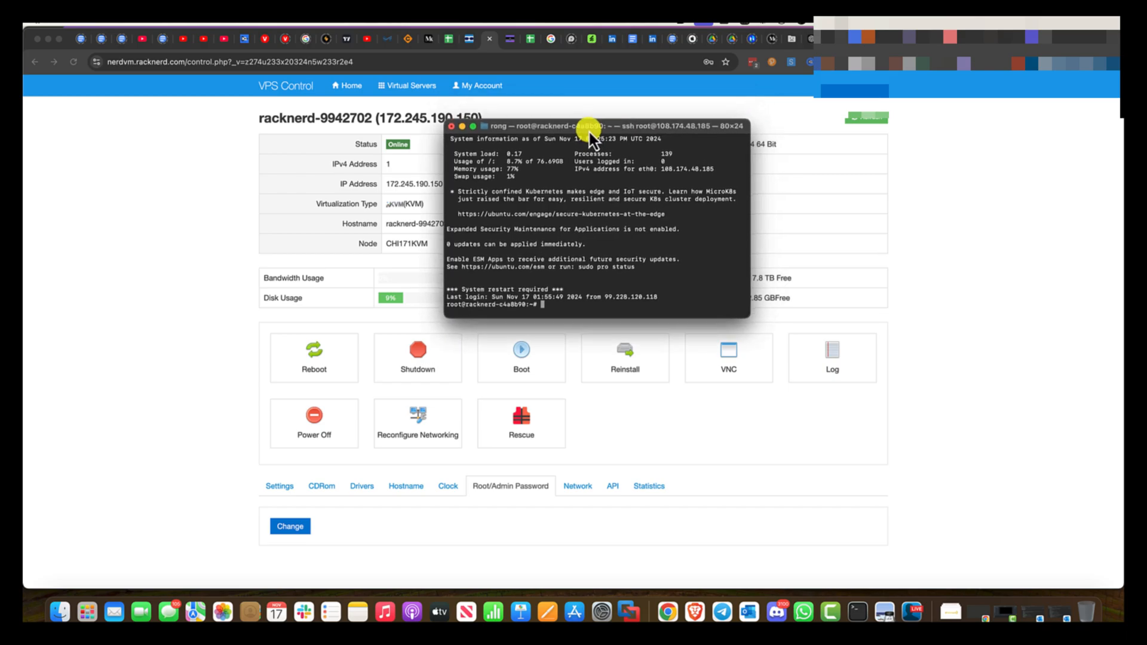
left_click(451, 125)
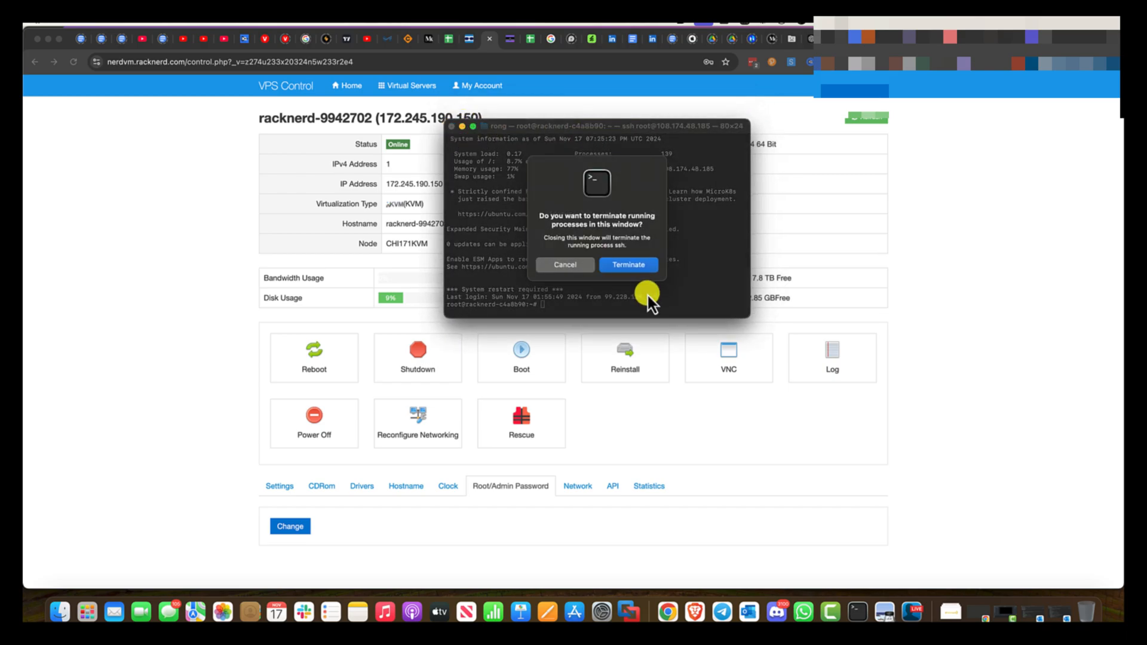
left_click(628, 264)
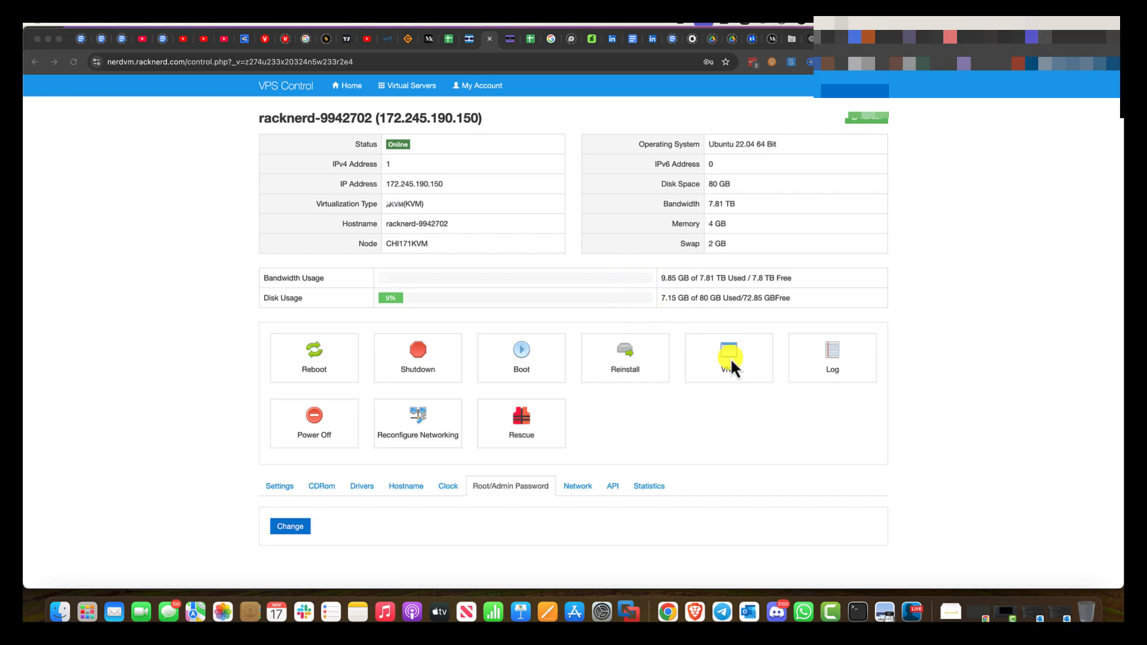
Connect the HTML5 noVNC SSL console for racknerd-9942702, showing its Ubuntu login screen.
left_click(729, 358)
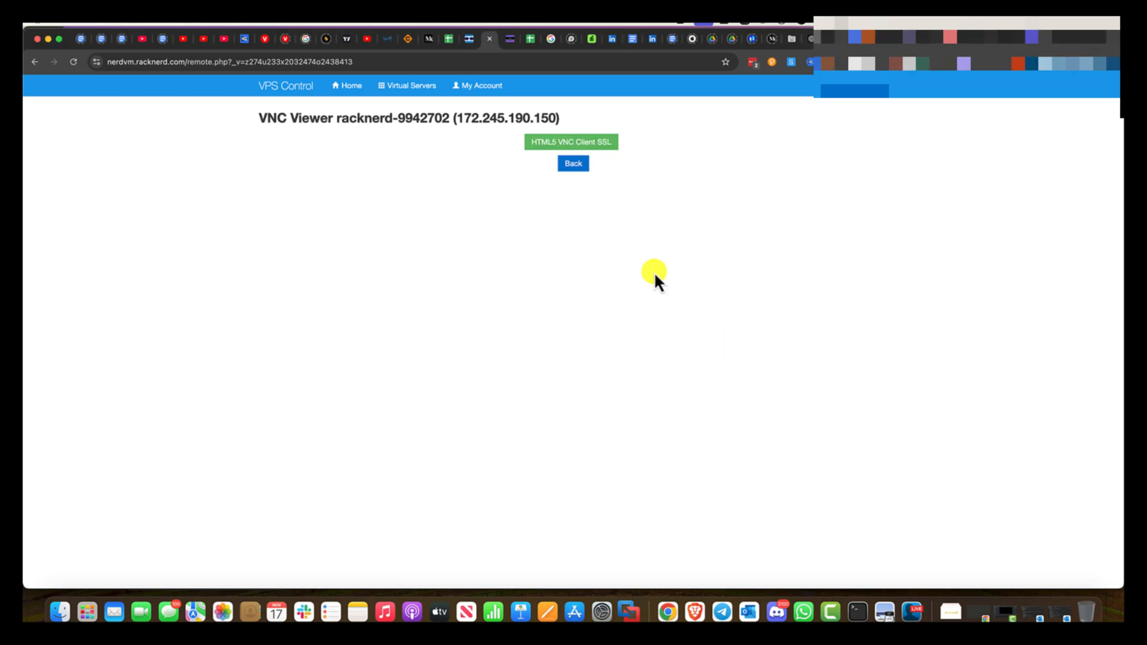
left_click(572, 142)
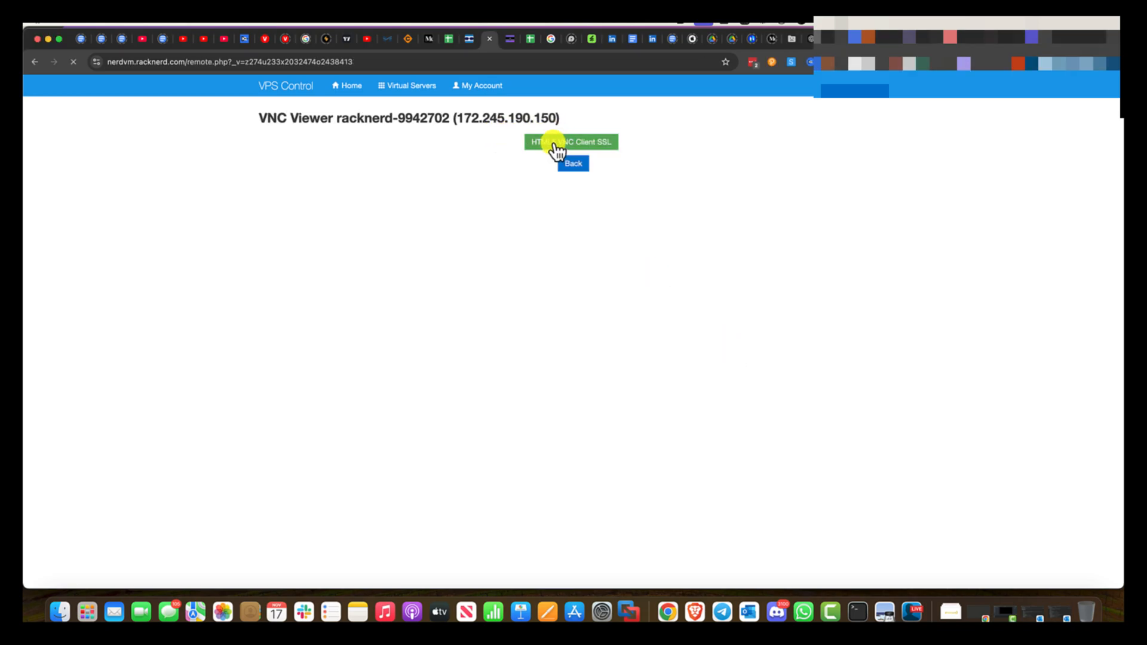
left_click(571, 141)
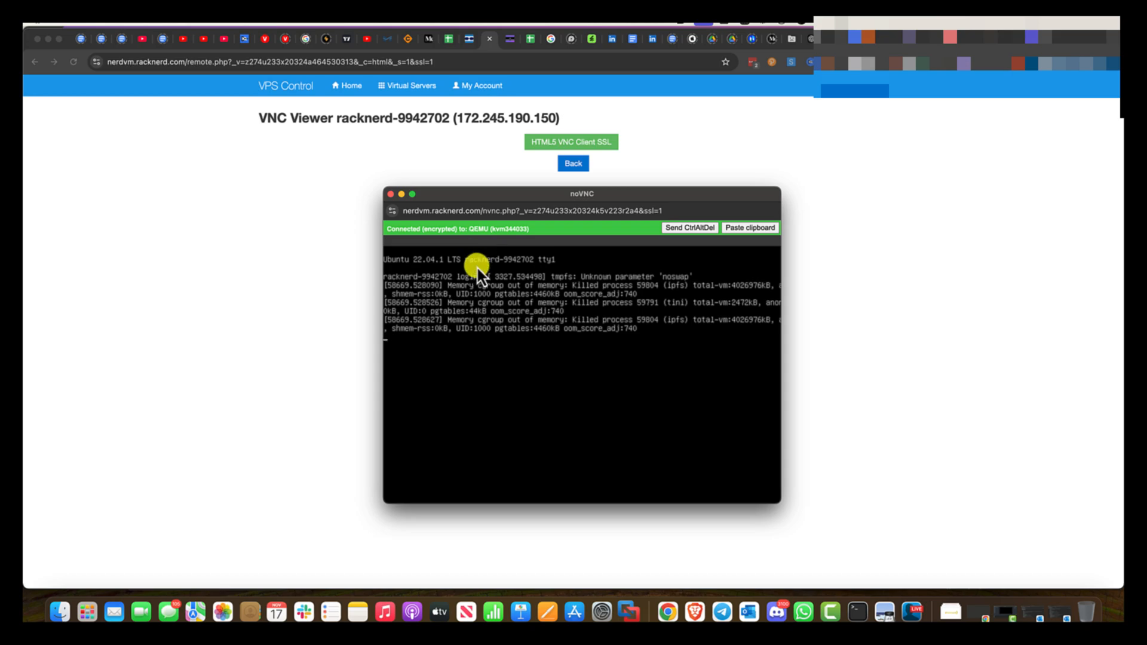
mouse_move(465, 315)
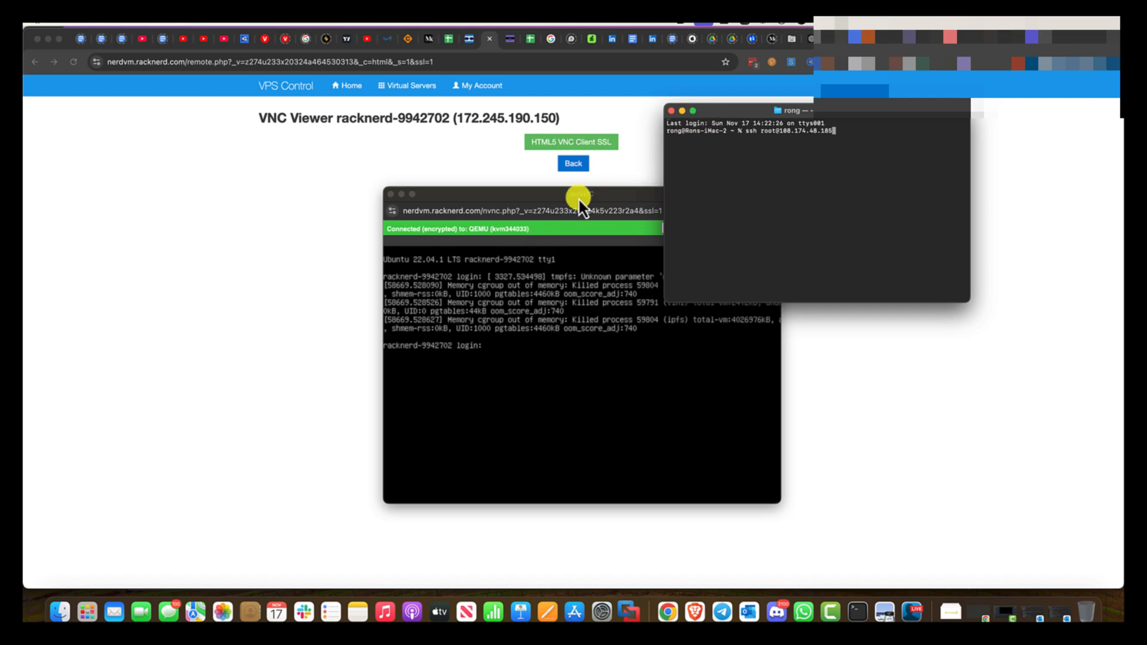
mouse_move(703, 148)
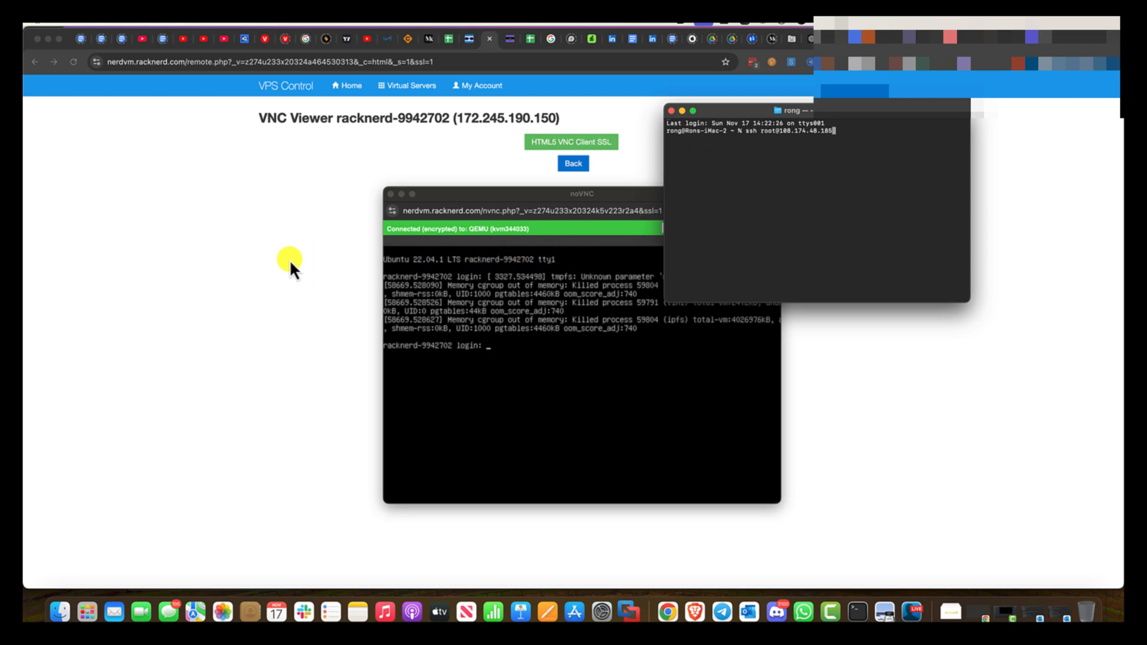
mouse_move(304, 265)
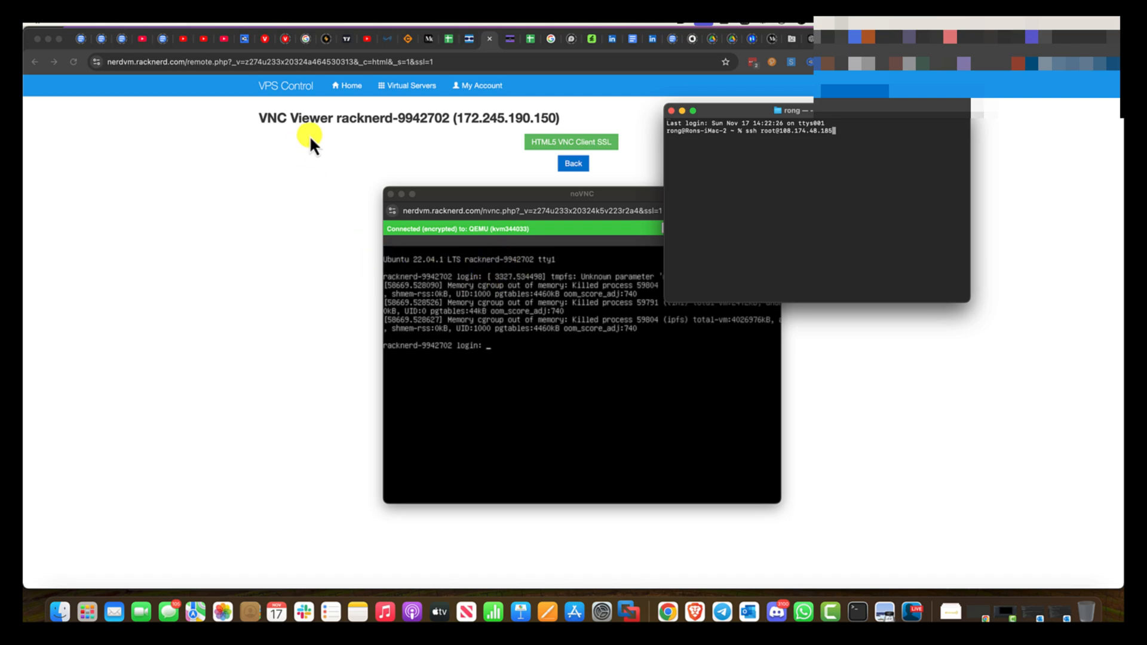
mouse_move(322, 99)
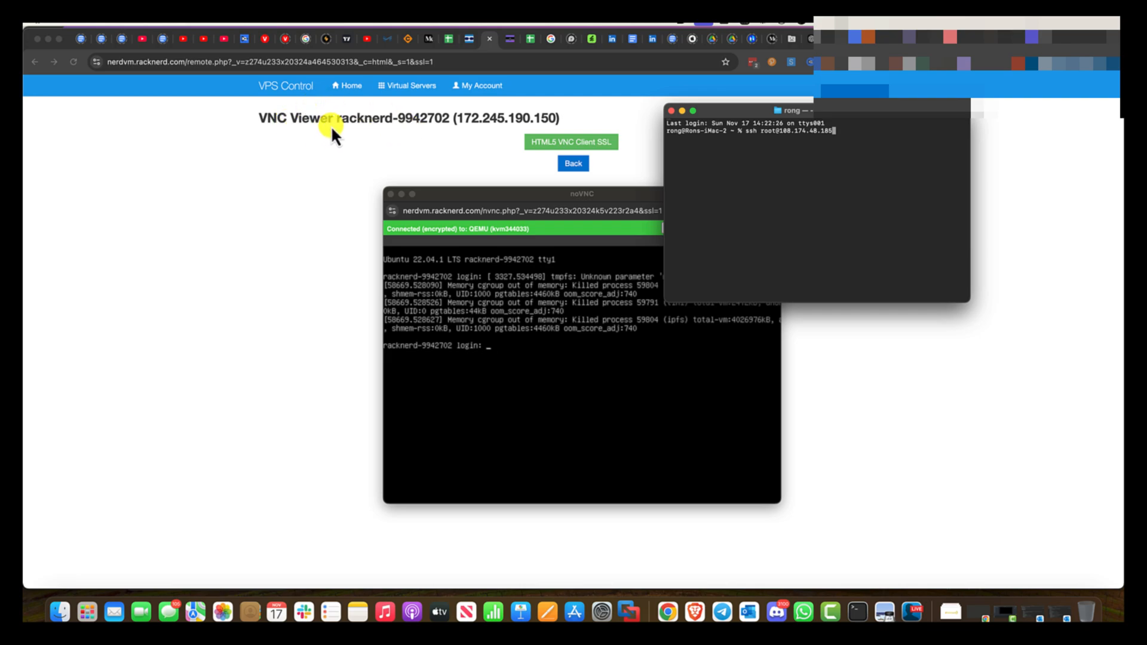
mouse_move(342, 141)
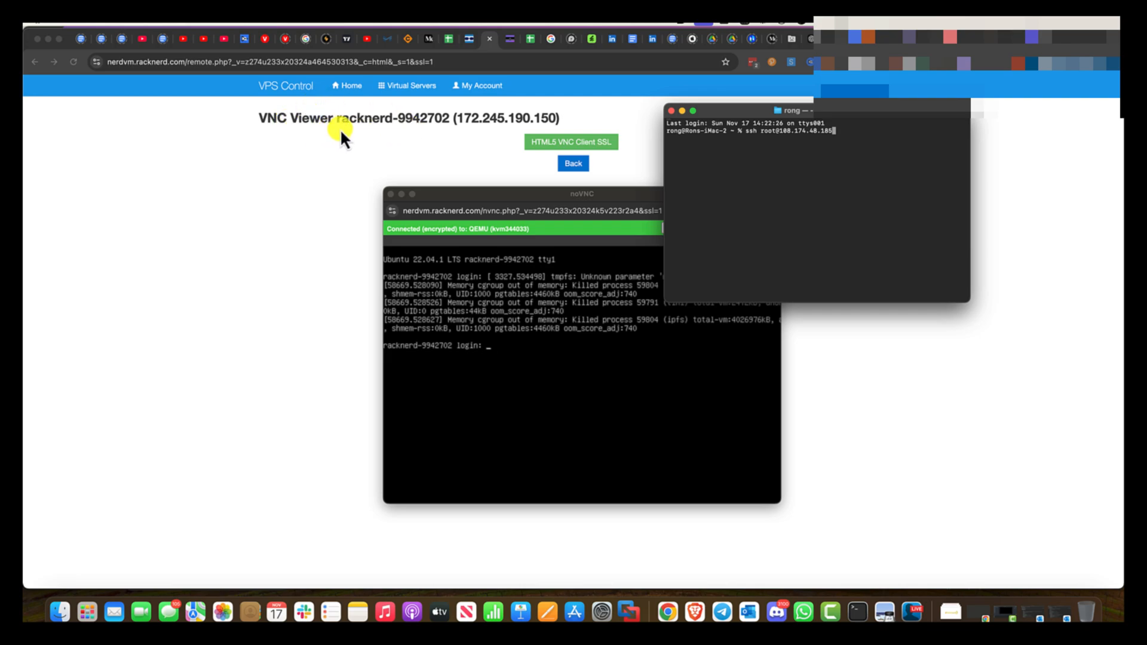
mouse_move(417, 159)
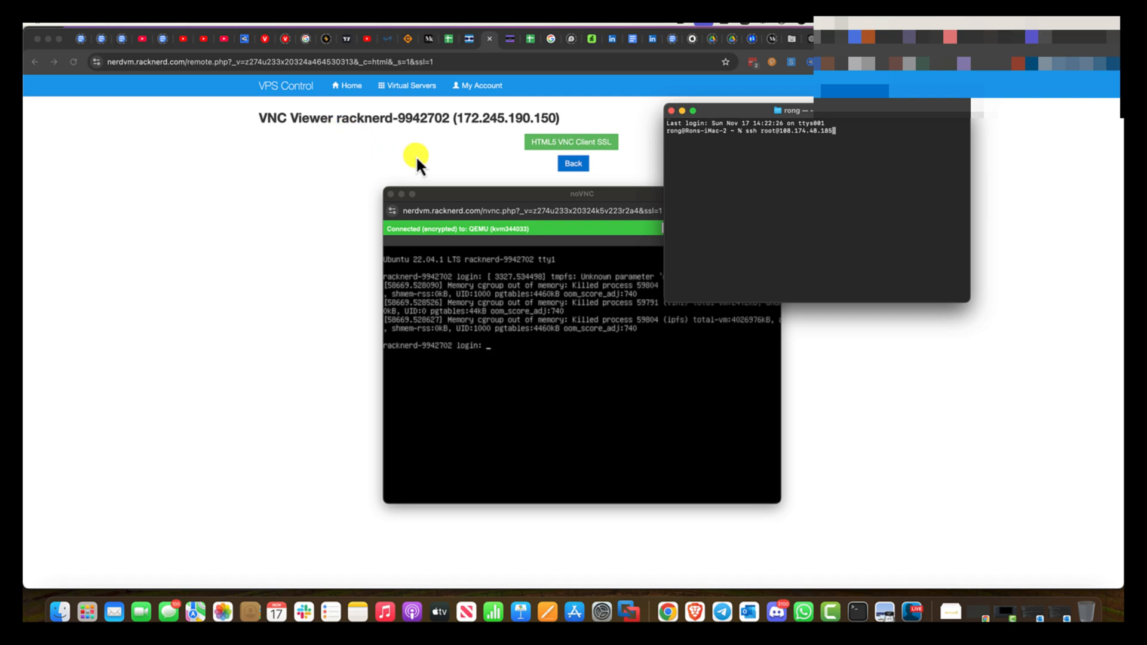